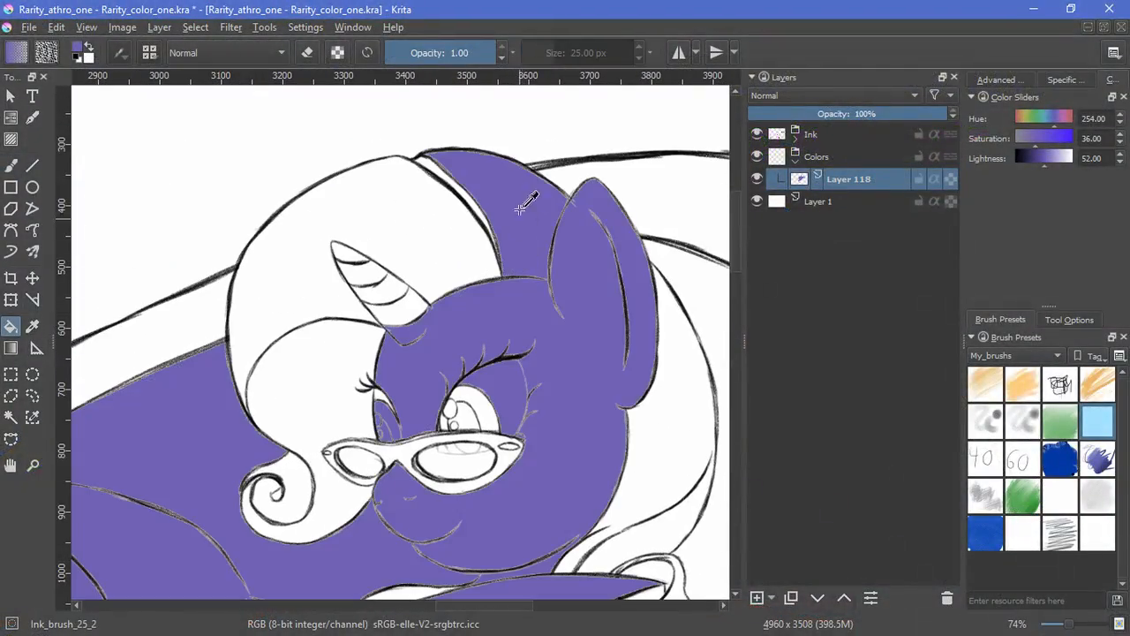
- Fill the mane and tail flat purple on Layer 118 at threshold 20, adding Layer 120 above
{"action": "scroll", "scroll_direction": "up", "scroll_amount": 3}
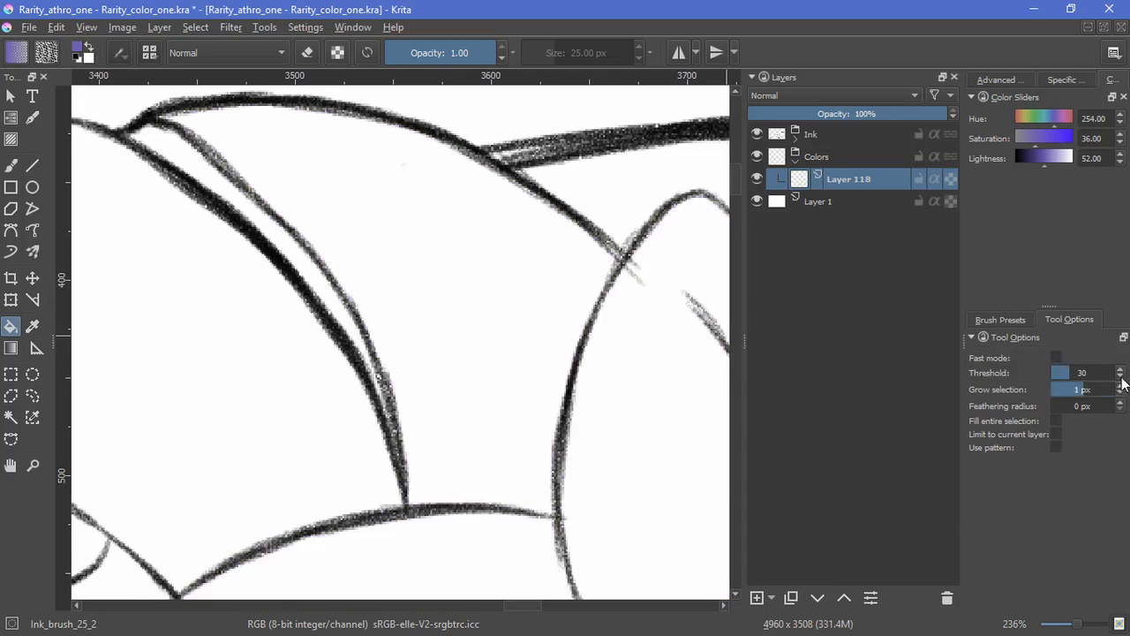
{"action": "left_click", "coordinate": [417, 244]}
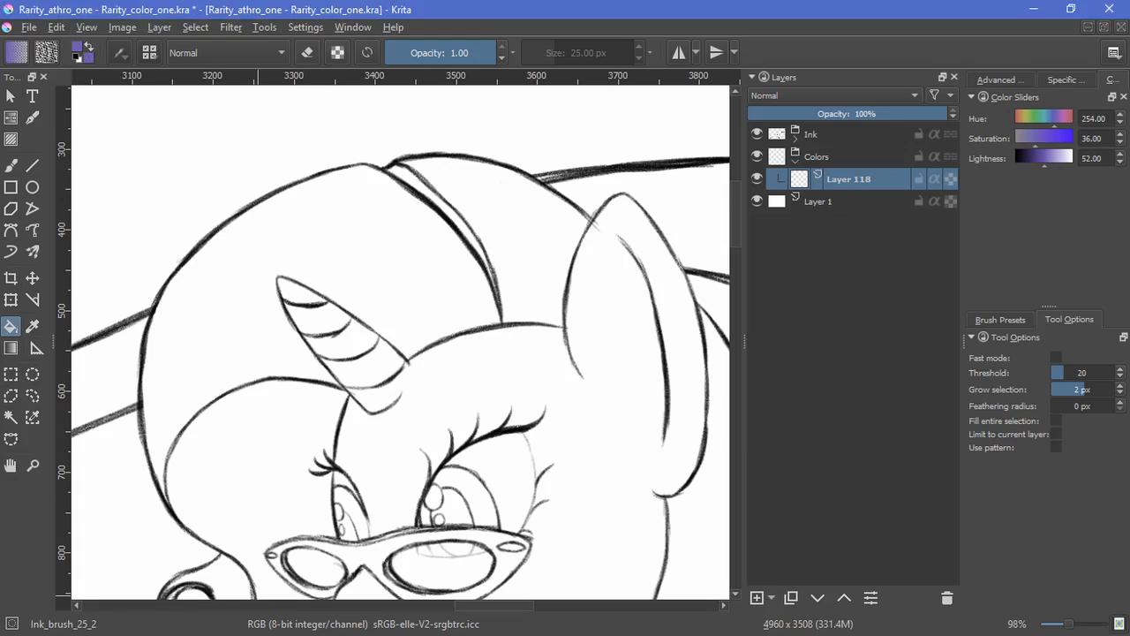
{"action": "mouse_move", "coordinate": [627, 344]}
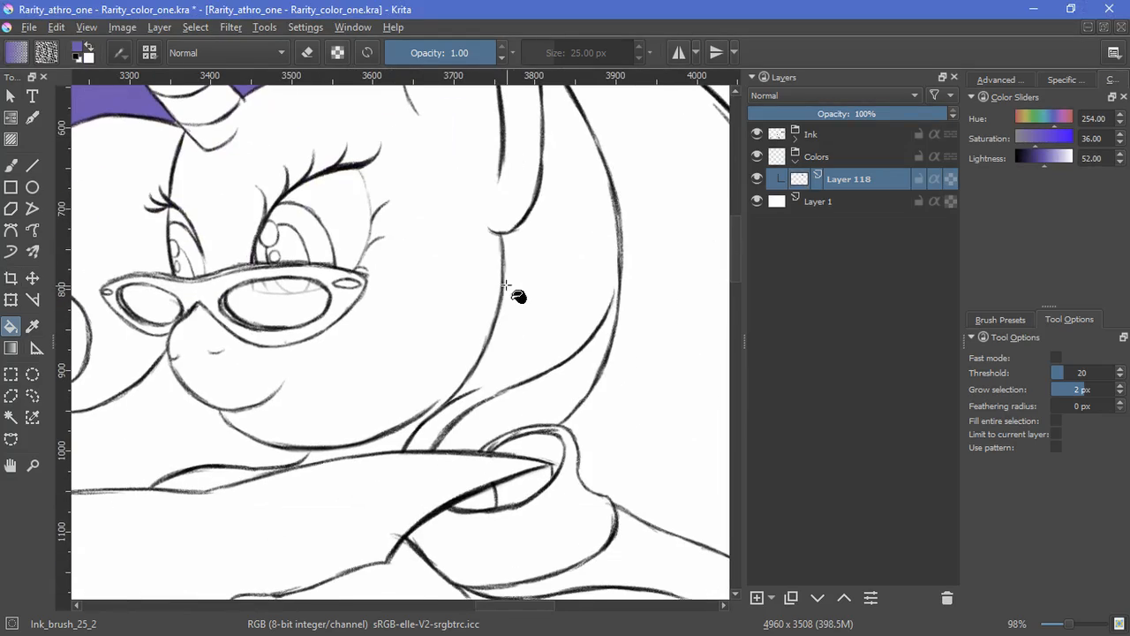
{"action": "scroll", "scroll_direction": "down", "scroll_amount": 3}
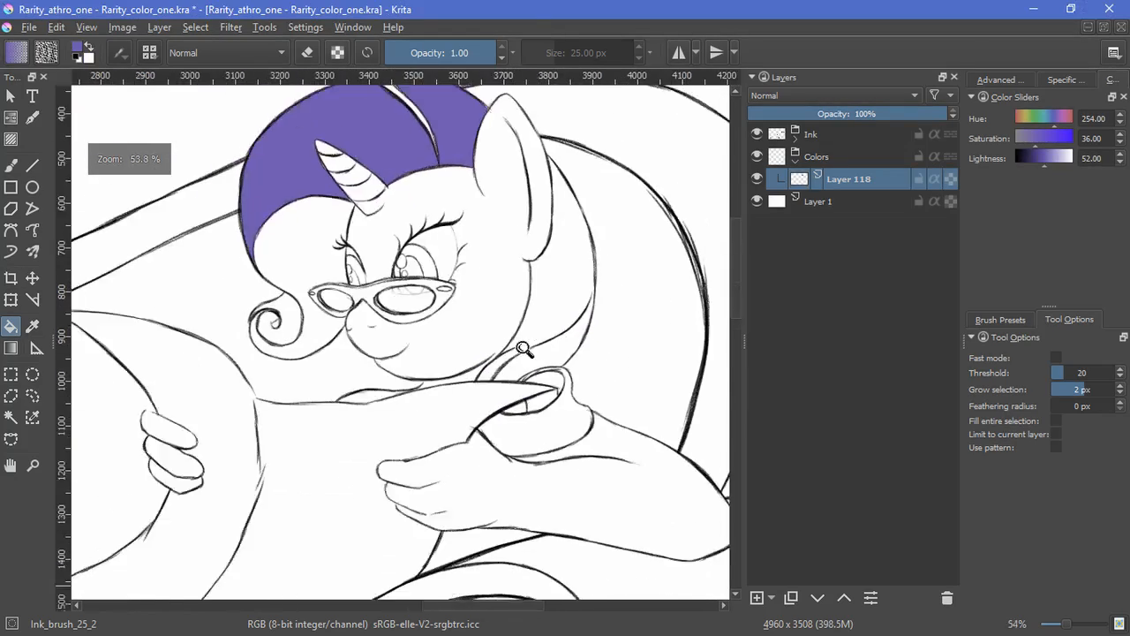
{"action": "scroll", "scroll_direction": "up", "scroll_amount": 3}
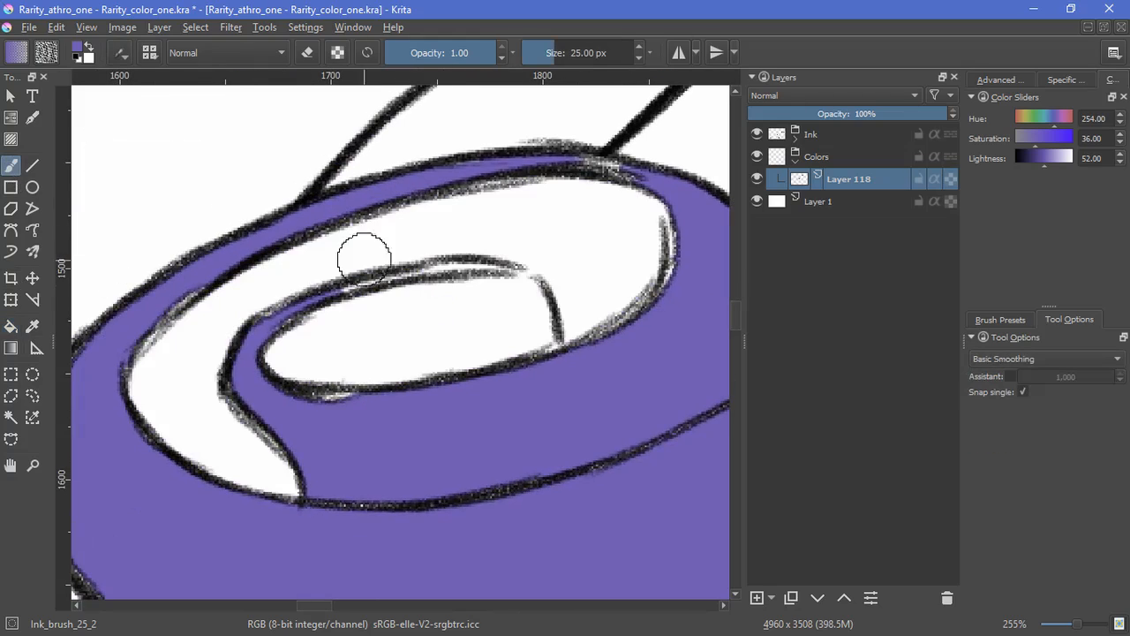
{"action": "scroll", "scroll_direction": "down", "scroll_amount": 3}
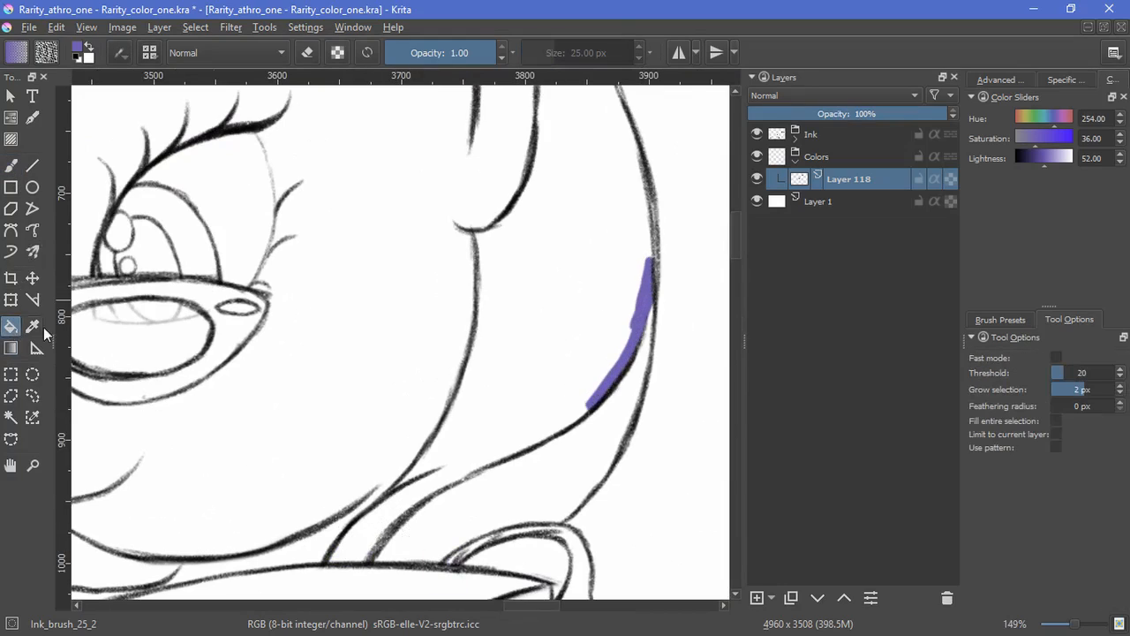
{"action": "scroll", "scroll_direction": "down", "scroll_amount": 3}
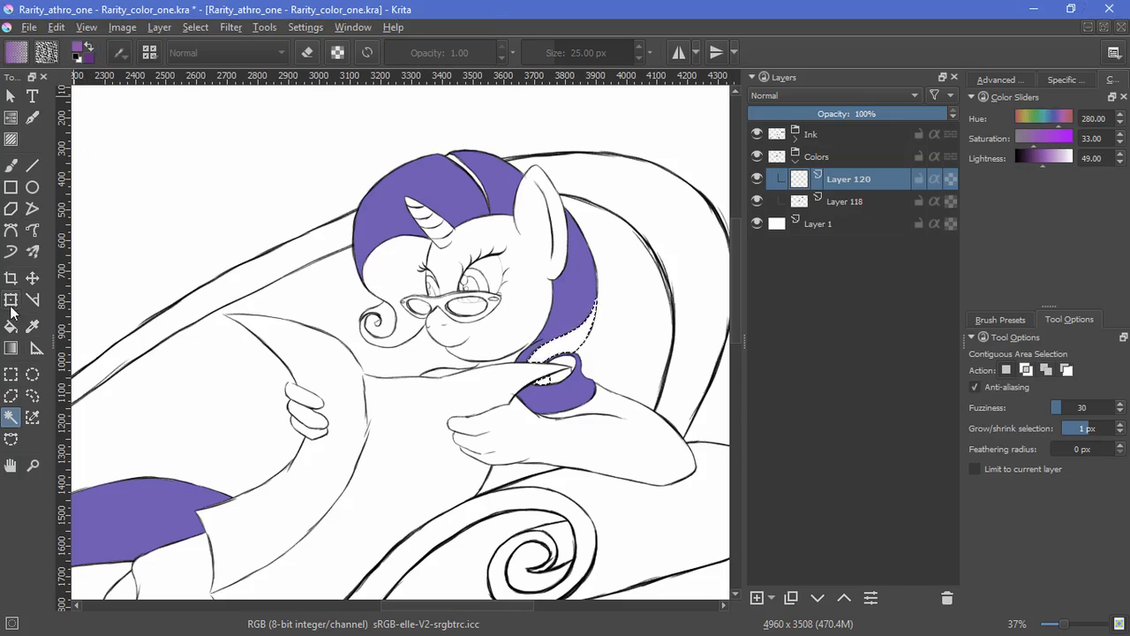
- Shade the mane curls, tail tip and neck hair with darker magenta gradients on Layer 120
{"action": "left_click", "coordinate": [11, 348]}
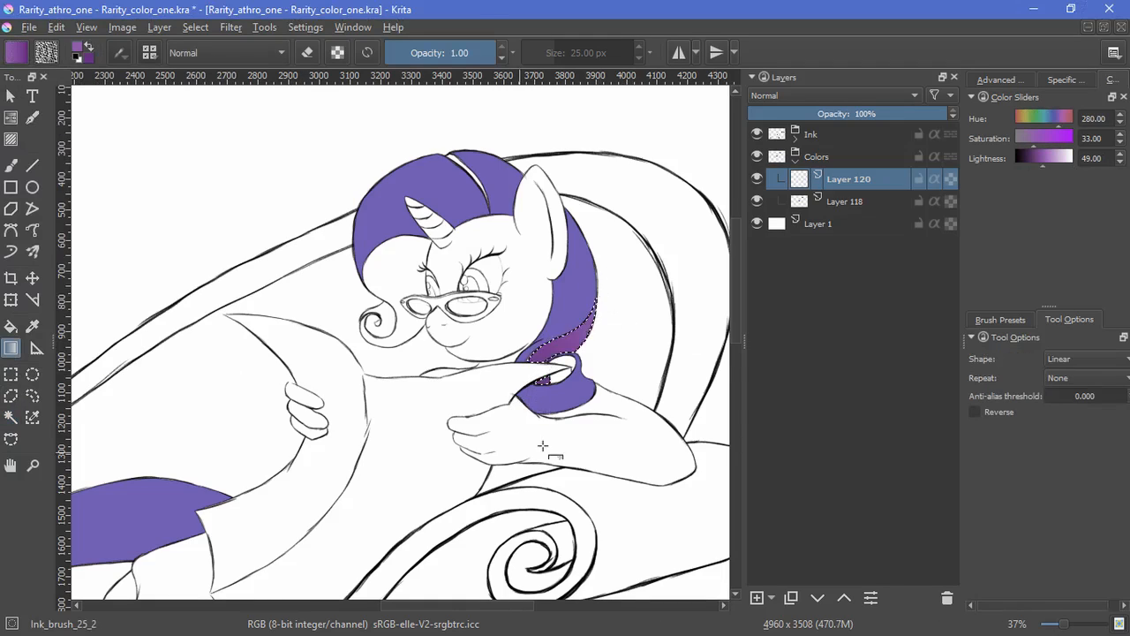
{"action": "left_click", "coordinate": [12, 326]}
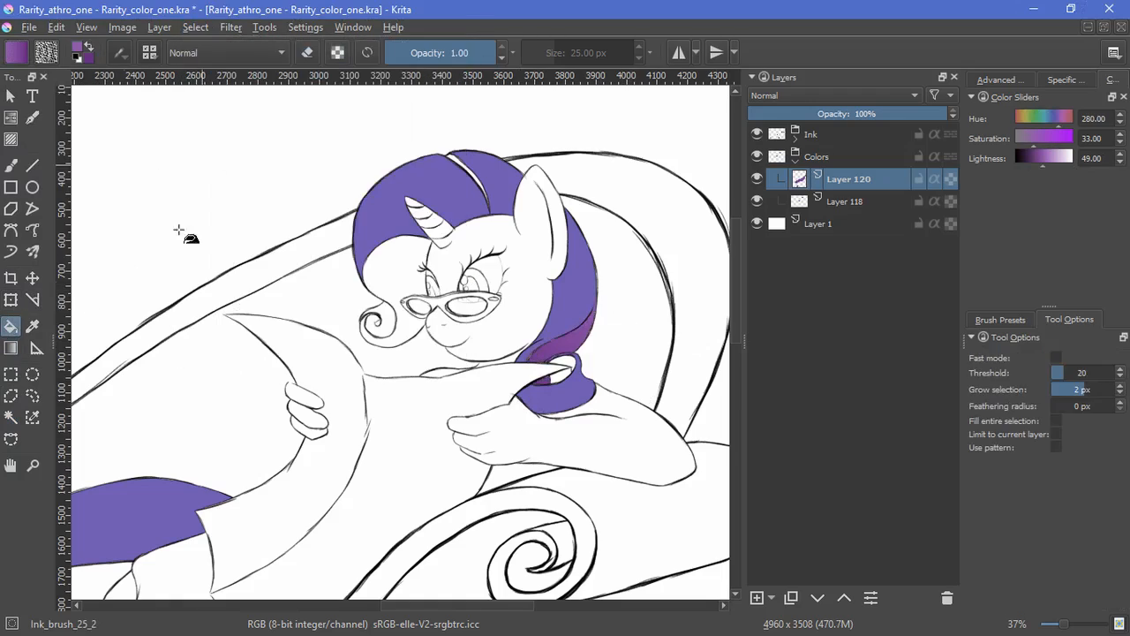
{"action": "left_click", "coordinate": [13, 417]}
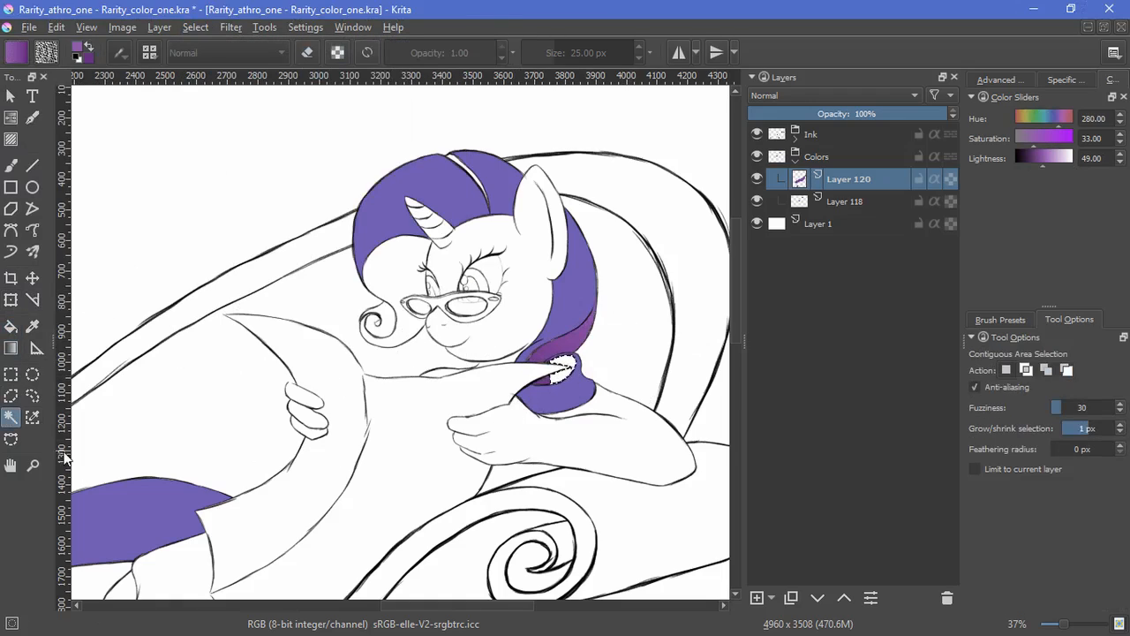
{"action": "left_click", "coordinate": [11, 348]}
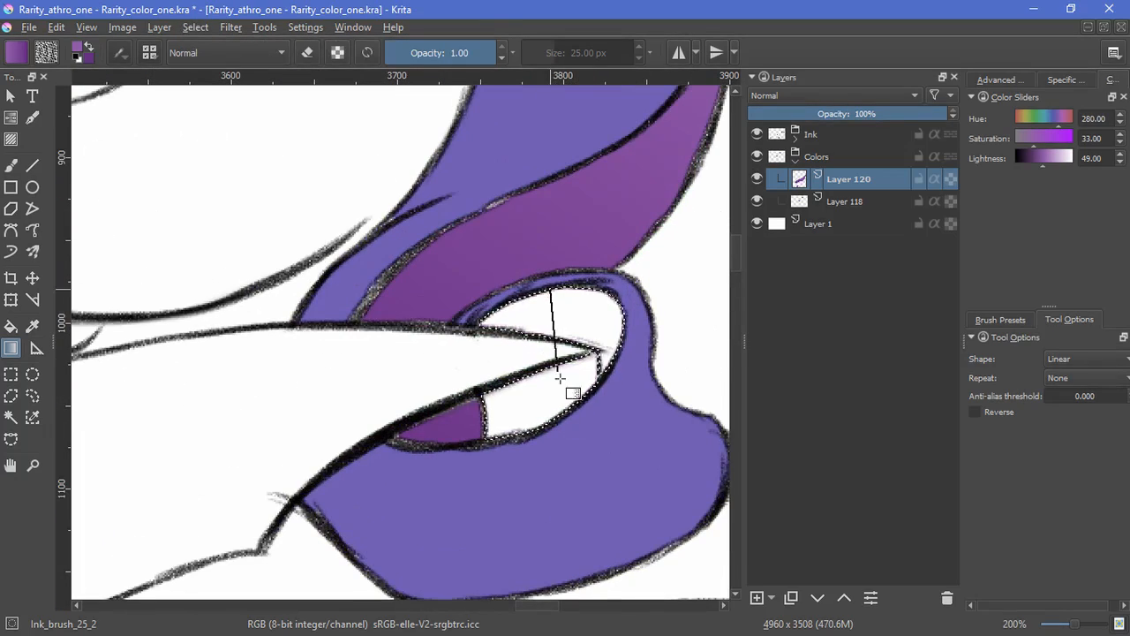
{"action": "left_click", "coordinate": [195, 27]}
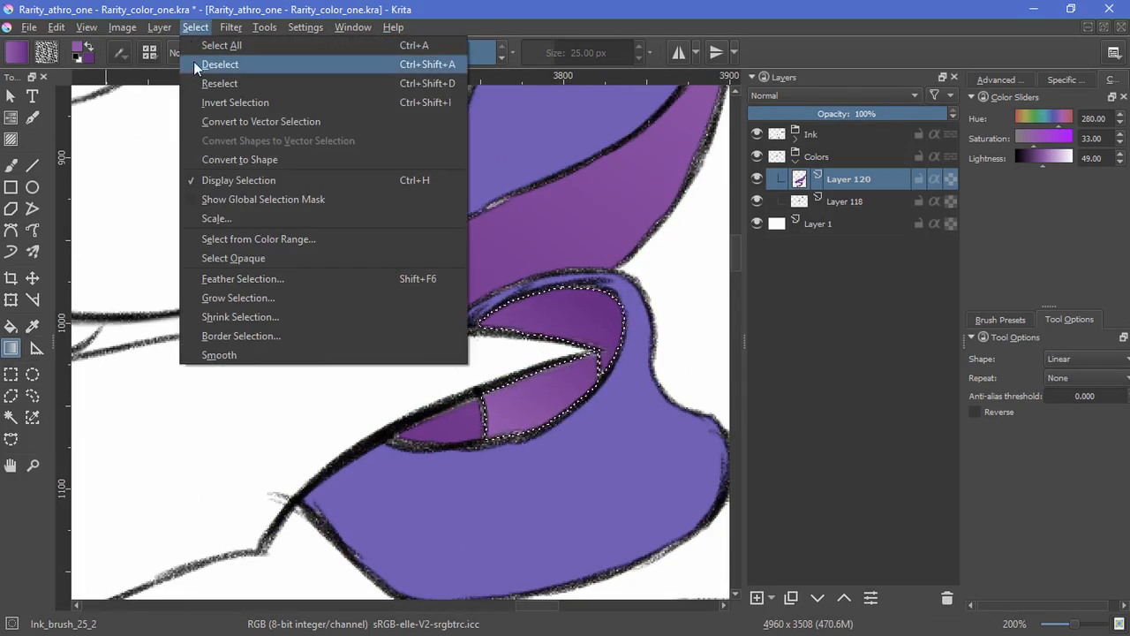
{"action": "left_click", "coordinate": [220, 64]}
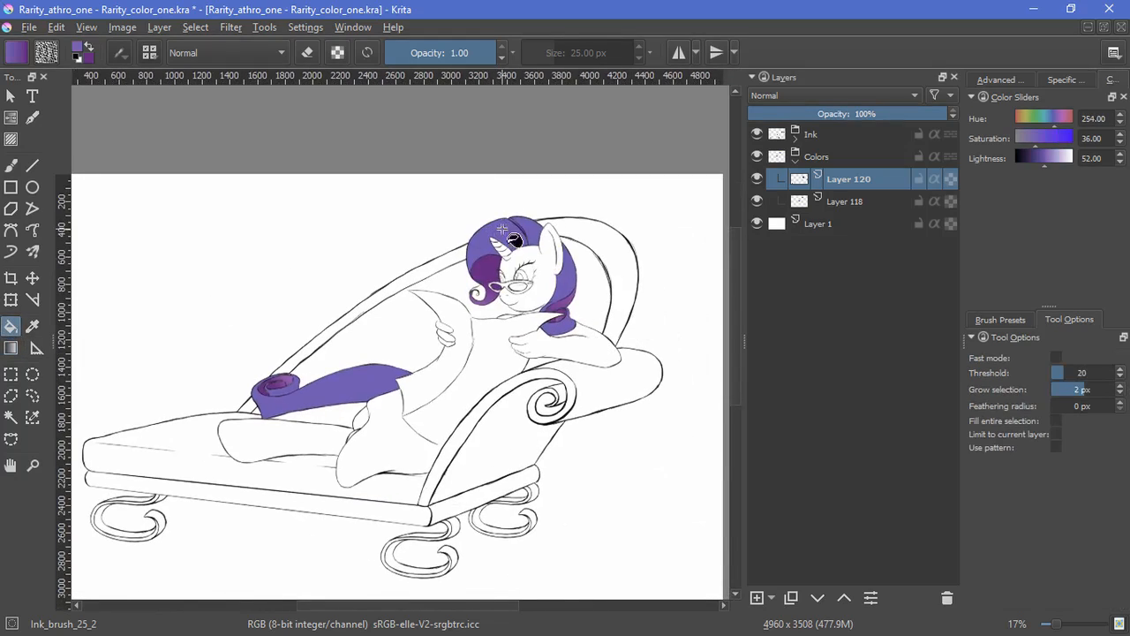
{"action": "left_click", "coordinate": [996, 80]}
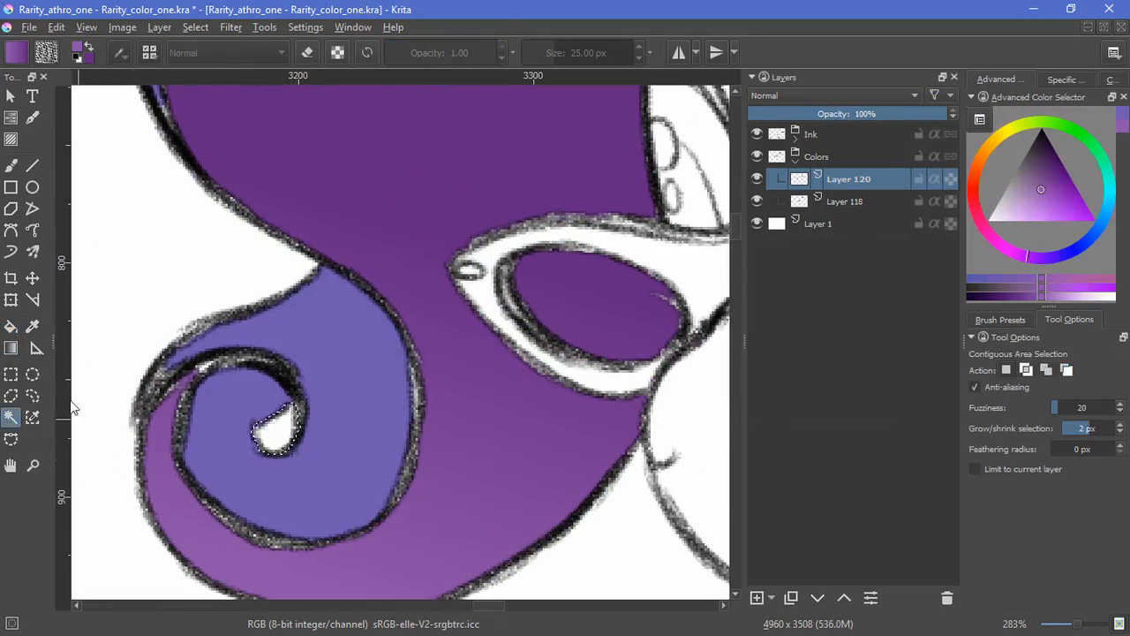
{"action": "left_click", "coordinate": [11, 348]}
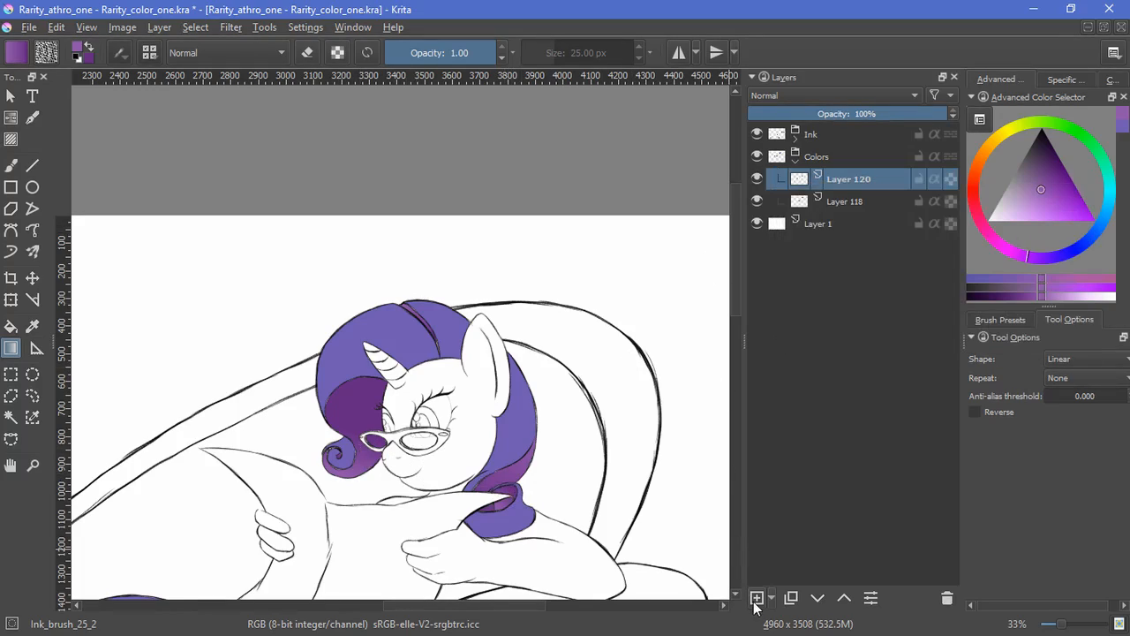
- Add Layer 121 and bucket-fill the coat light gray at threshold 20, patching the hoof tip
{"action": "left_click", "coordinate": [757, 598]}
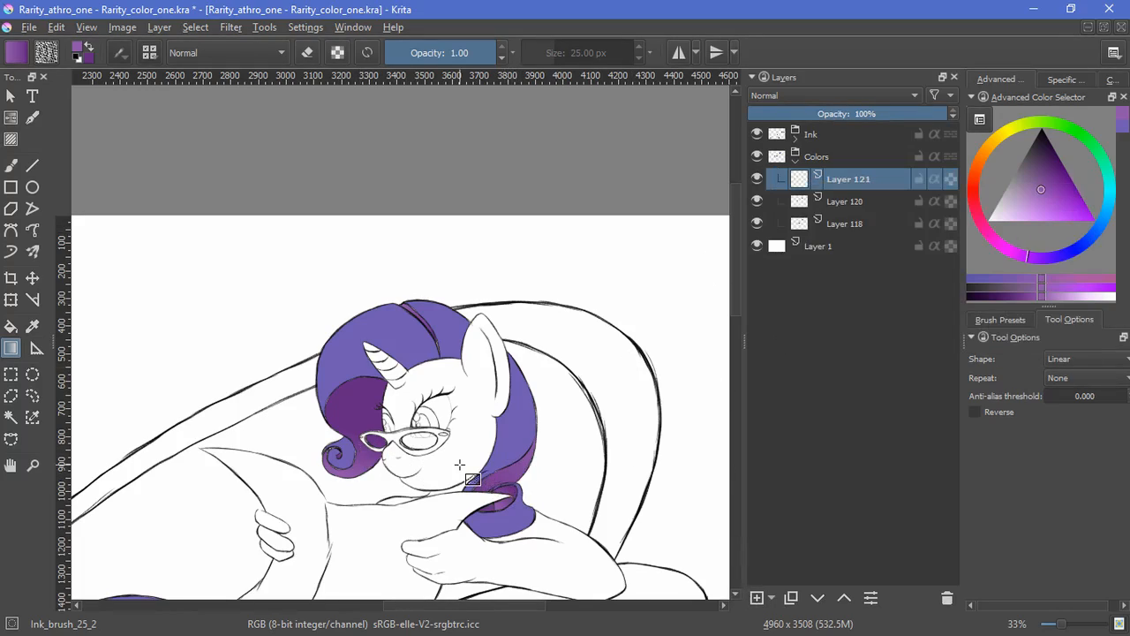
{"action": "left_click", "coordinate": [11, 325]}
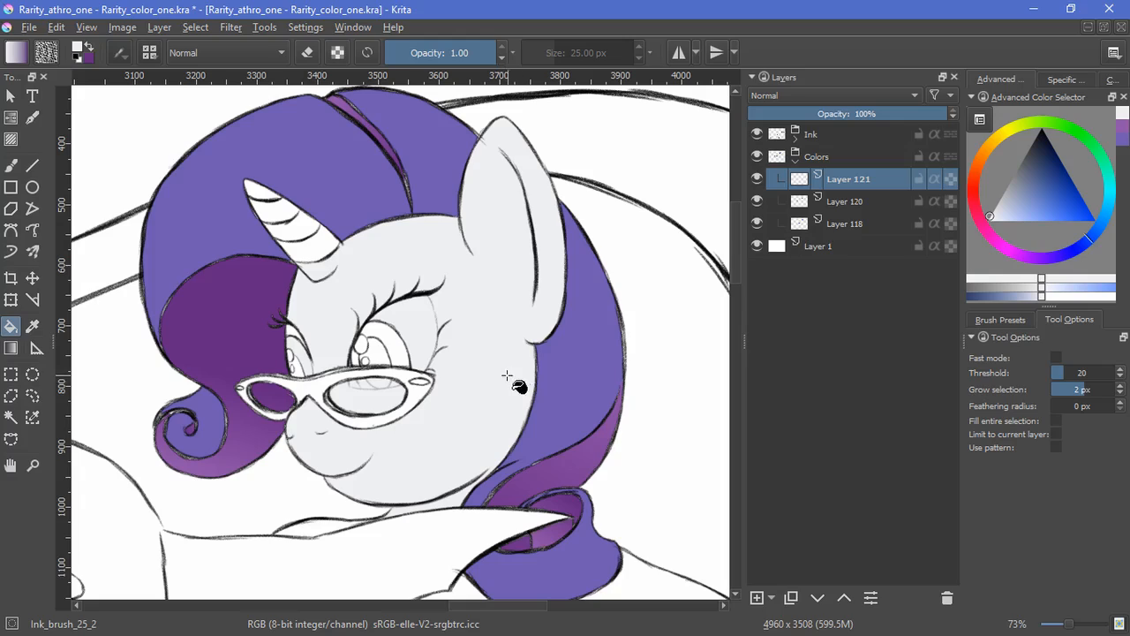
{"action": "left_click", "coordinate": [1118, 376]}
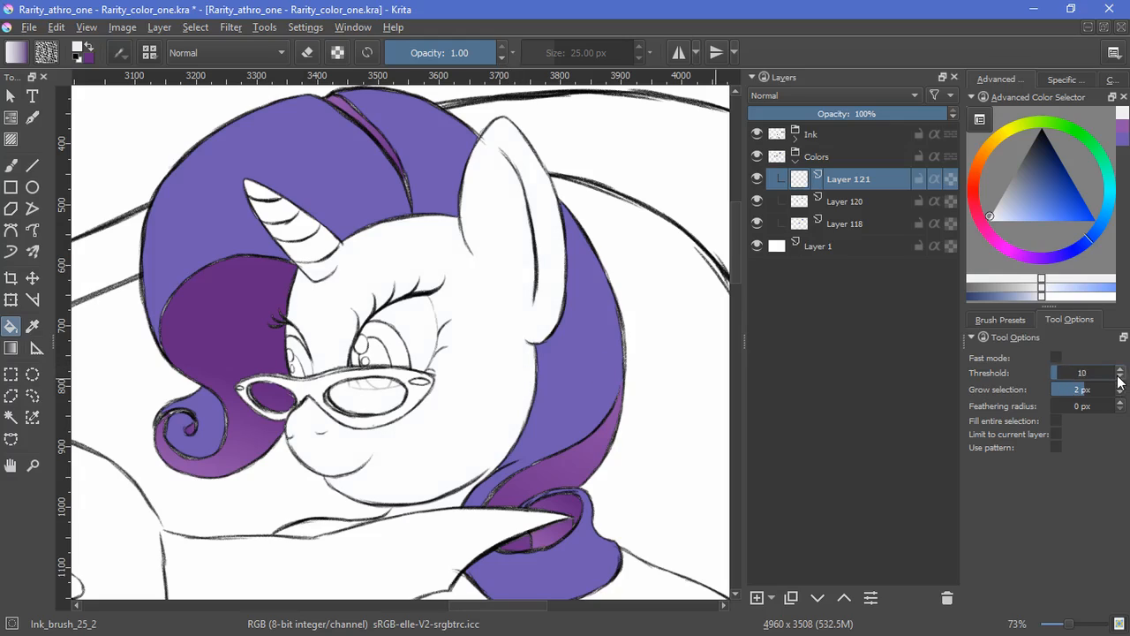
{"action": "left_click", "coordinate": [1119, 369]}
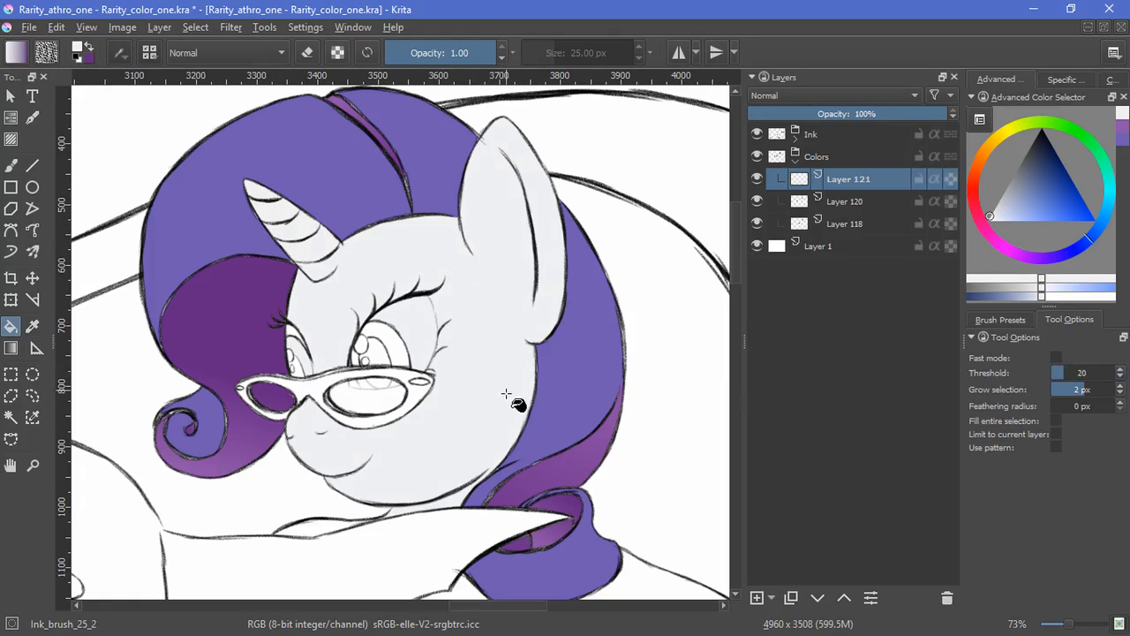
{"action": "scroll", "scroll_direction": "down", "scroll_amount": 3}
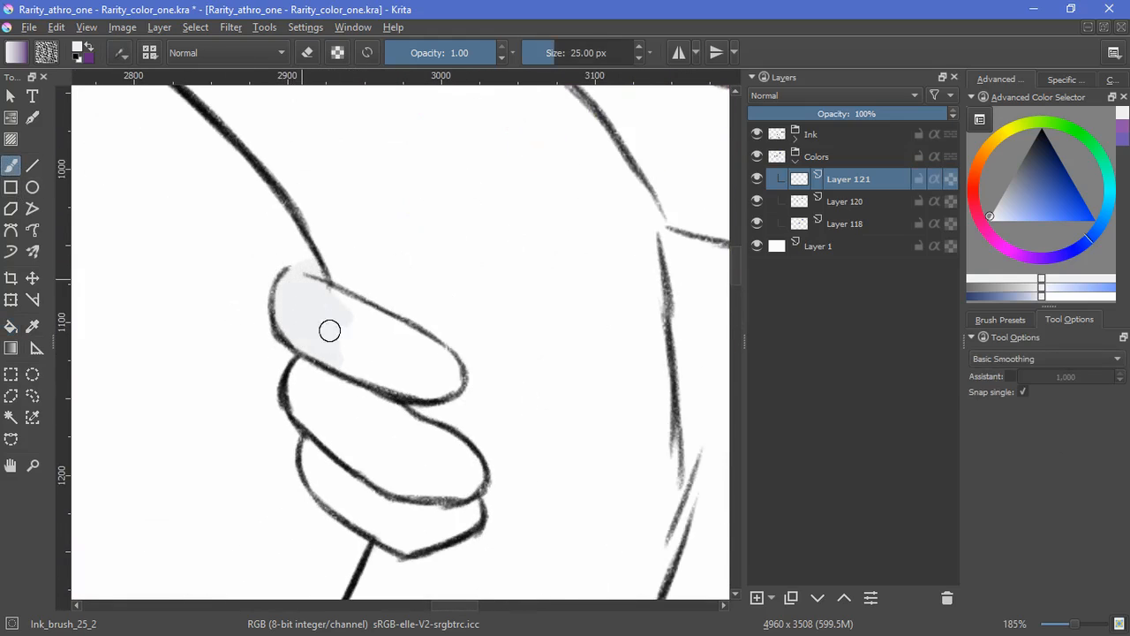
{"action": "left_click", "coordinate": [11, 326]}
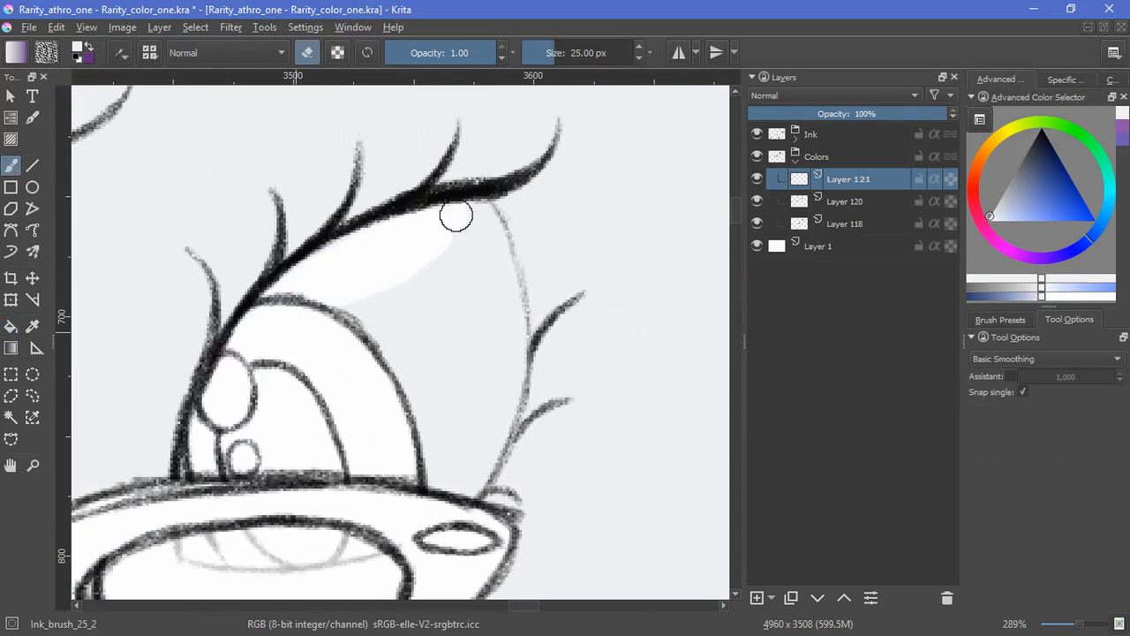
- Erase the gray from the eye whites and the glasses lenses
{"action": "left_click_drag", "start_coordinate": [457, 215], "coordinate": [501, 379]}
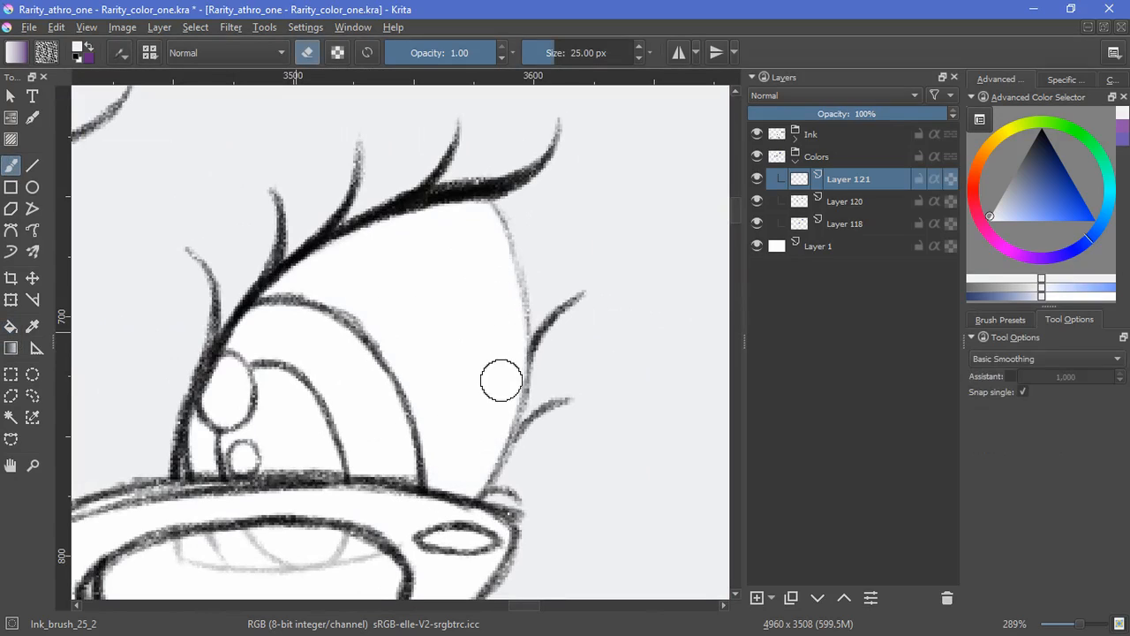
{"action": "scroll", "scroll_direction": "up", "scroll_amount": 3}
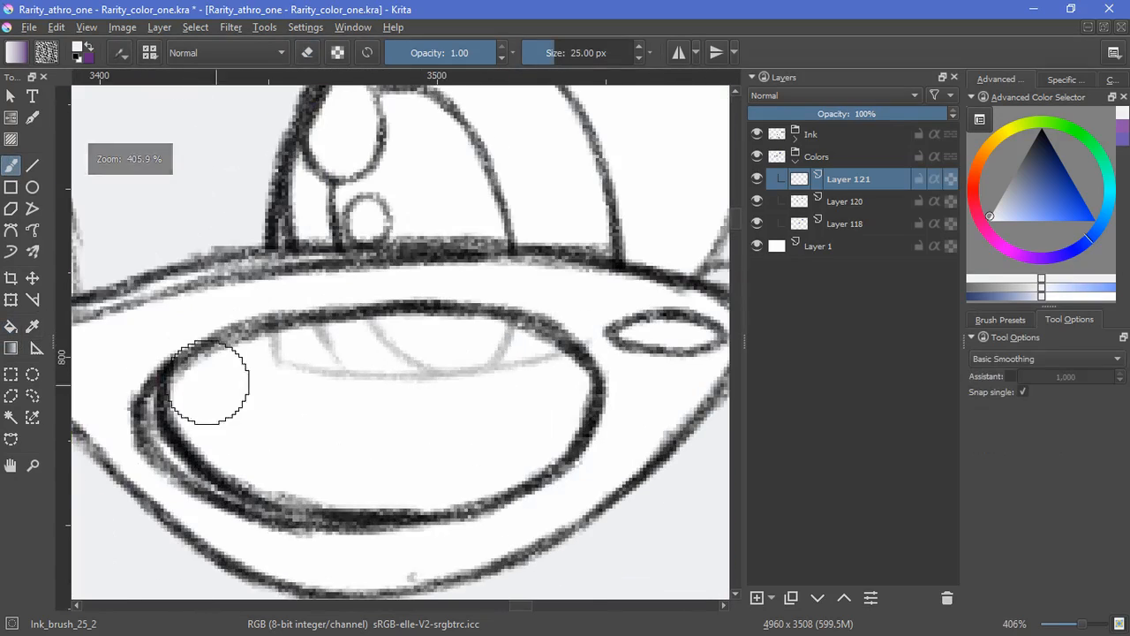
{"action": "left_click_drag", "start_coordinate": [212, 388], "coordinate": [444, 432]}
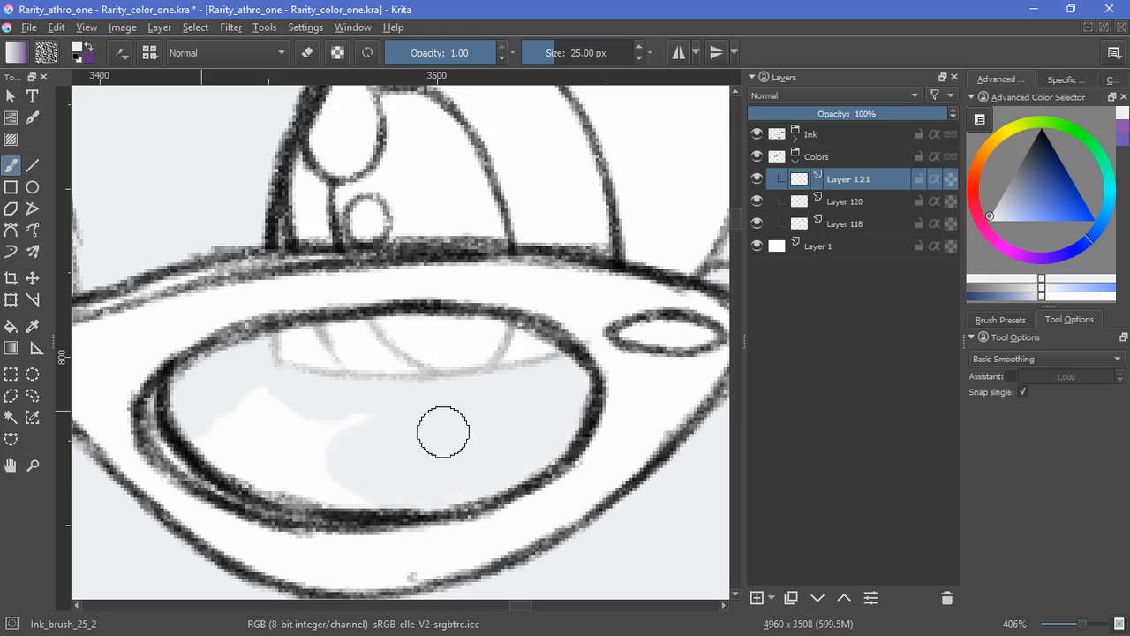
{"action": "left_click", "coordinate": [795, 133]}
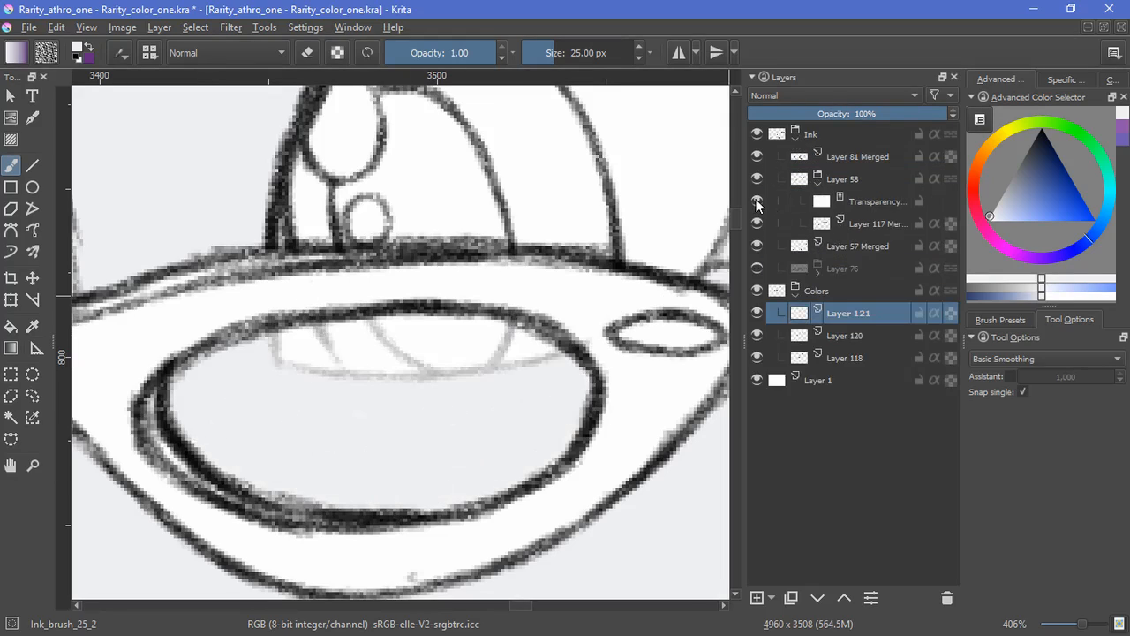
- Paint the glasses frames orange on Layer 122 and add a lens-tint layer beneath
{"action": "left_click", "coordinate": [795, 135]}
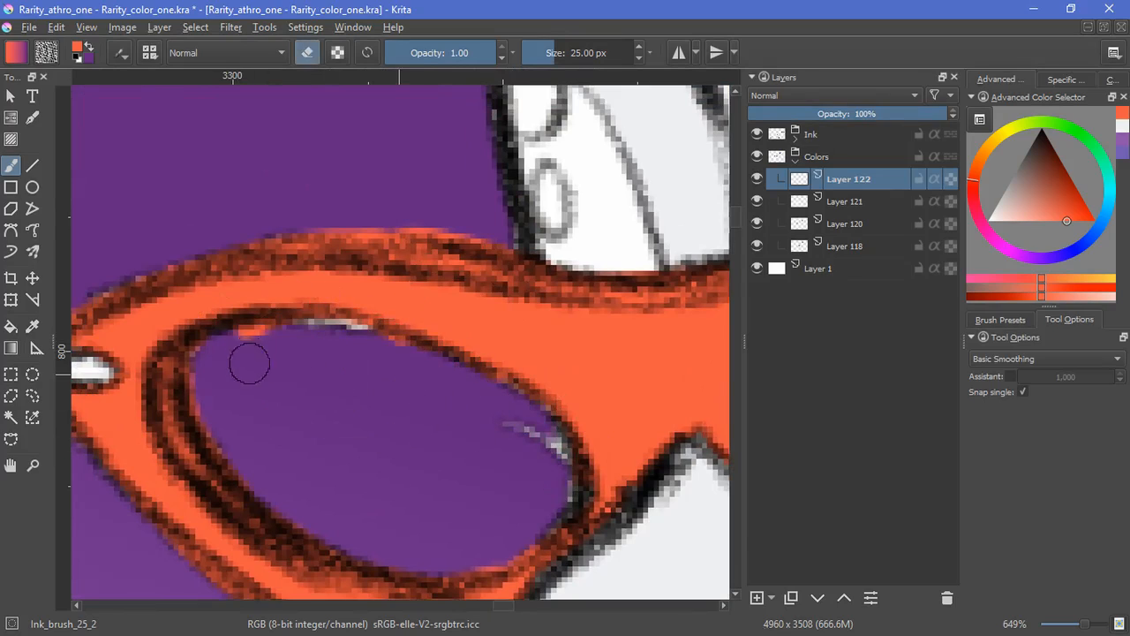
{"action": "left_click_drag", "start_coordinate": [250, 364], "coordinate": [426, 360]}
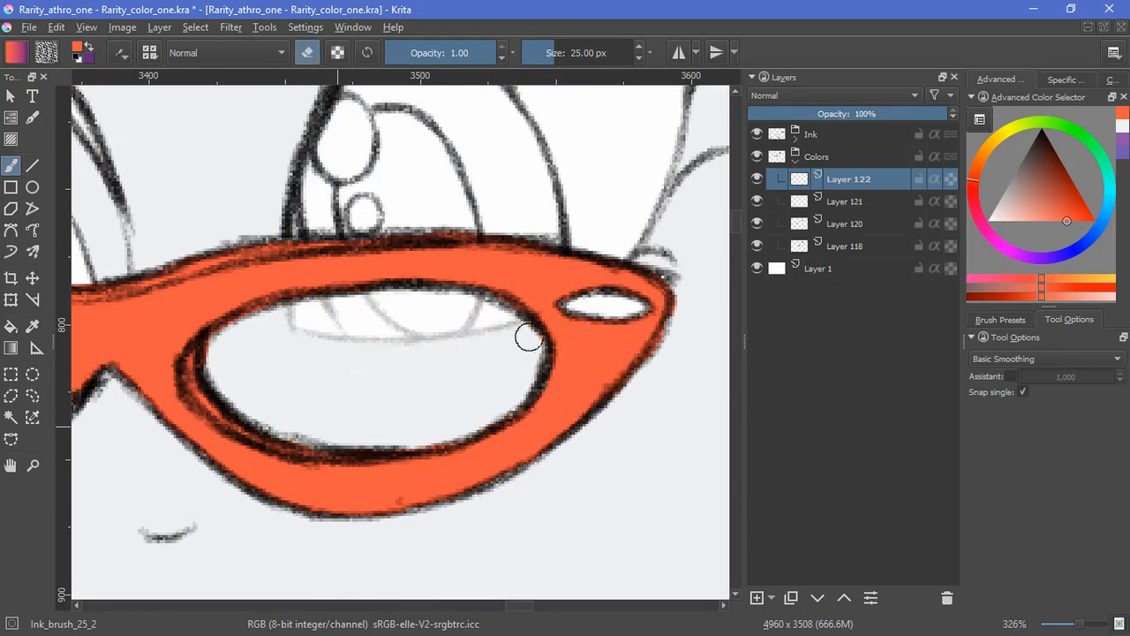
{"action": "left_click", "coordinate": [756, 598]}
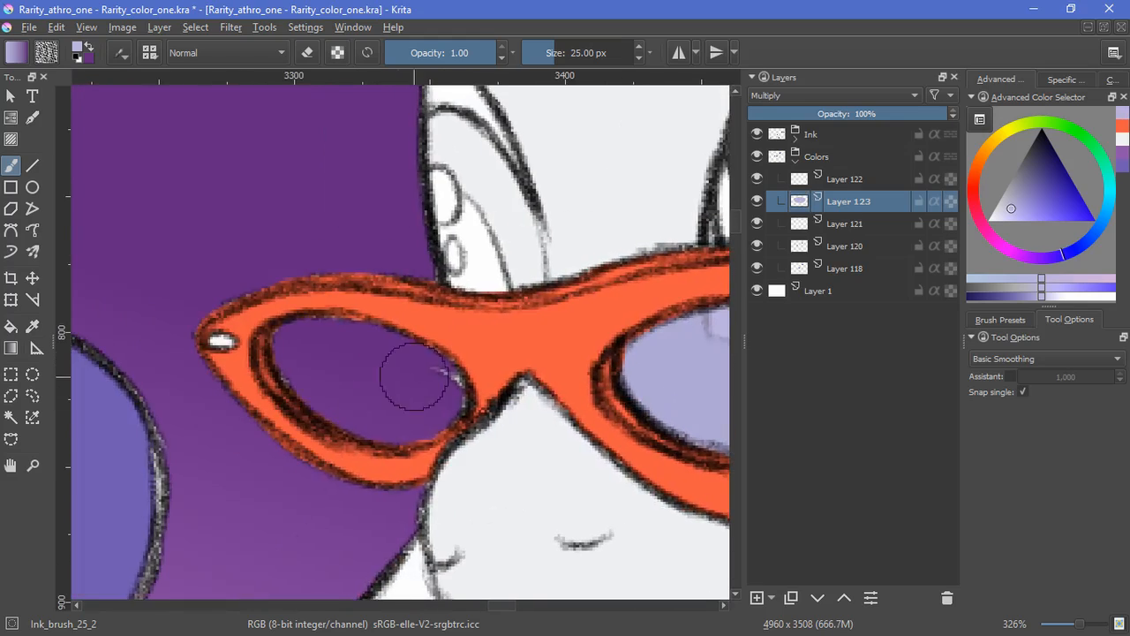
- Set Layer 124 to Screen and brush soft diagonal glare highlights across the lenses
{"action": "left_click", "coordinate": [830, 95]}
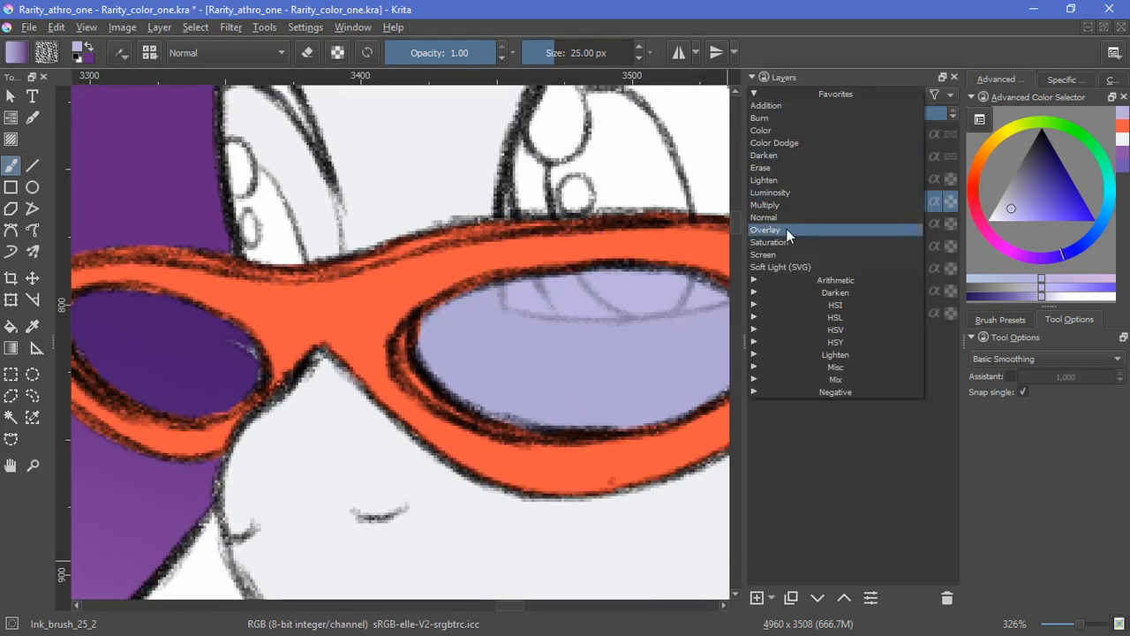
{"action": "left_click", "coordinate": [763, 254]}
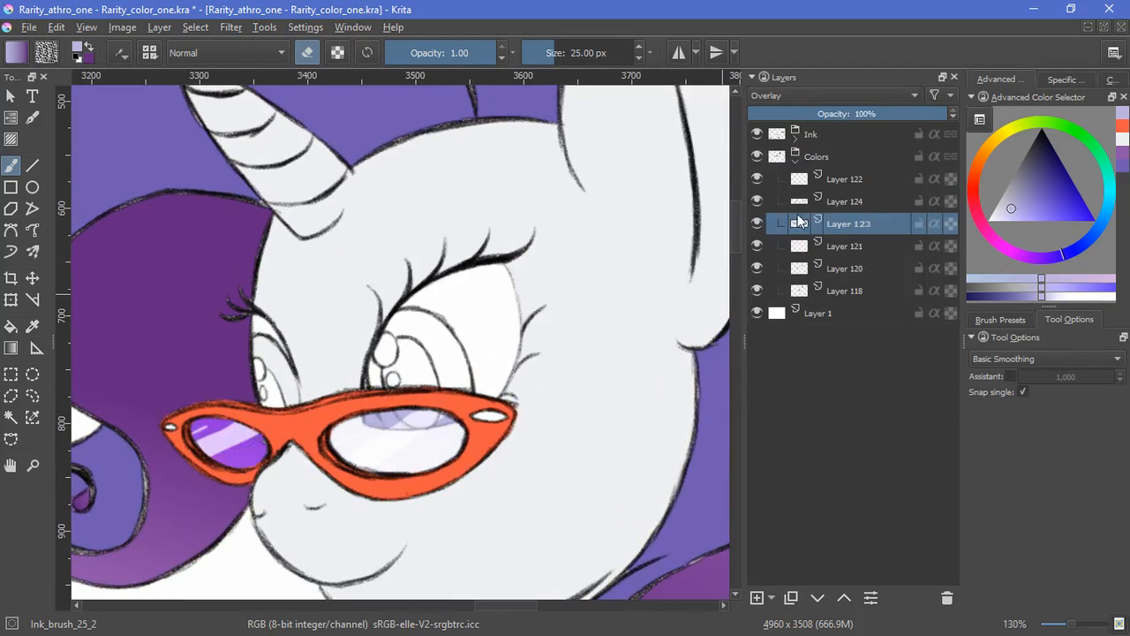
{"action": "left_click", "coordinate": [830, 95]}
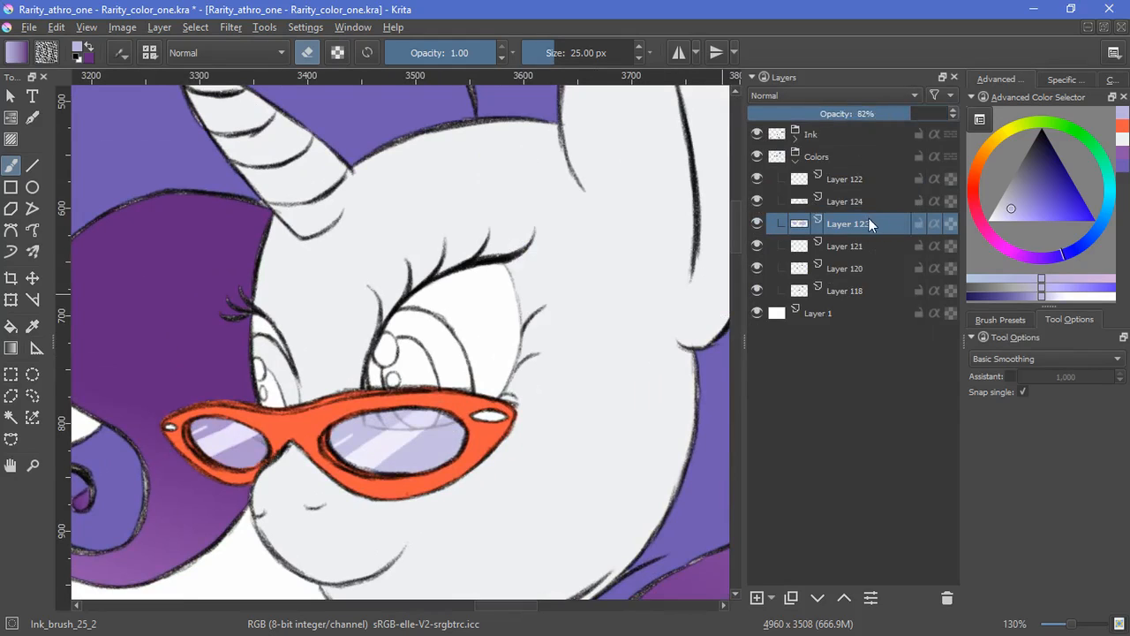
{"action": "left_click", "coordinate": [844, 201]}
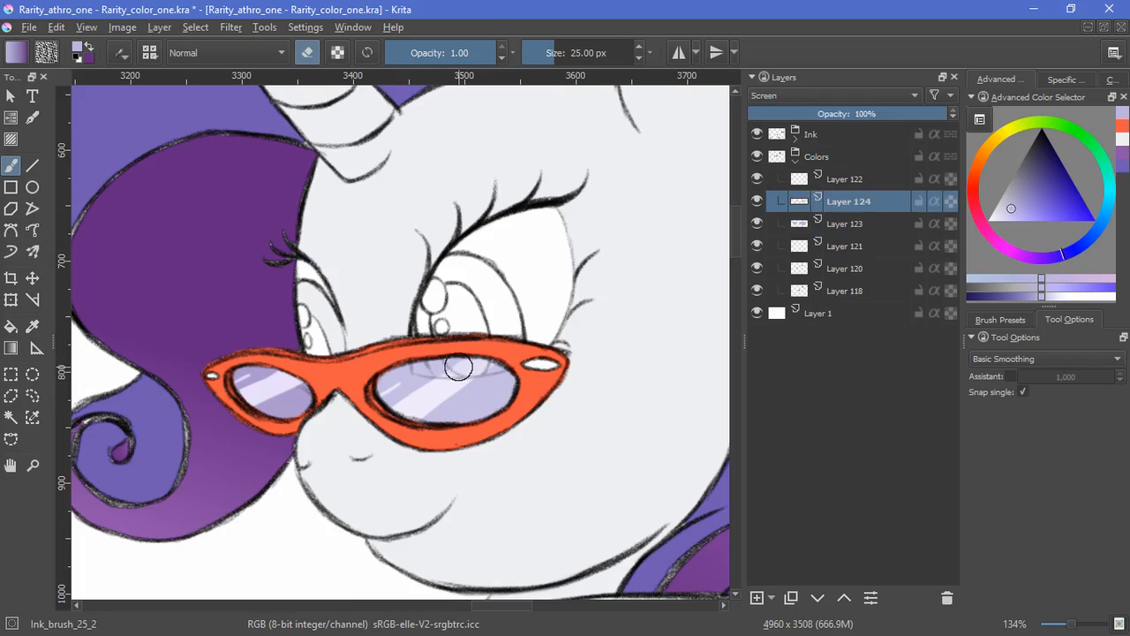
{"action": "left_click_drag", "start_coordinate": [459, 367], "coordinate": [264, 148]}
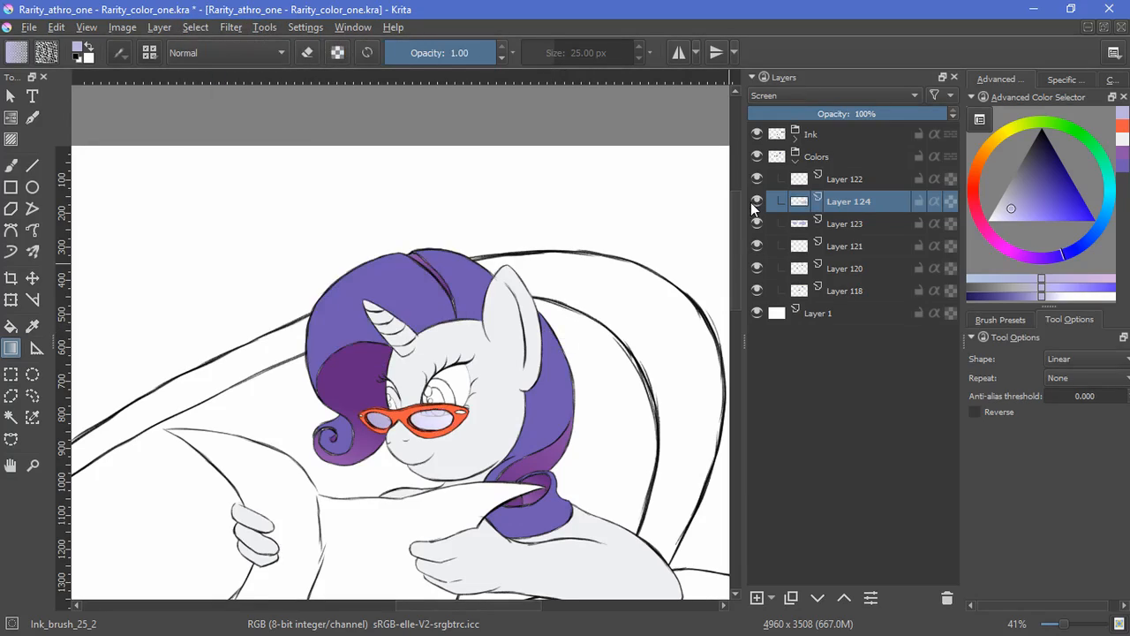
{"action": "mouse_move", "coordinate": [779, 267]}
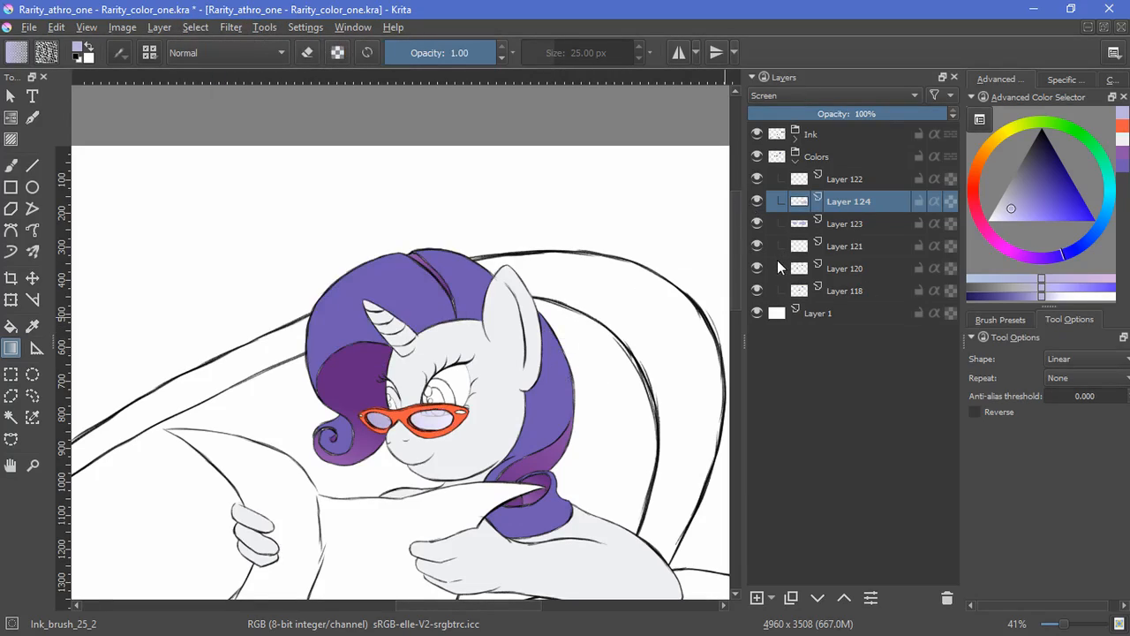
{"action": "left_click", "coordinate": [848, 178]}
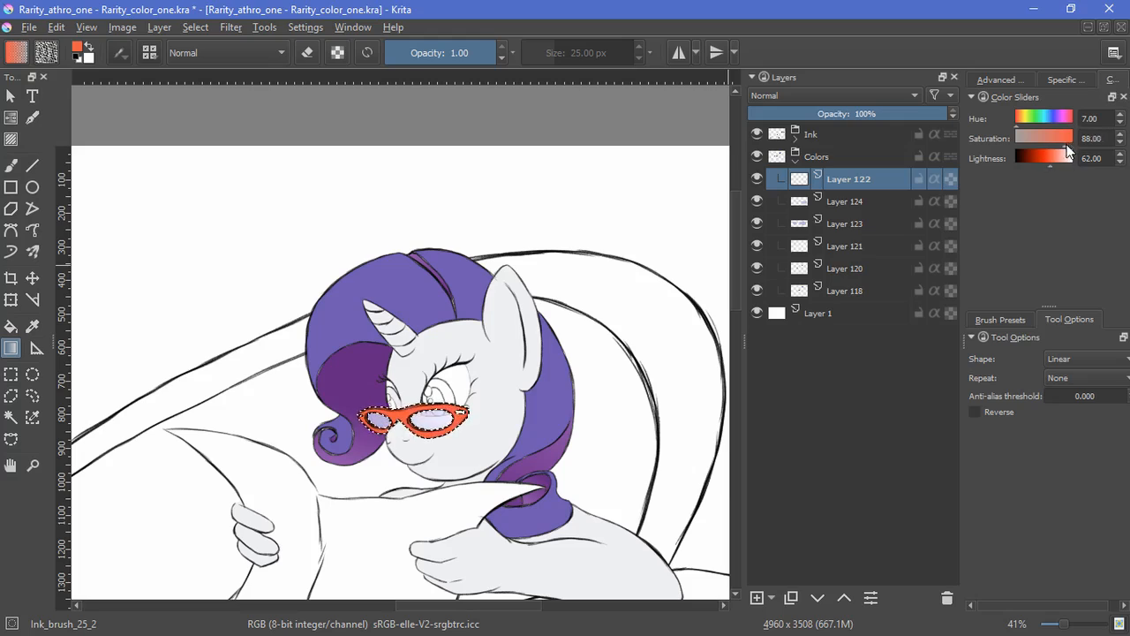
- Group the glasses layers, add Layer 125 in a new group, and paint black pupils
{"action": "left_click", "coordinate": [11, 165]}
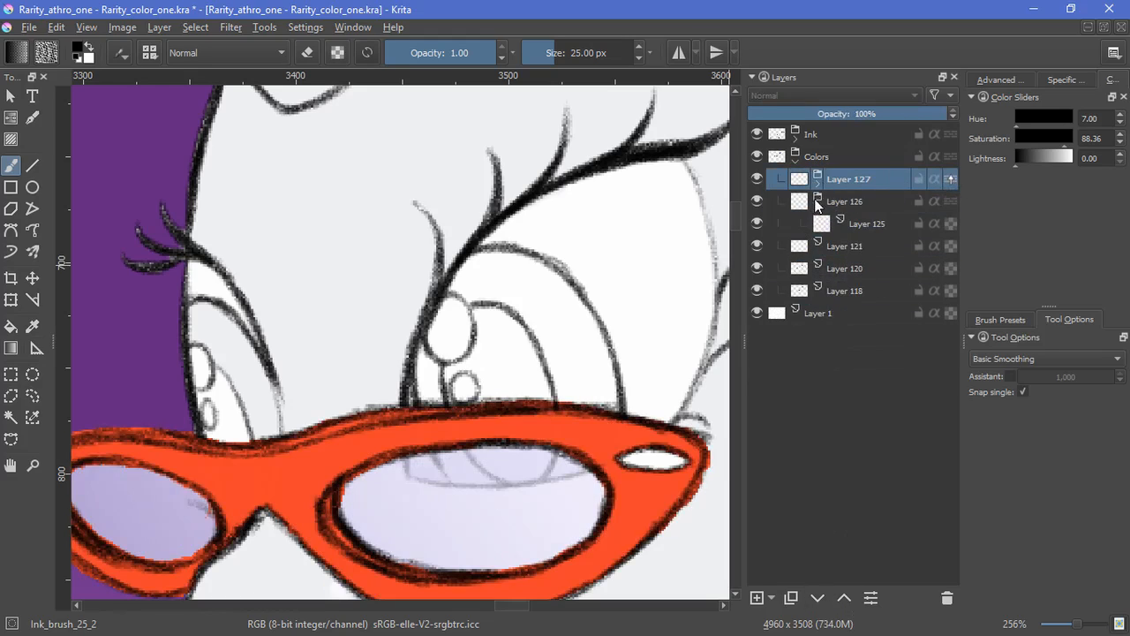
{"action": "left_click", "coordinate": [869, 224]}
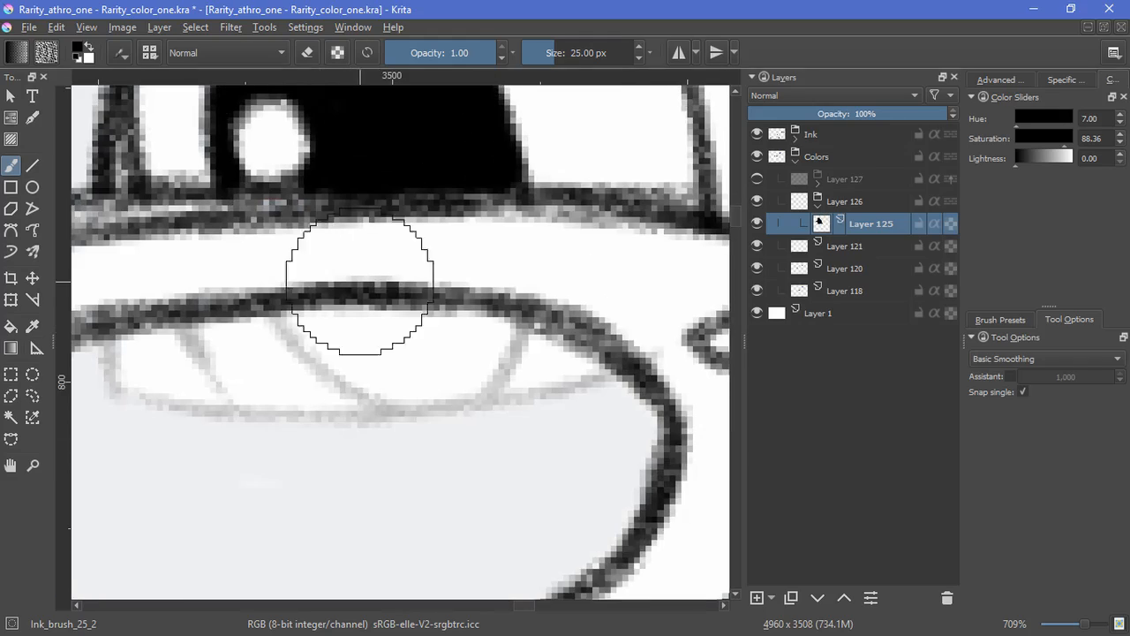
{"action": "left_click_drag", "start_coordinate": [371, 274], "coordinate": [309, 388]}
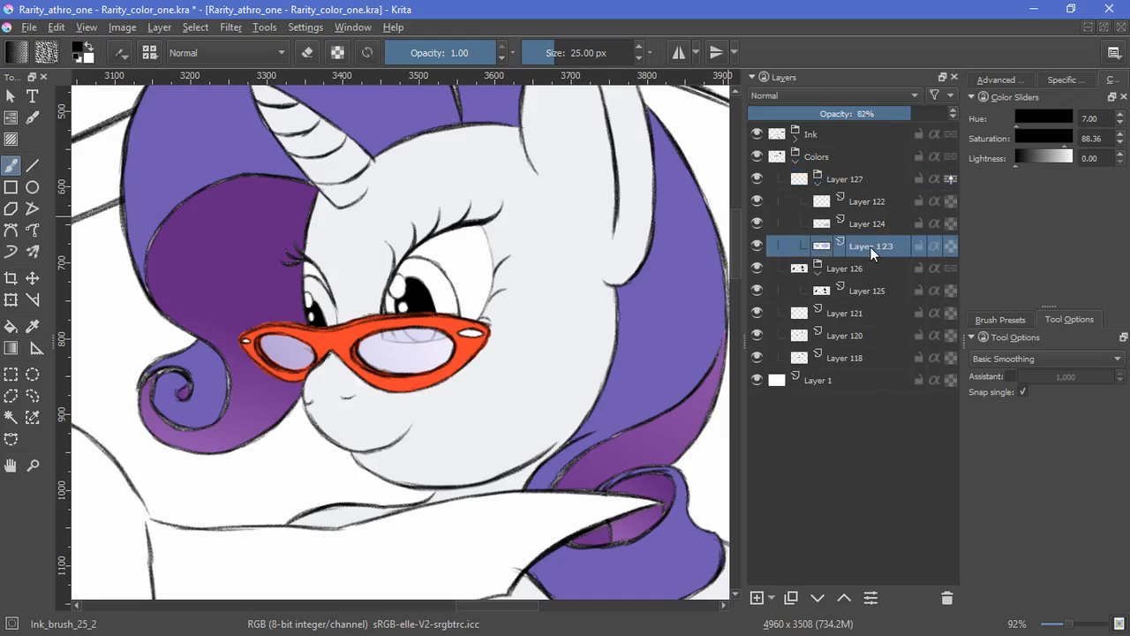
- Lower the lens tint Layer 123 opacity to about 63%, toggling the Screen layer to compare
{"action": "left_click", "coordinate": [927, 113]}
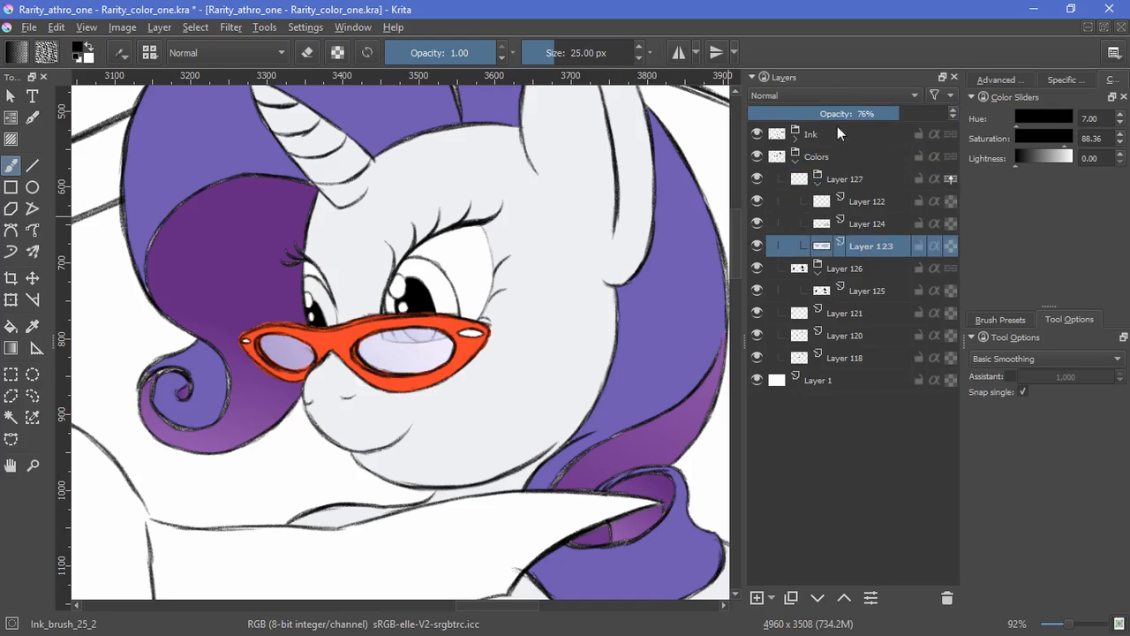
{"action": "left_click", "coordinate": [867, 223]}
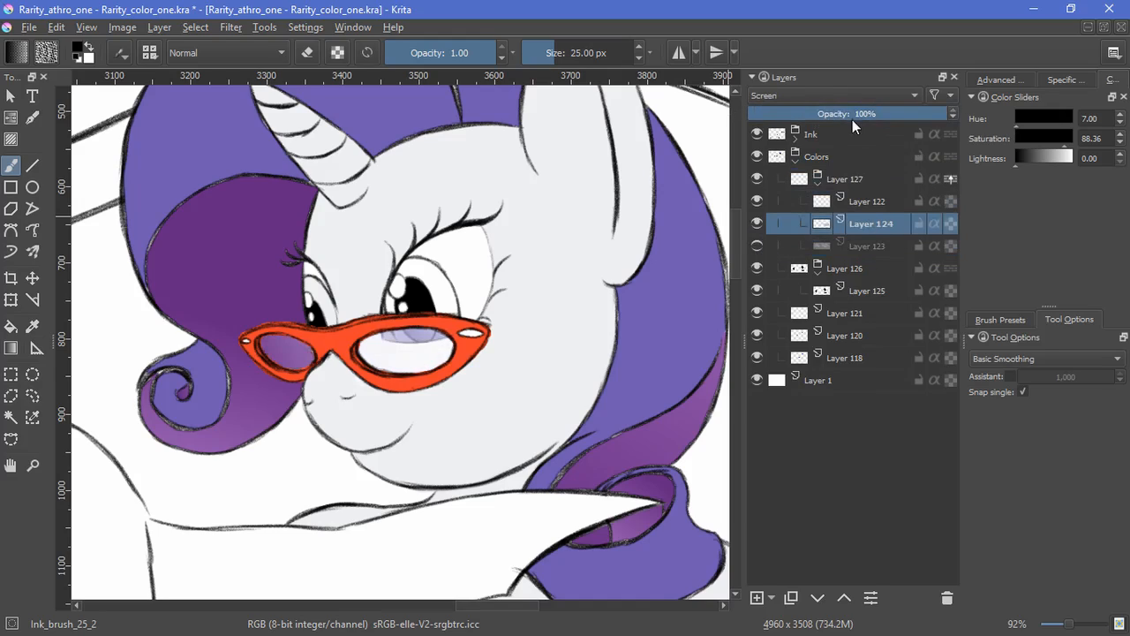
{"action": "left_click", "coordinate": [872, 246]}
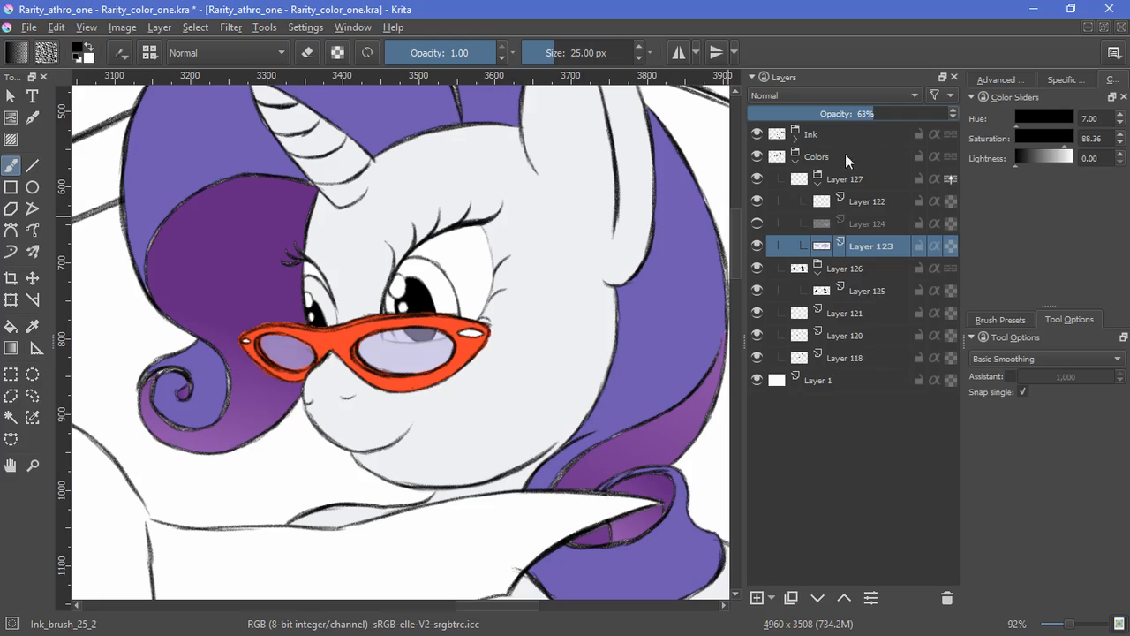
{"action": "left_click", "coordinate": [865, 223]}
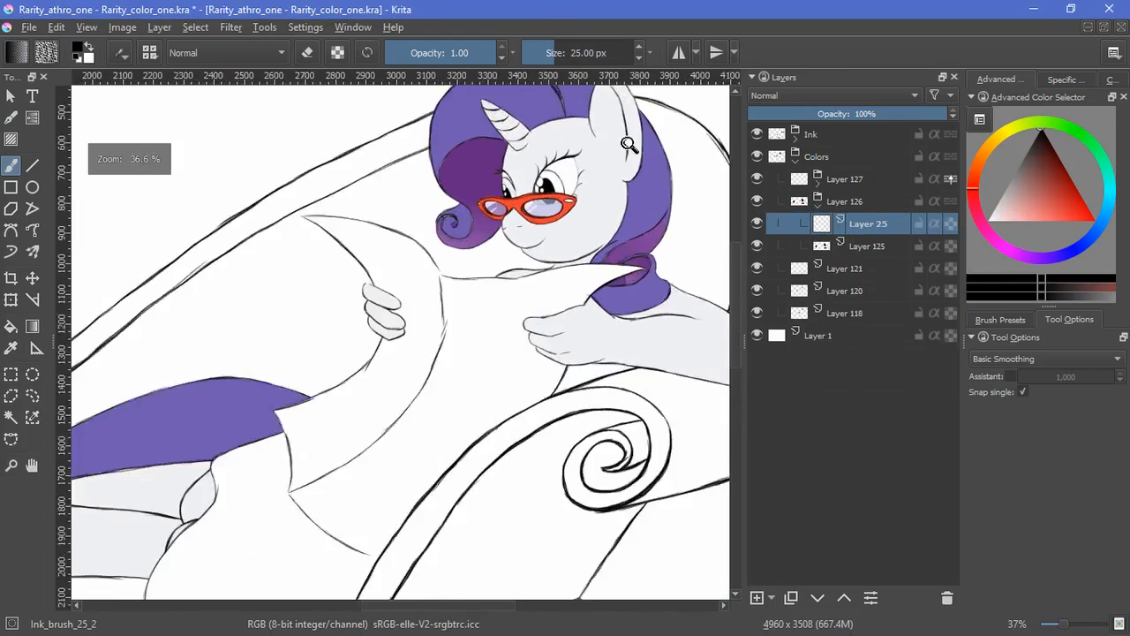
{"action": "left_click", "coordinate": [12, 417]}
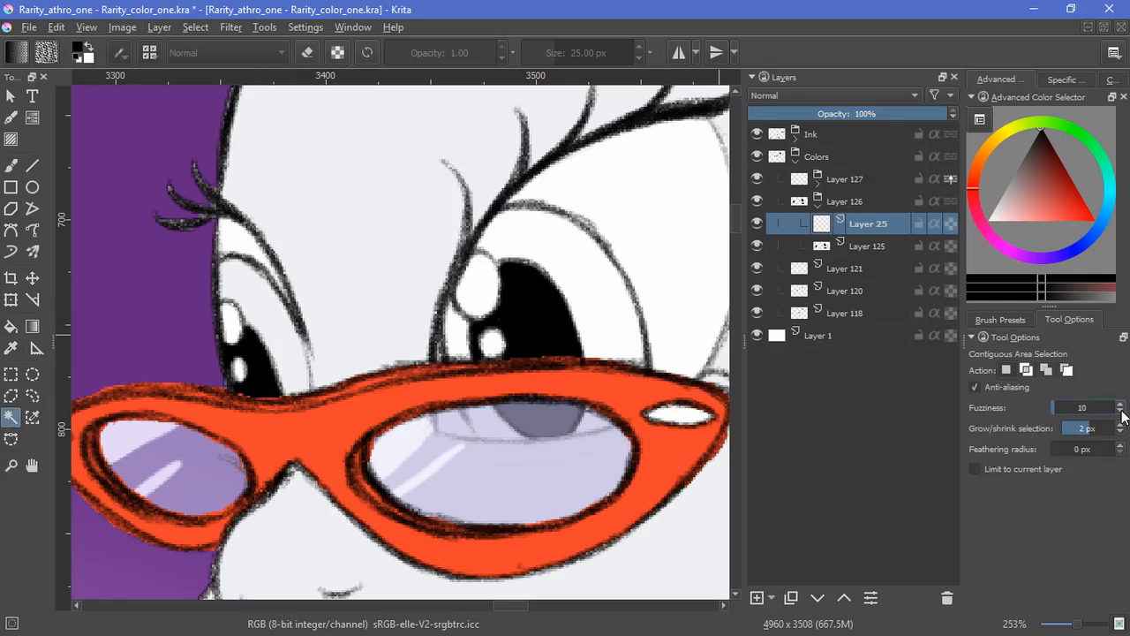
- Fill the irises with a blue gradient, touch up the purple tail, and group layers as 'pony'
{"action": "left_click", "coordinate": [503, 433]}
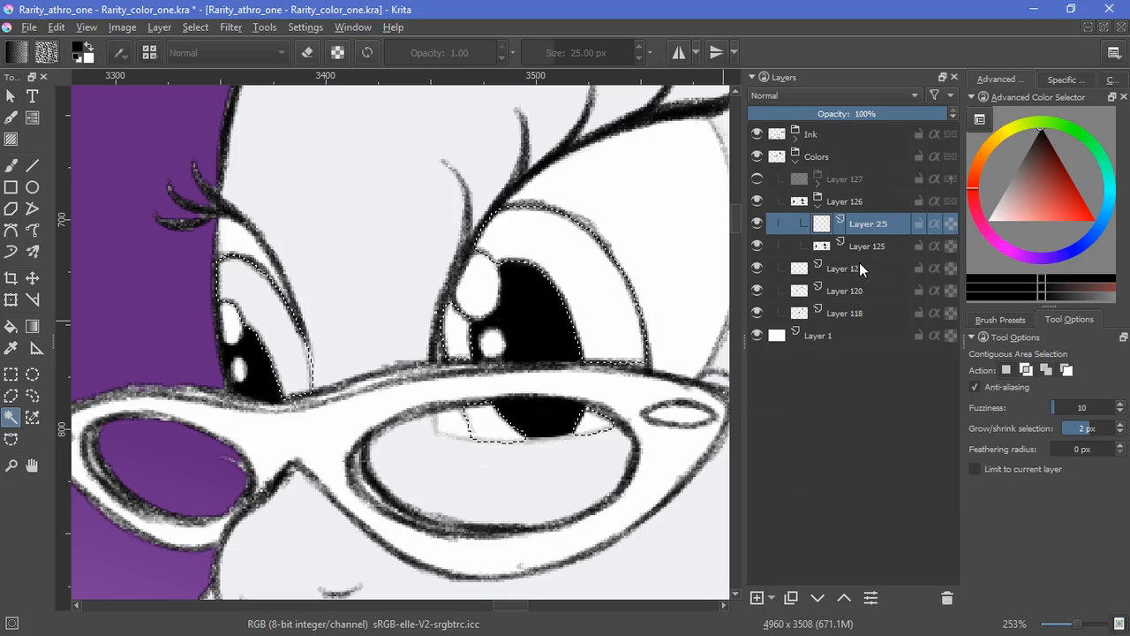
{"action": "left_click", "coordinate": [12, 166]}
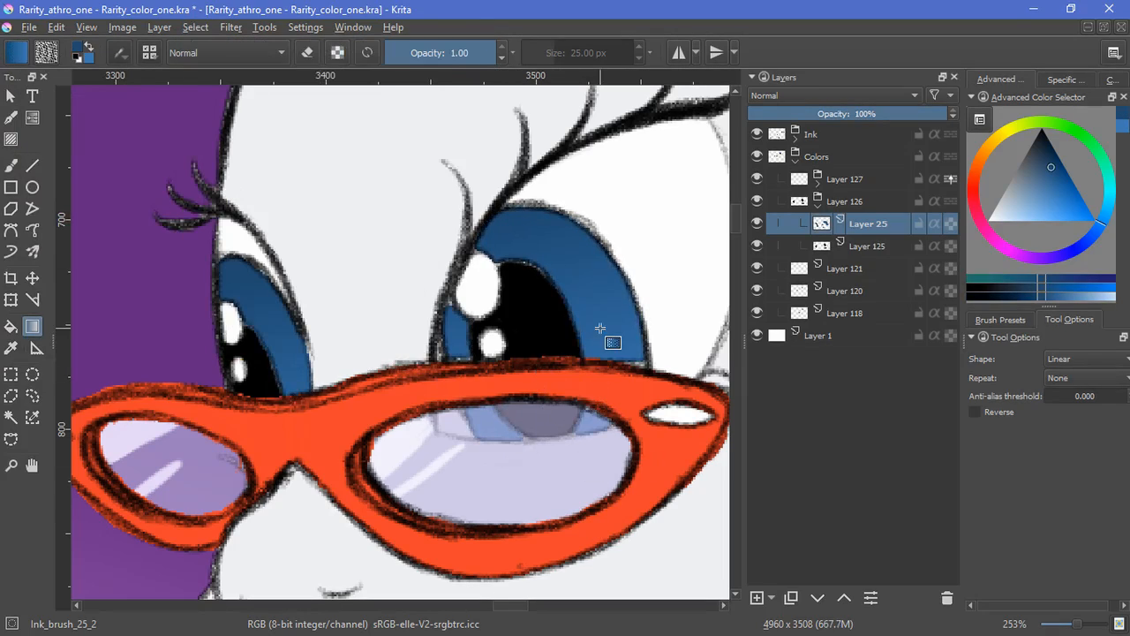
{"action": "scroll", "scroll_direction": "down", "scroll_amount": 3}
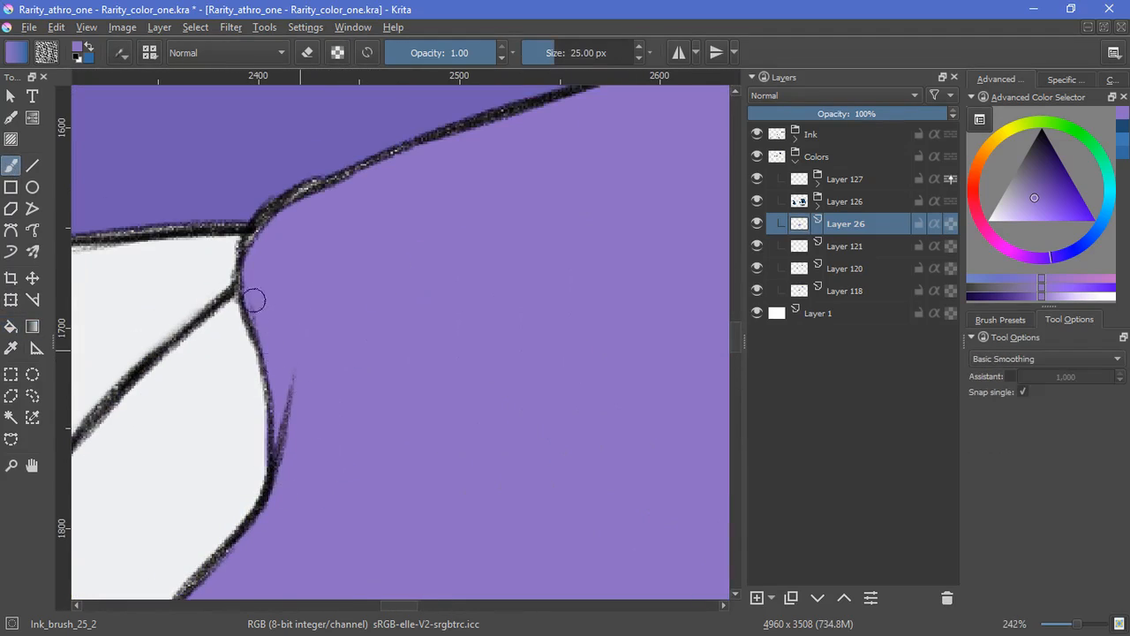
{"action": "scroll", "scroll_direction": "down", "scroll_amount": 3}
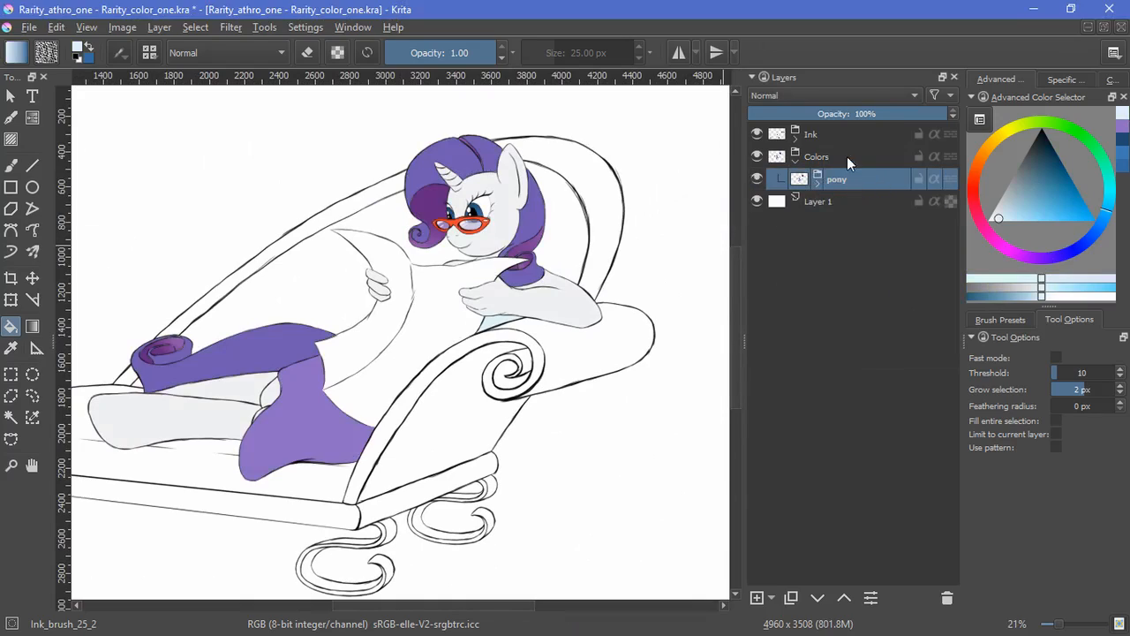
- Add group Layer 30 with a new layer and brush the chaise frame brown, then gold
{"action": "left_click", "coordinate": [756, 598]}
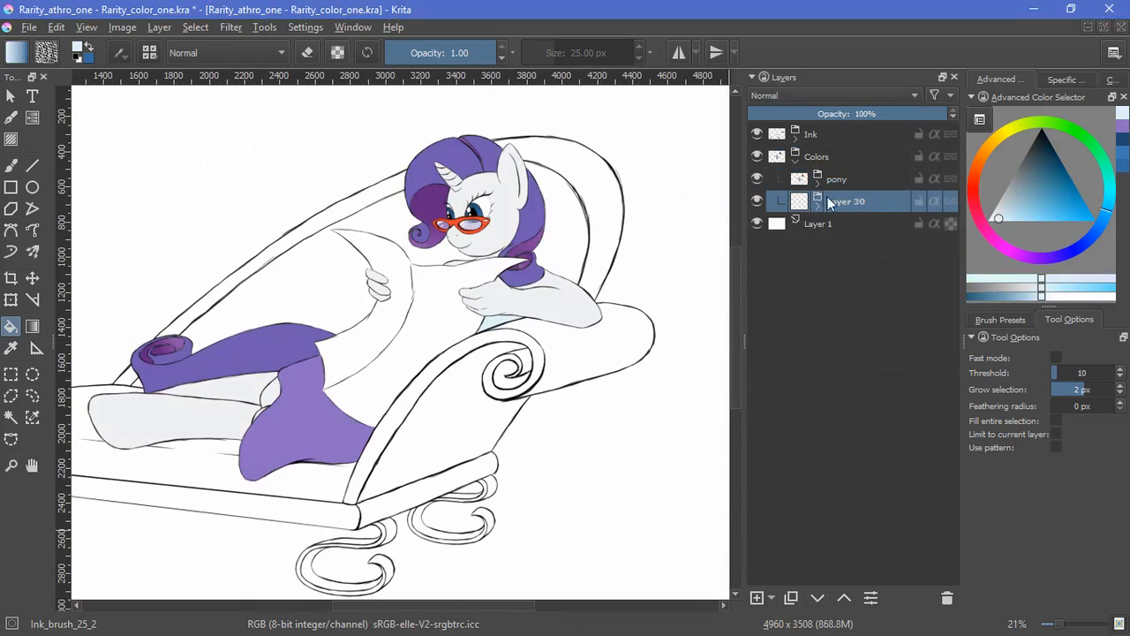
{"action": "left_click", "coordinate": [757, 598]}
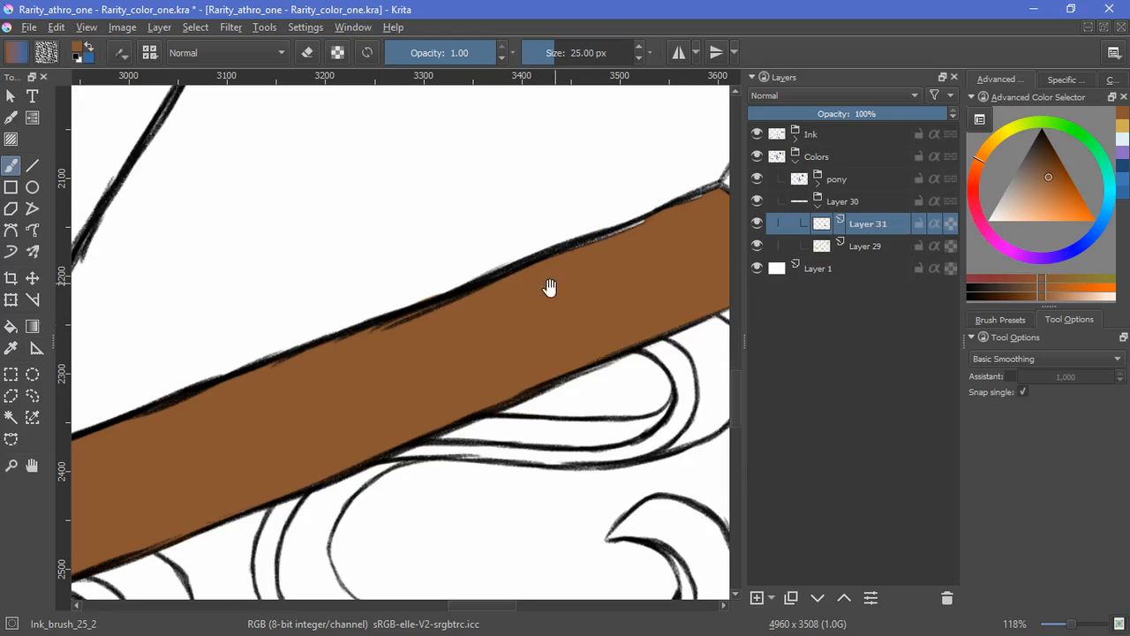
{"action": "scroll", "scroll_direction": "down", "scroll_amount": 3}
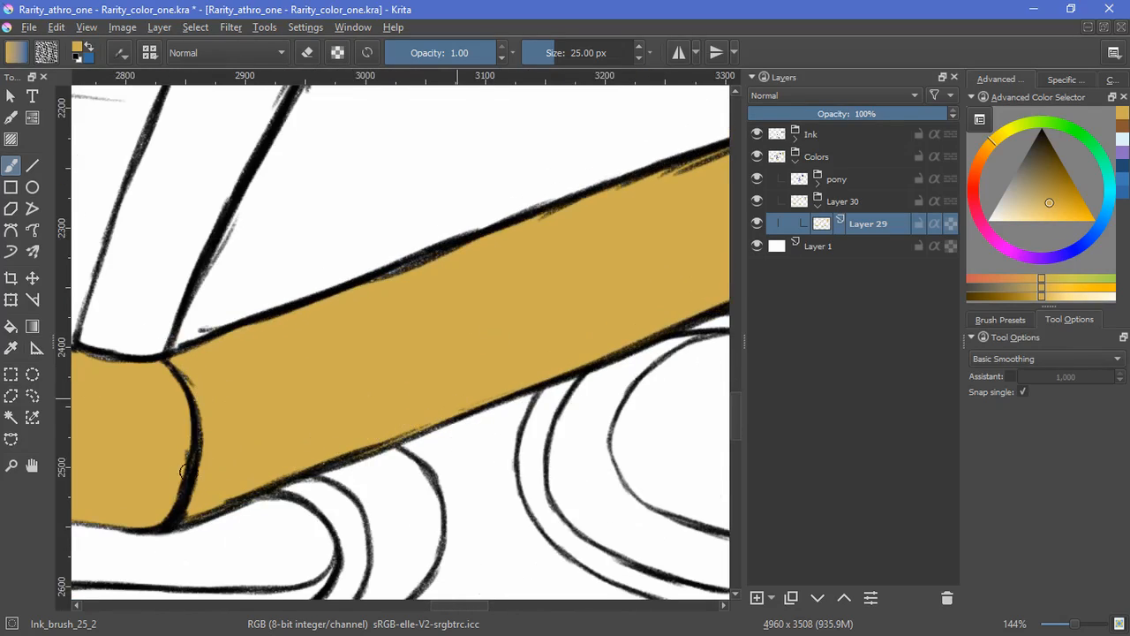
{"action": "left_click", "coordinate": [830, 94]}
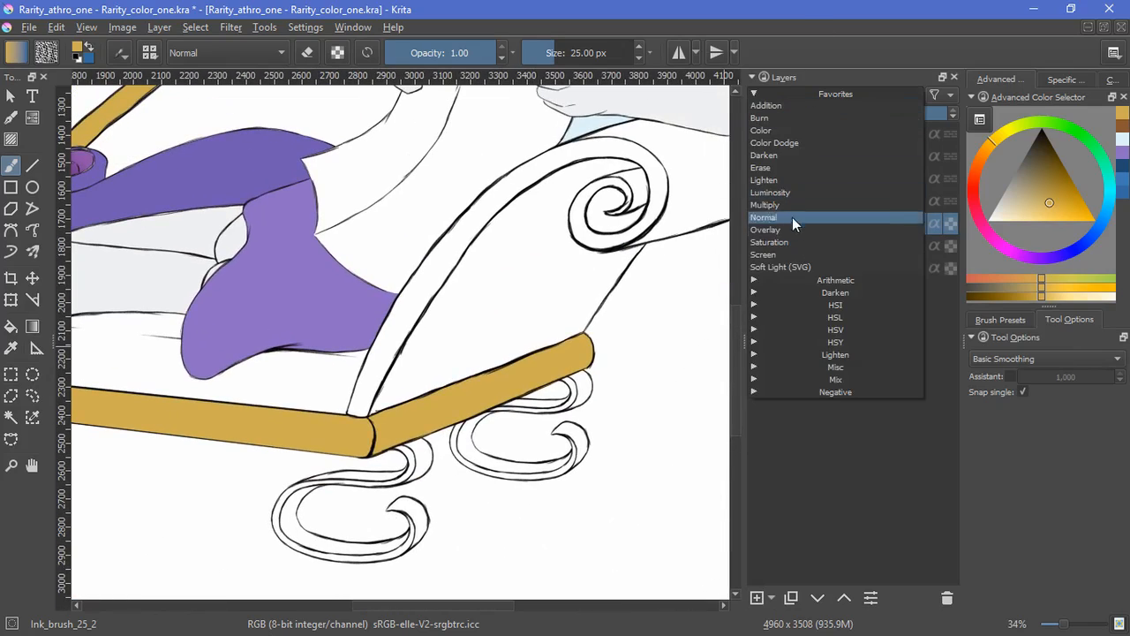
- Darken the frame's front face and paint the curled legs and back rail gold on Layer 33
{"action": "left_click", "coordinate": [764, 204]}
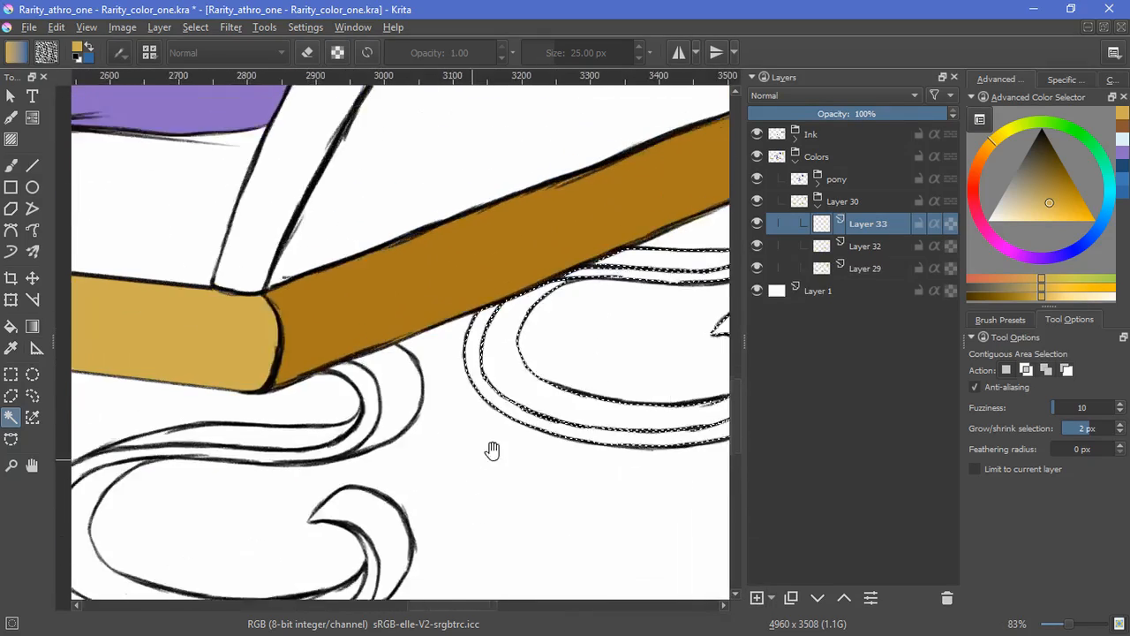
{"action": "left_click_drag", "start_coordinate": [491, 451], "coordinate": [610, 447]}
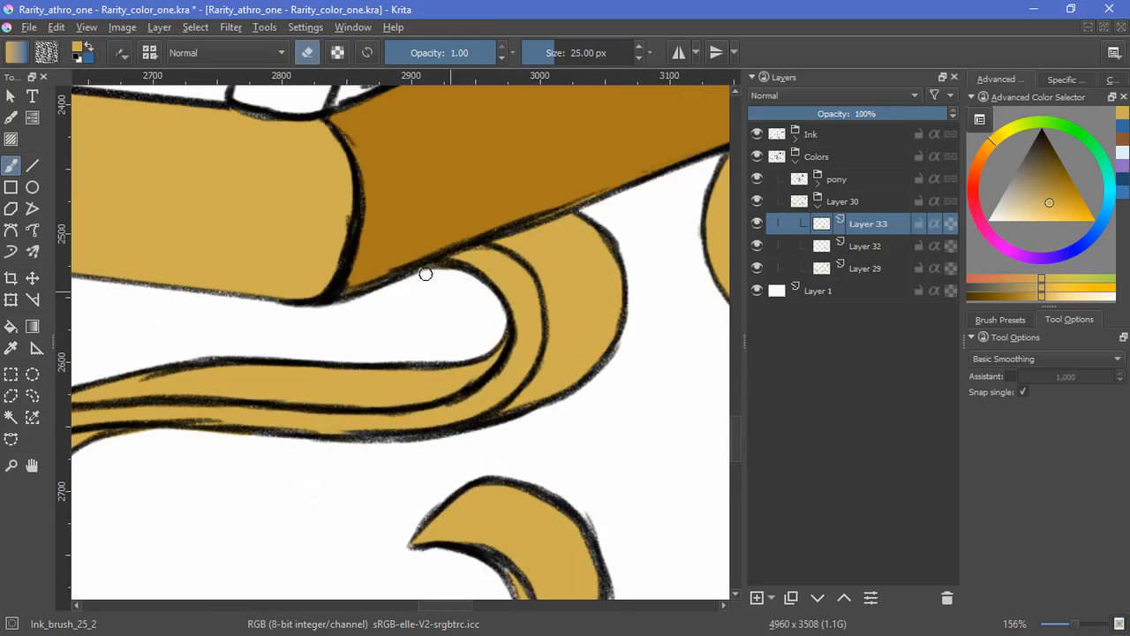
{"action": "left_click_drag", "start_coordinate": [426, 274], "coordinate": [237, 380]}
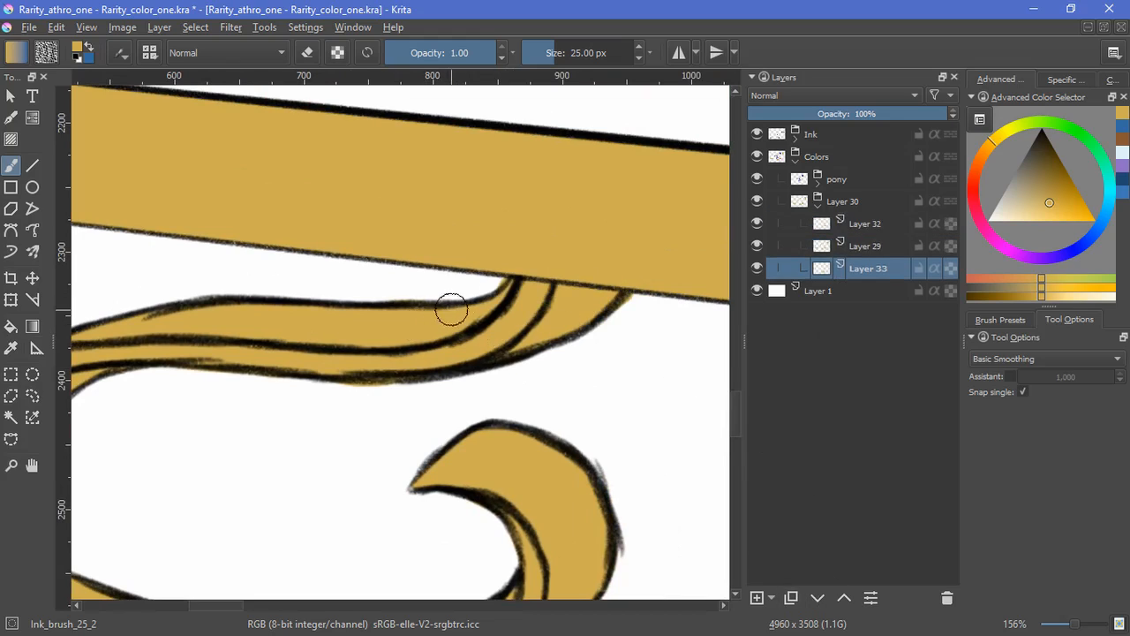
{"action": "scroll", "scroll_direction": "down", "scroll_amount": 3}
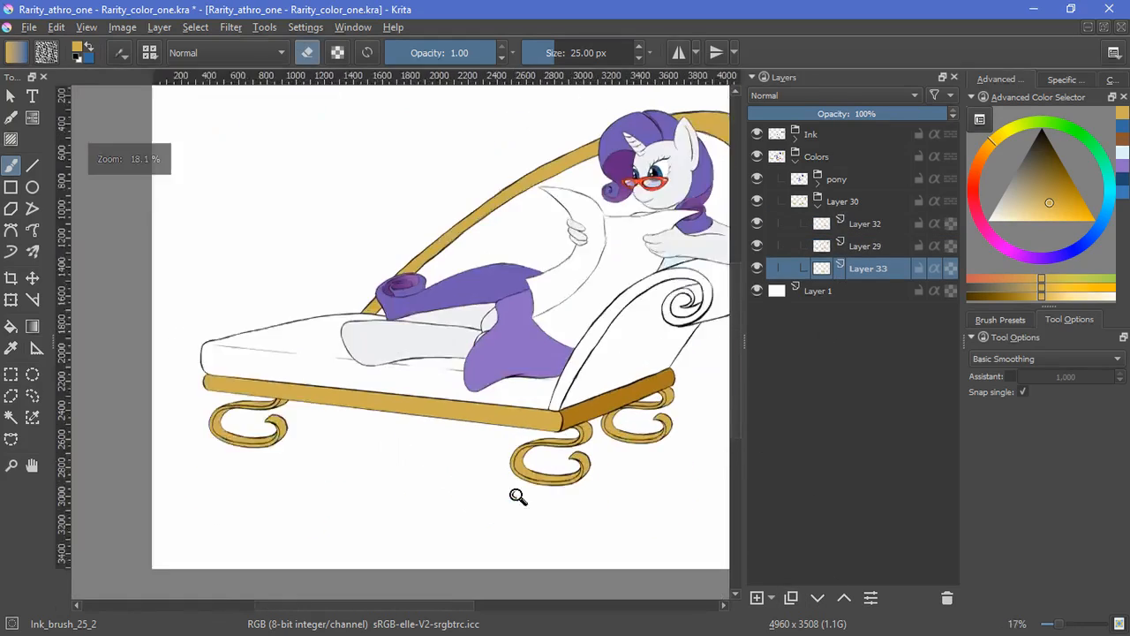
- Select both gold frame colour layers and view the red-filled cushion, seat and backrest
{"action": "scroll", "scroll_direction": "down", "scroll_amount": 3}
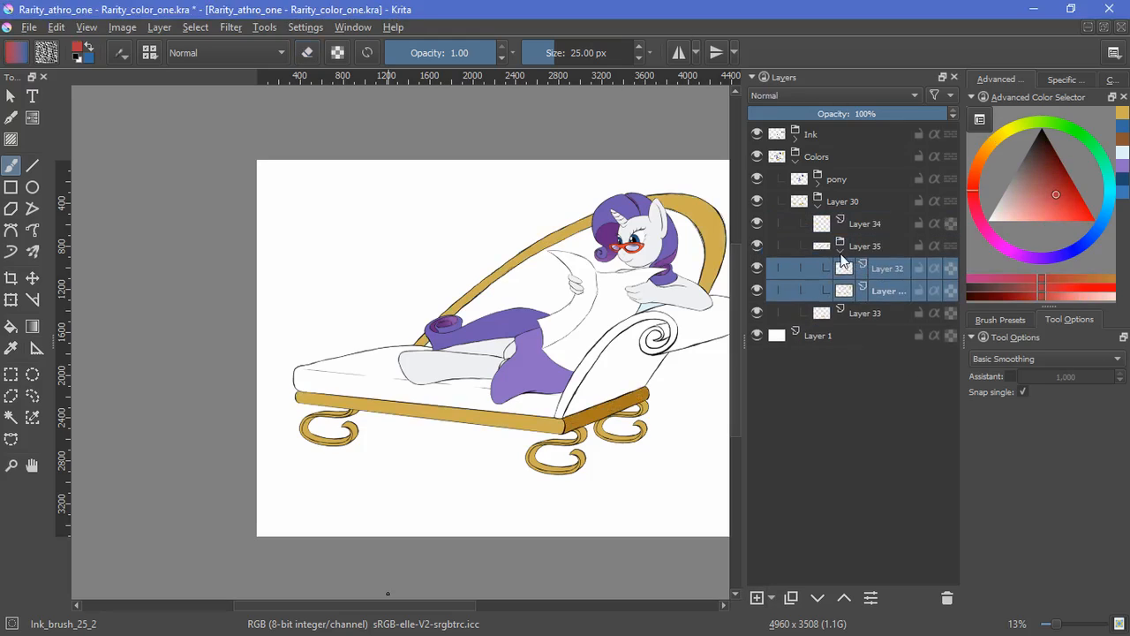
{"action": "left_click", "coordinate": [369, 395]}
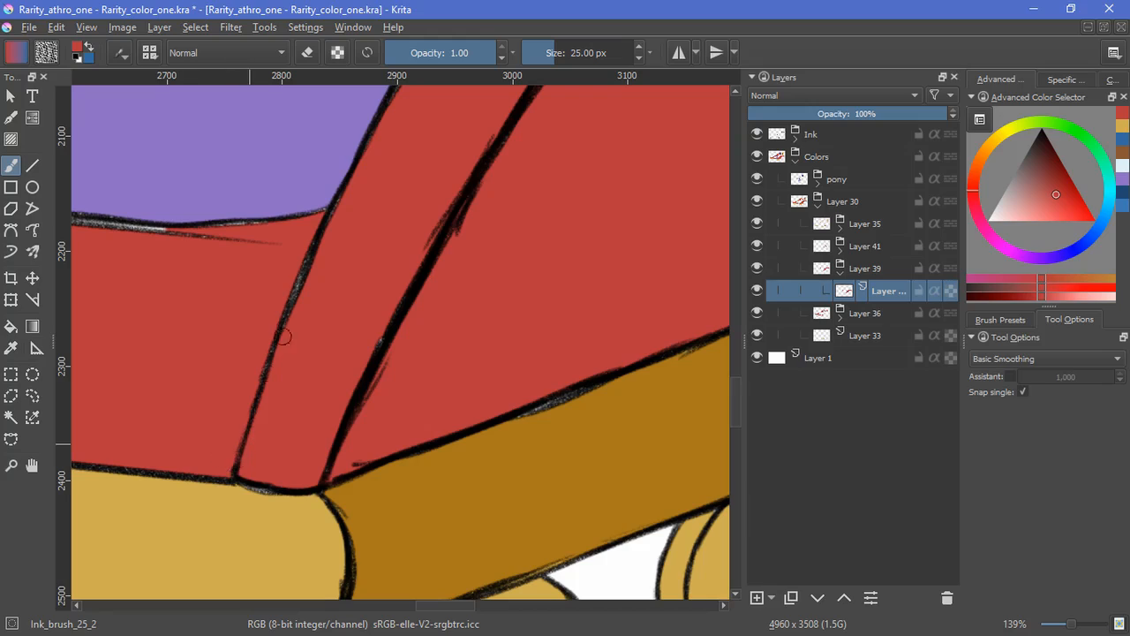
{"action": "scroll", "scroll_direction": "left", "scroll_amount": 3}
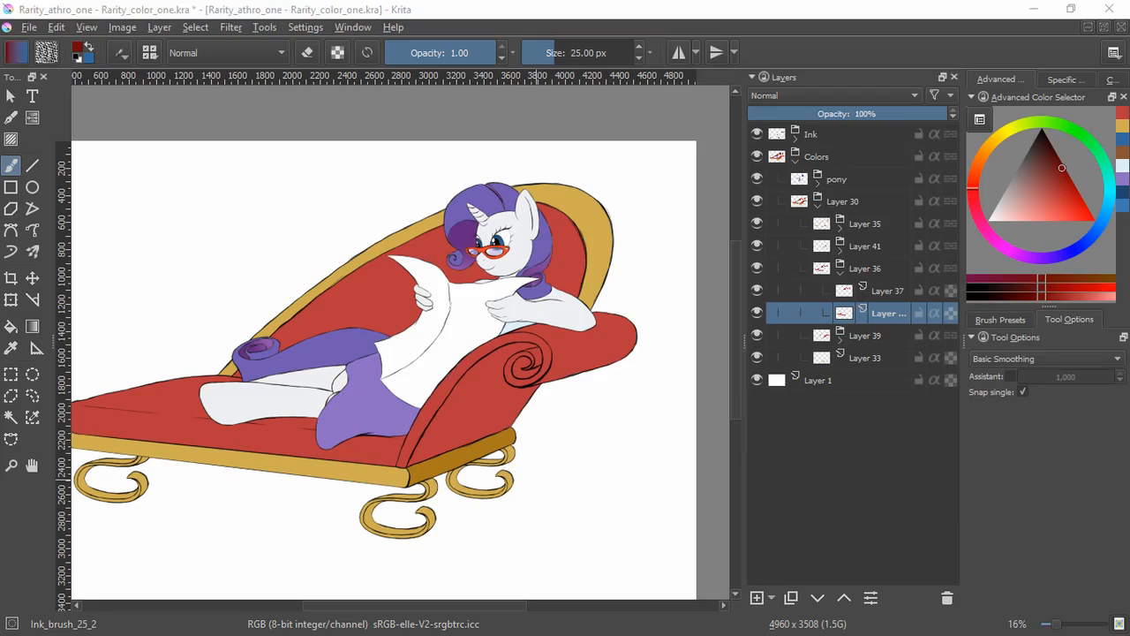
- Dab lighter pink accents onto the polka dots on the red chaise back
{"action": "left_click", "coordinate": [868, 268]}
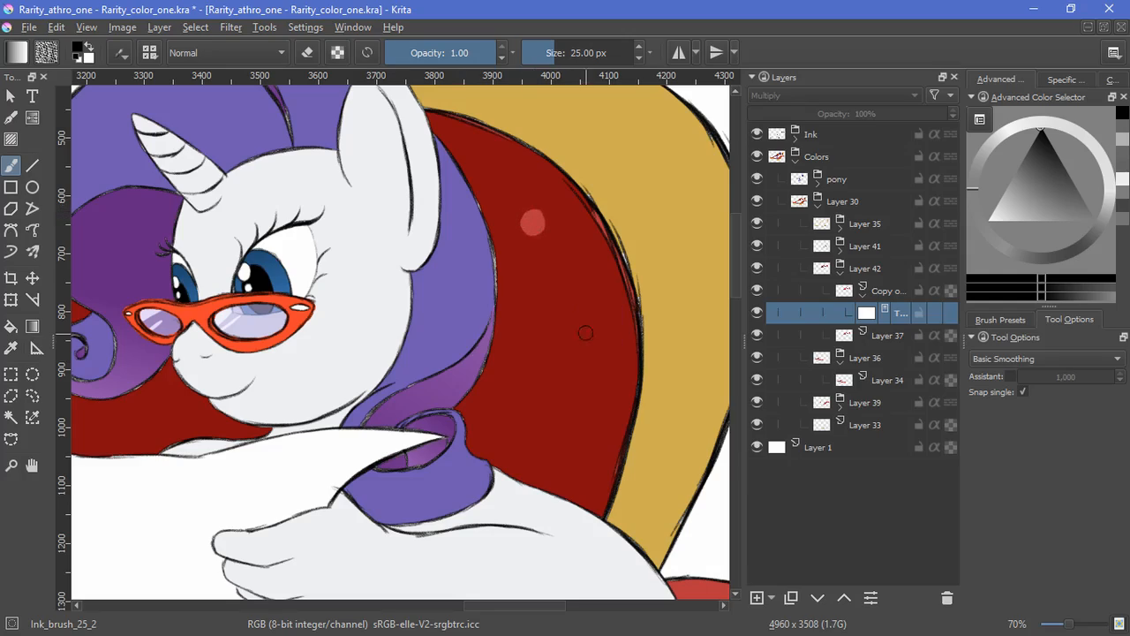
{"action": "left_click", "coordinate": [594, 300]}
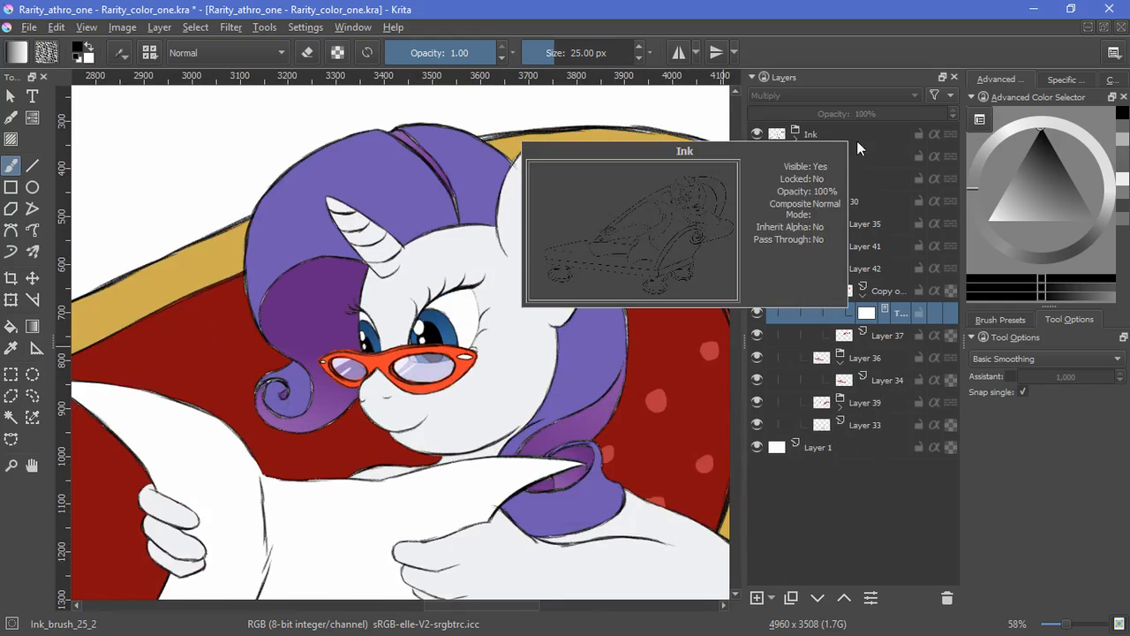
{"action": "mouse_move", "coordinate": [887, 293]}
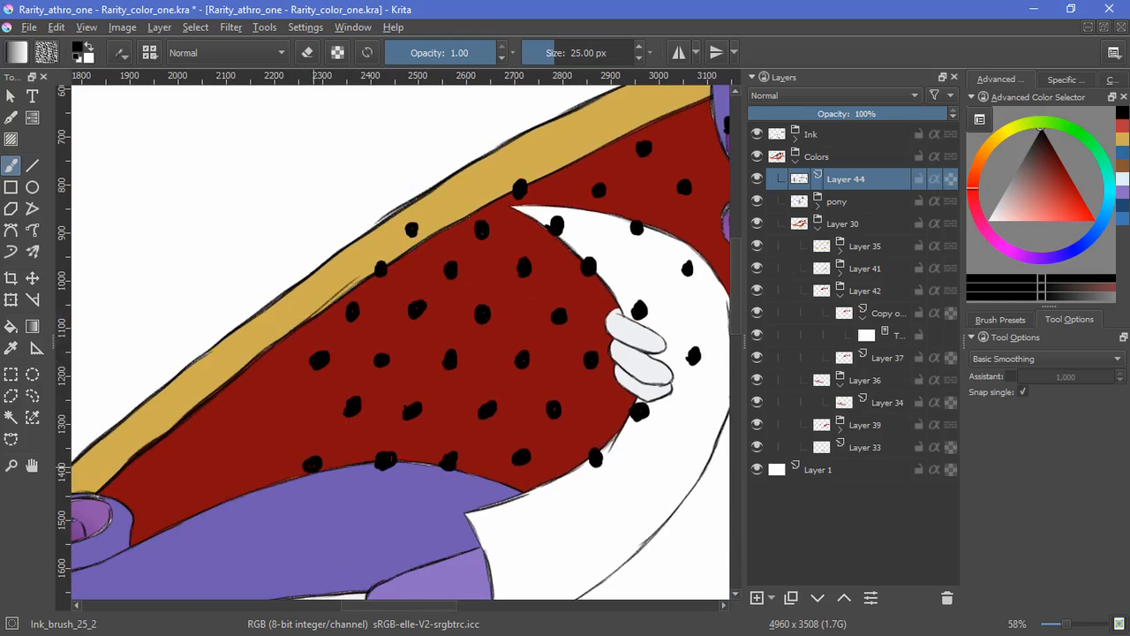
{"action": "left_click", "coordinate": [249, 468]}
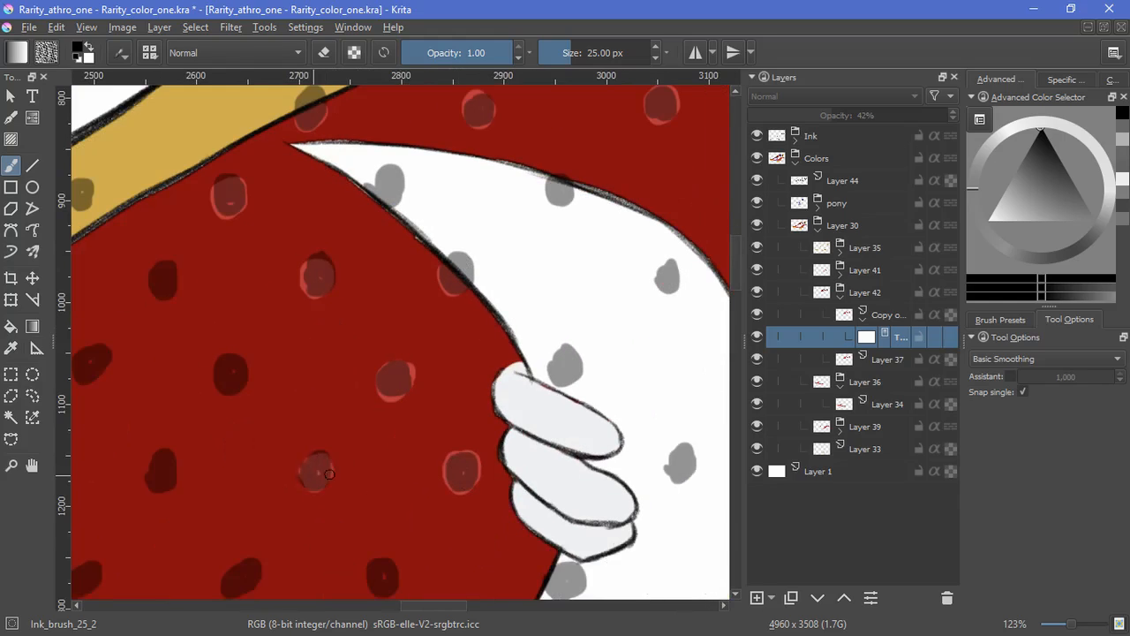
{"action": "left_click_drag", "start_coordinate": [327, 474], "coordinate": [218, 370]}
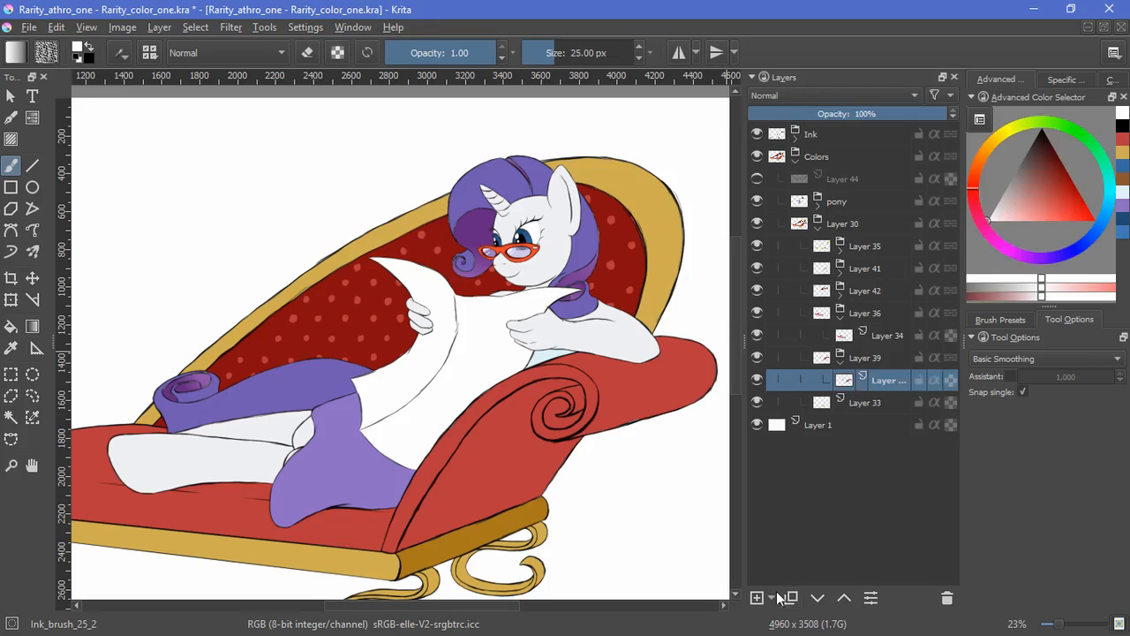
- Mask to the seat, add a Multiply layer, and gradient-shade the red seat
{"action": "left_click", "coordinate": [756, 598]}
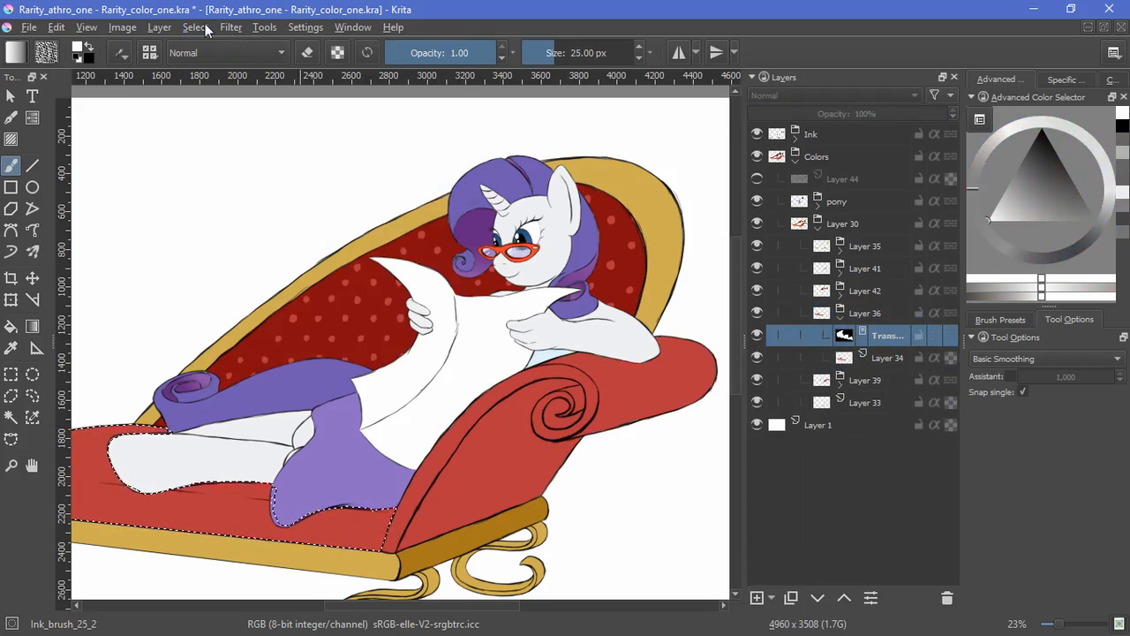
{"action": "left_click", "coordinate": [12, 326]}
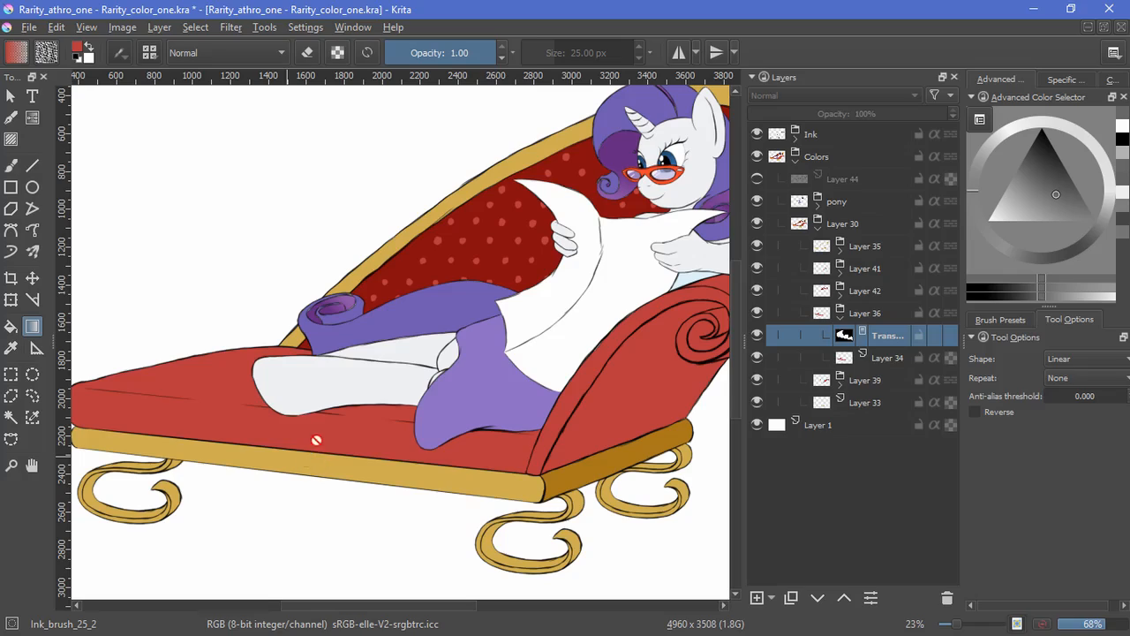
{"action": "left_click", "coordinate": [887, 358]}
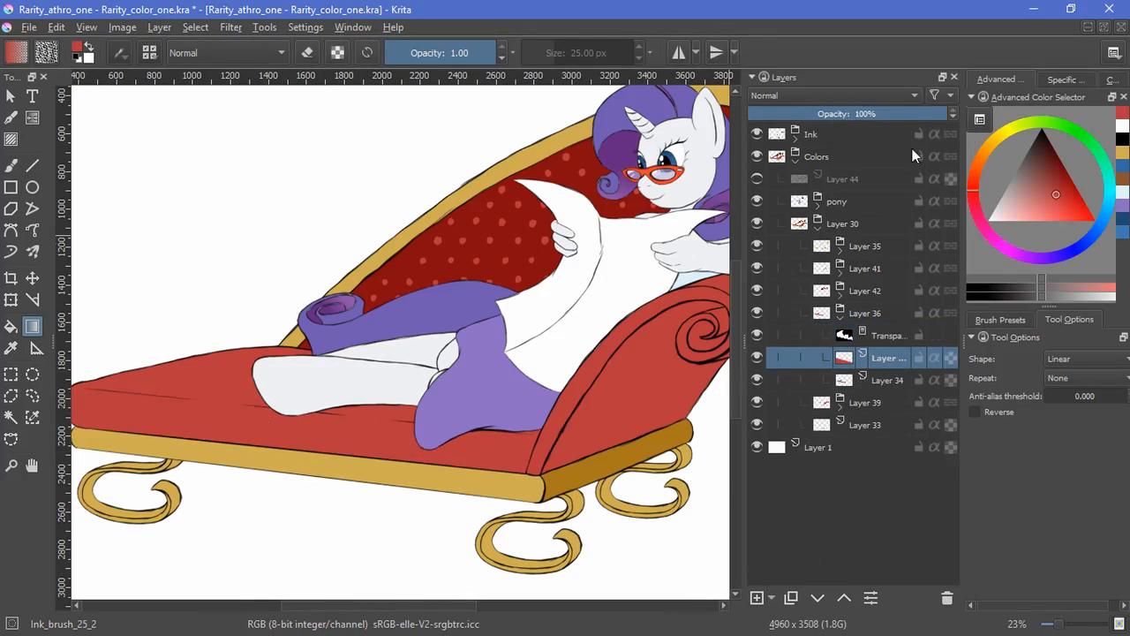
{"action": "left_click", "coordinate": [830, 95]}
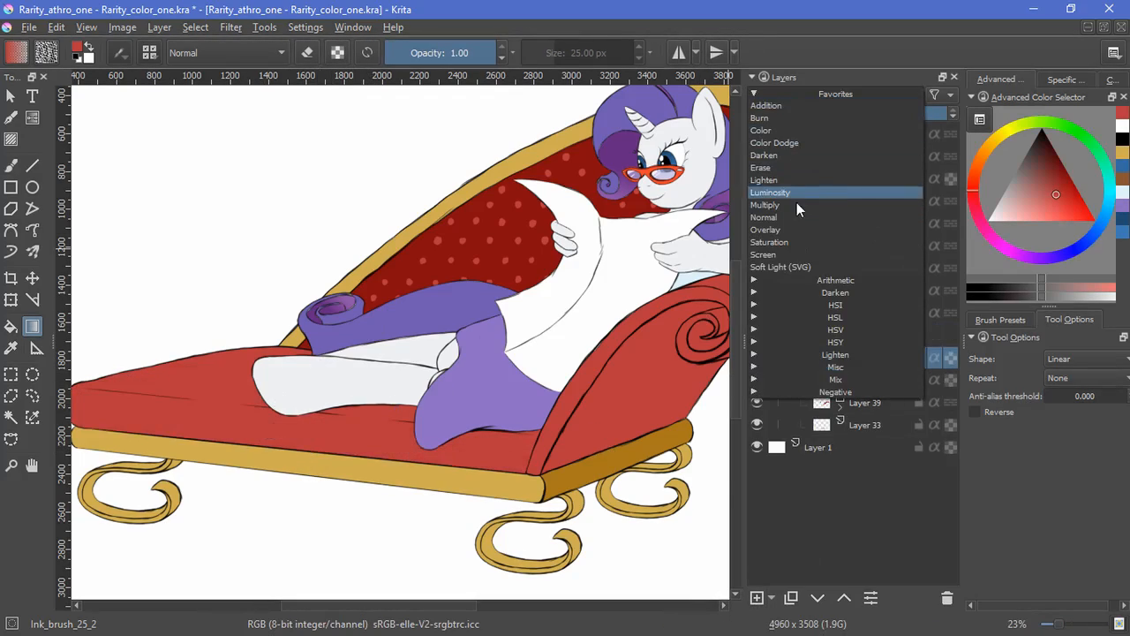
{"action": "left_click", "coordinate": [765, 204]}
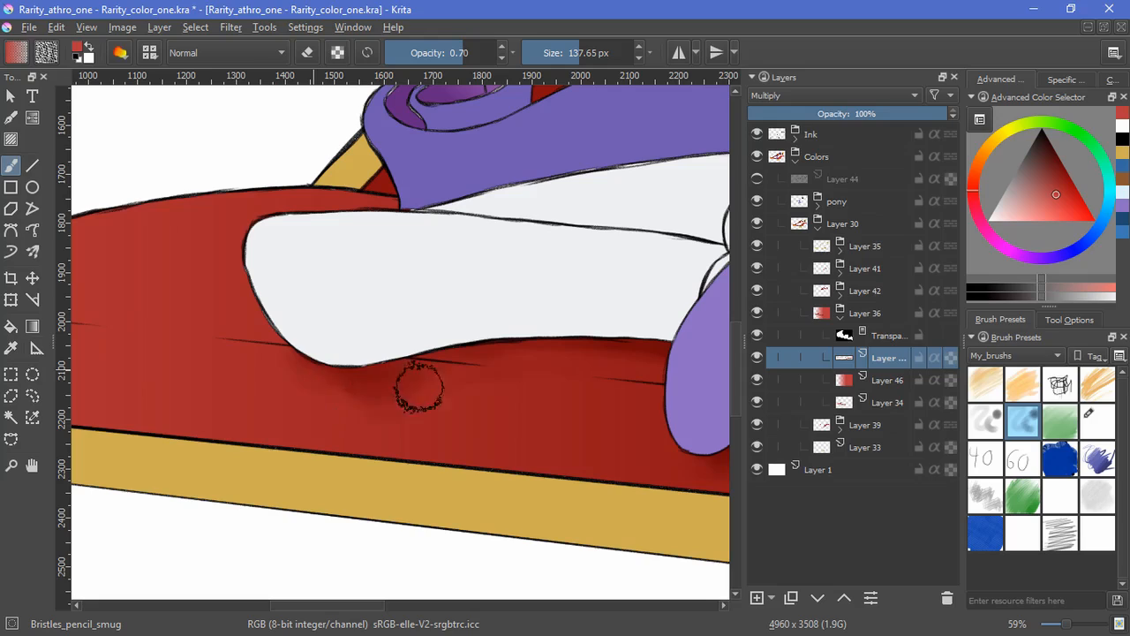
{"action": "scroll", "scroll_direction": "down", "scroll_amount": 3}
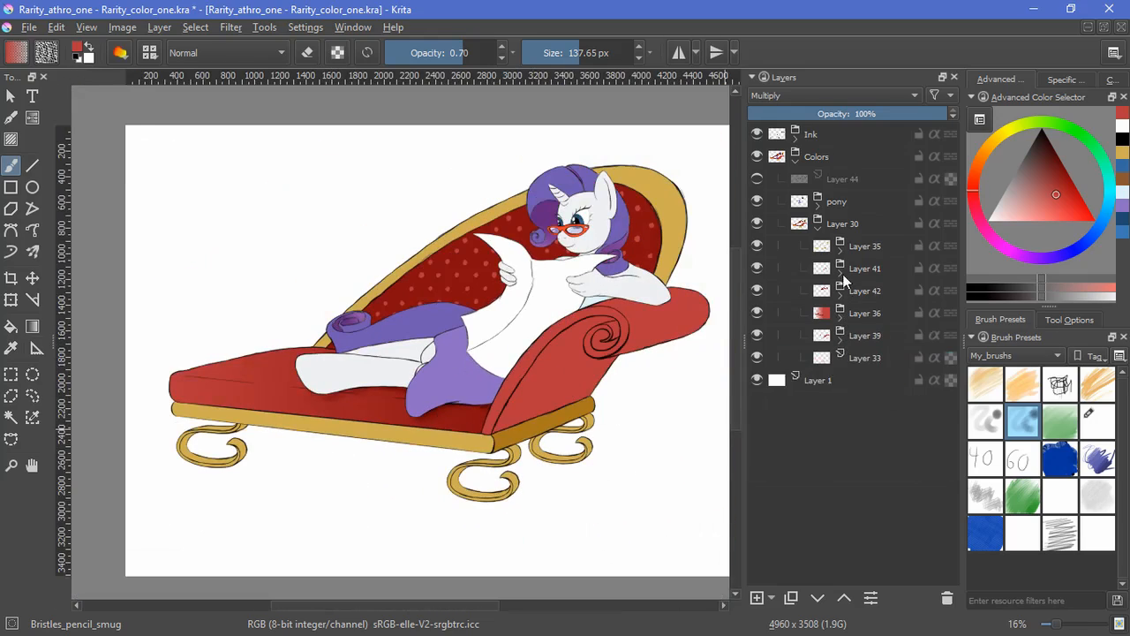
- Open the Layer 35 frame group, select its painted area, and gradient-shade the frame
{"action": "left_click", "coordinate": [888, 291]}
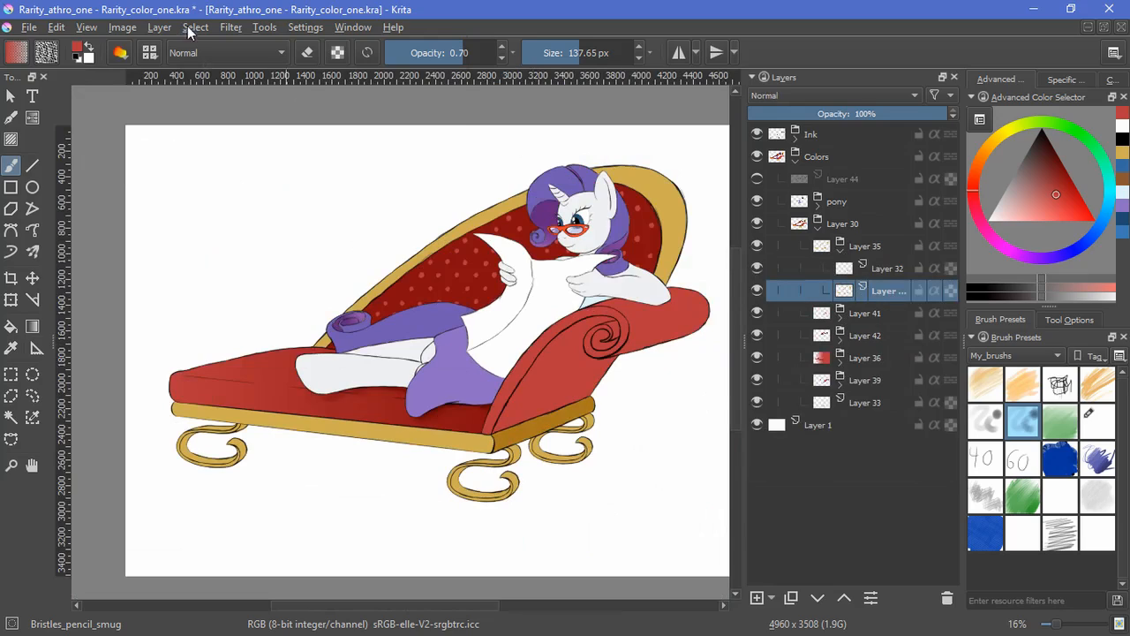
{"action": "left_click", "coordinate": [866, 246]}
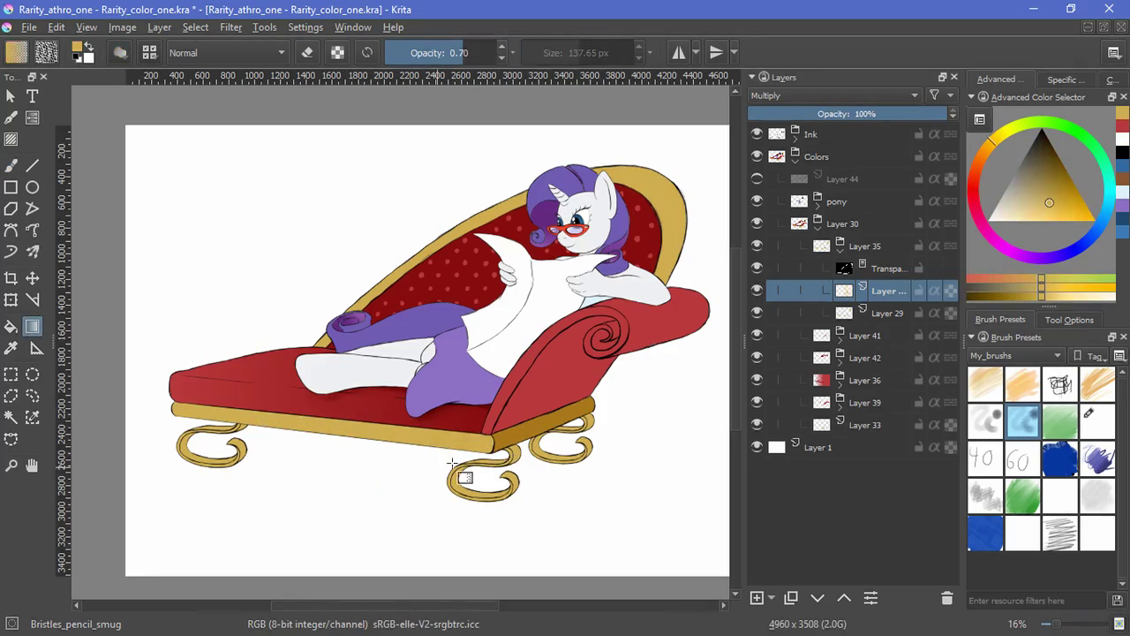
{"action": "mouse_move", "coordinate": [371, 455]}
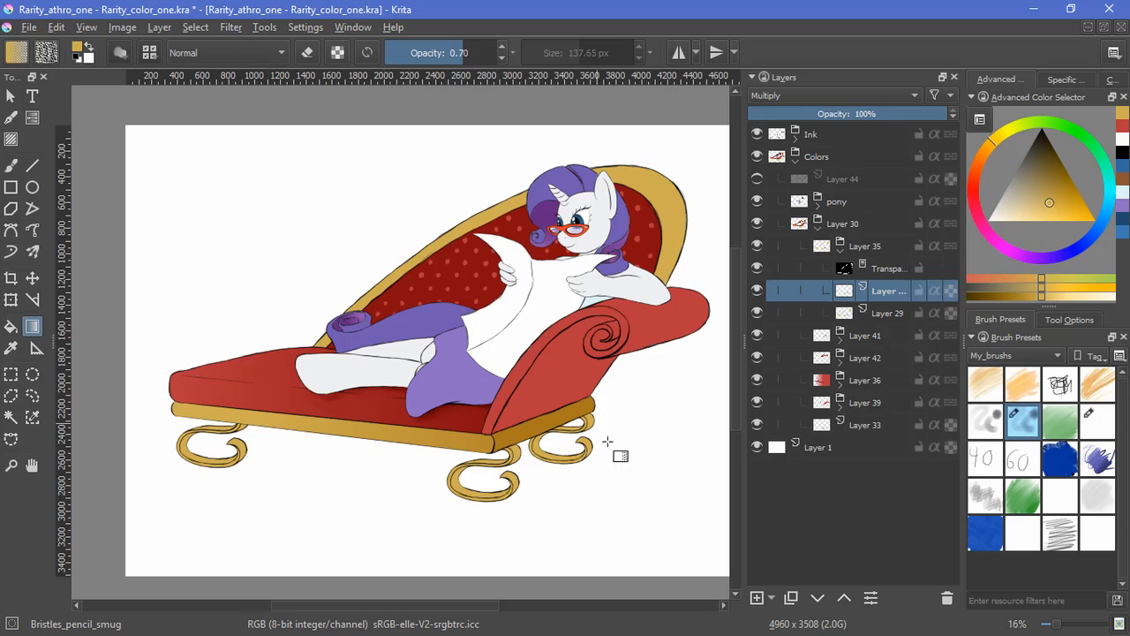
{"action": "left_click", "coordinate": [830, 96]}
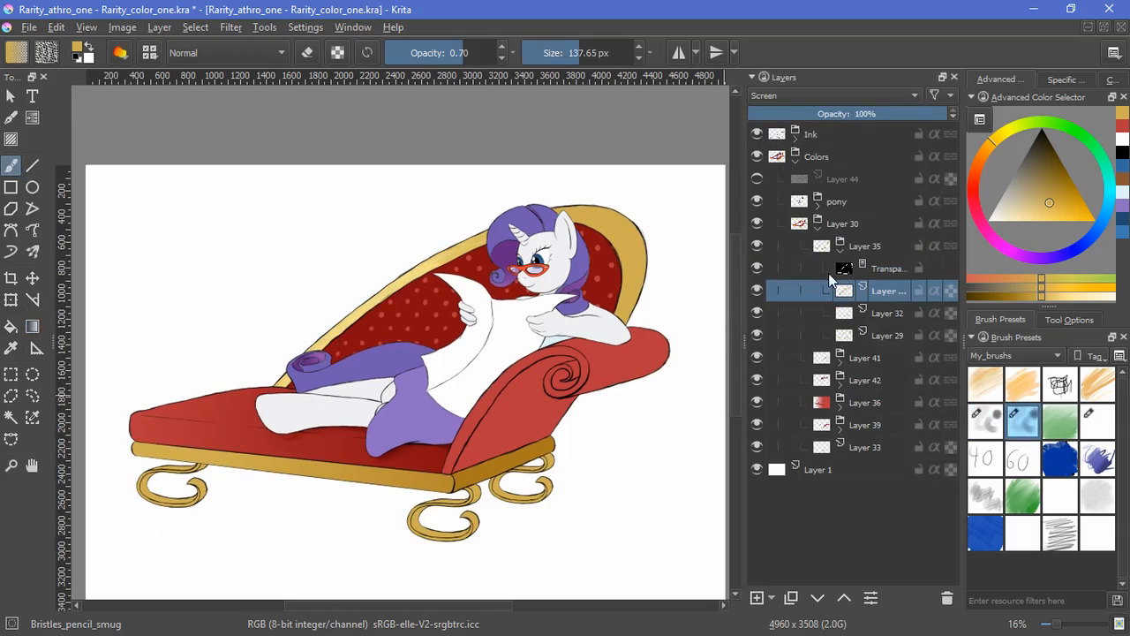
- Select the arm panel's opaque area and set its shading layer to Multiply
{"action": "left_click", "coordinate": [195, 26]}
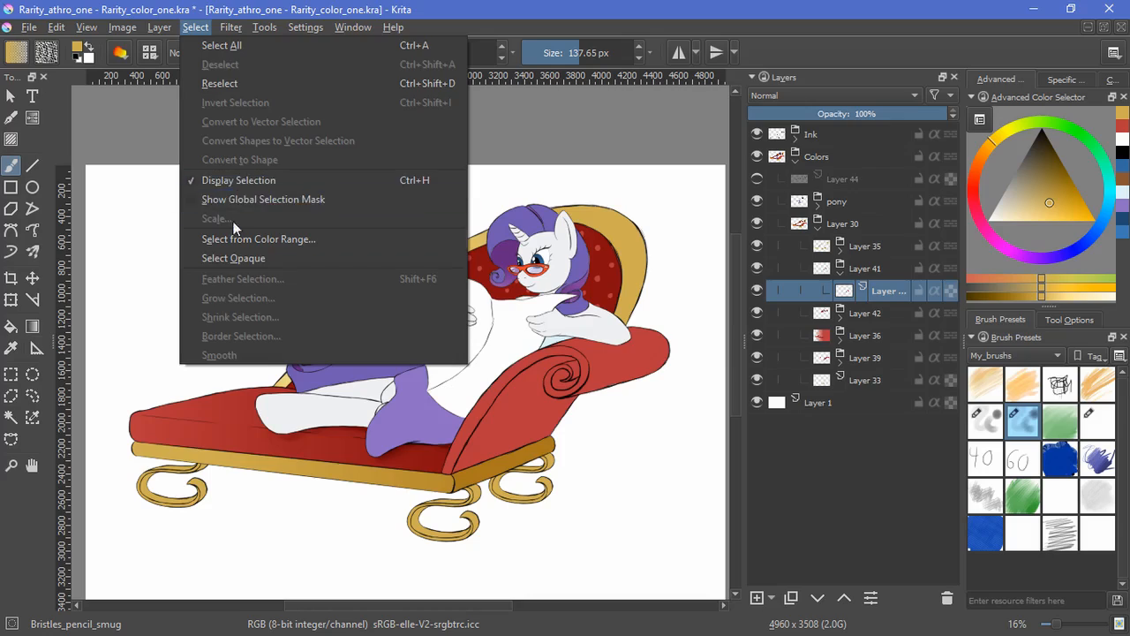
{"action": "left_click", "coordinate": [233, 258]}
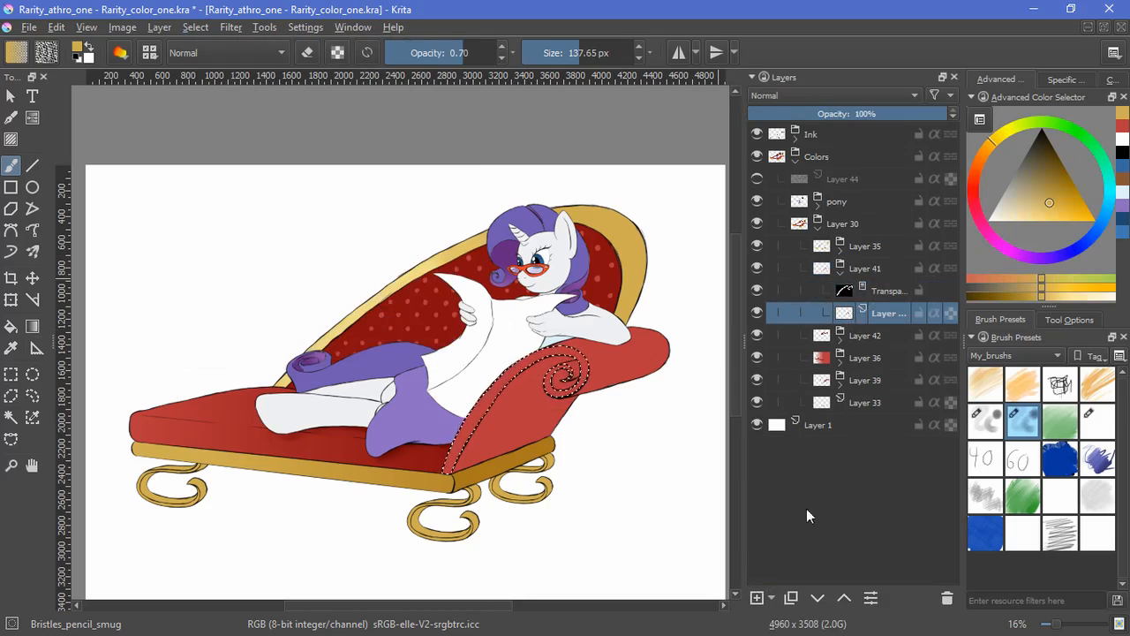
{"action": "left_click", "coordinate": [830, 95]}
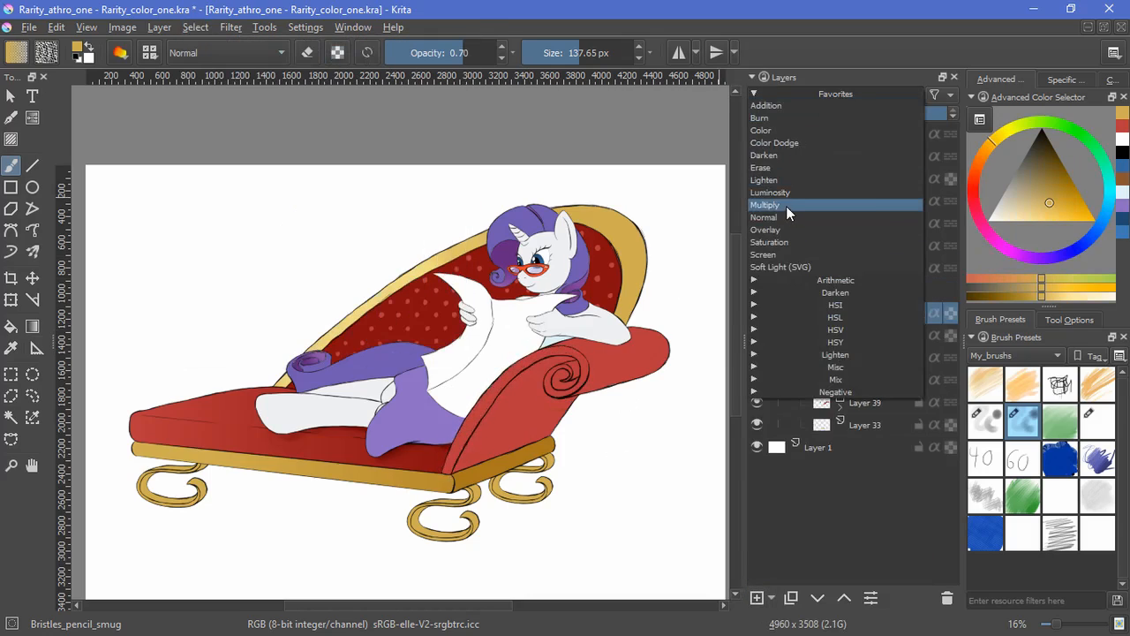
{"action": "left_click", "coordinate": [765, 204]}
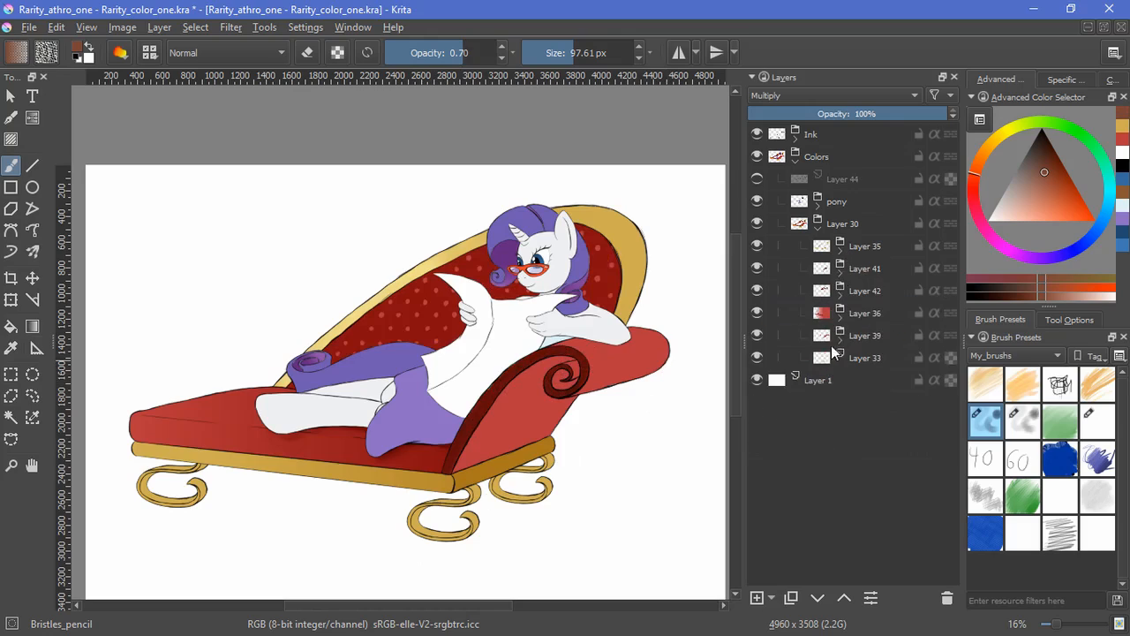
- Select the arm top's opaque area and shade it with a gradient on a Multiply layer
{"action": "left_click", "coordinate": [195, 27]}
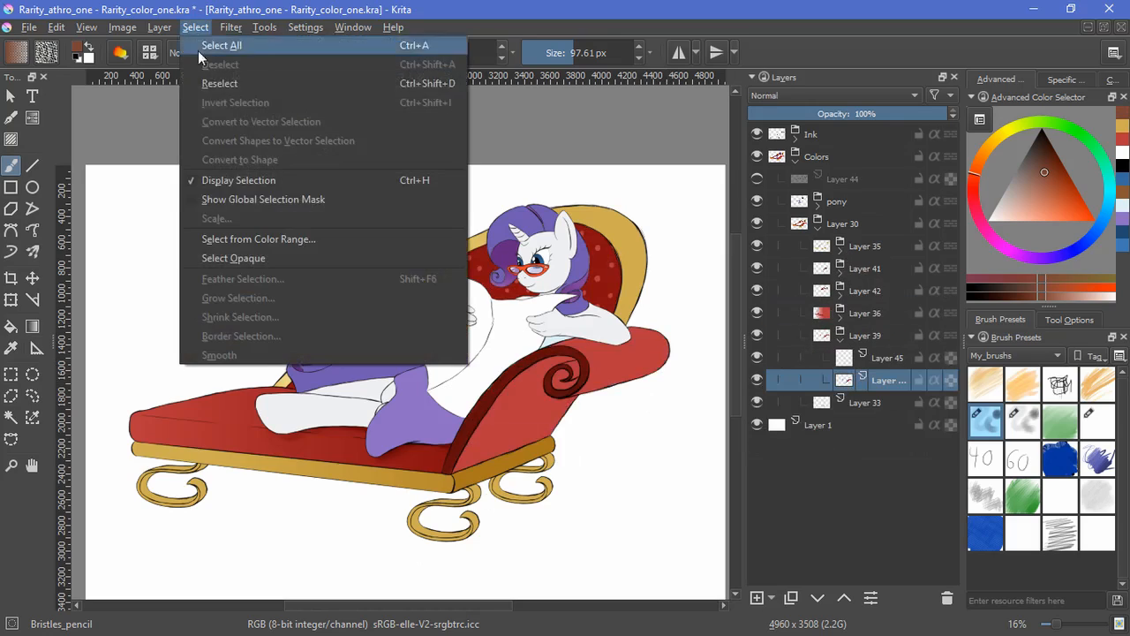
{"action": "left_click", "coordinate": [222, 45]}
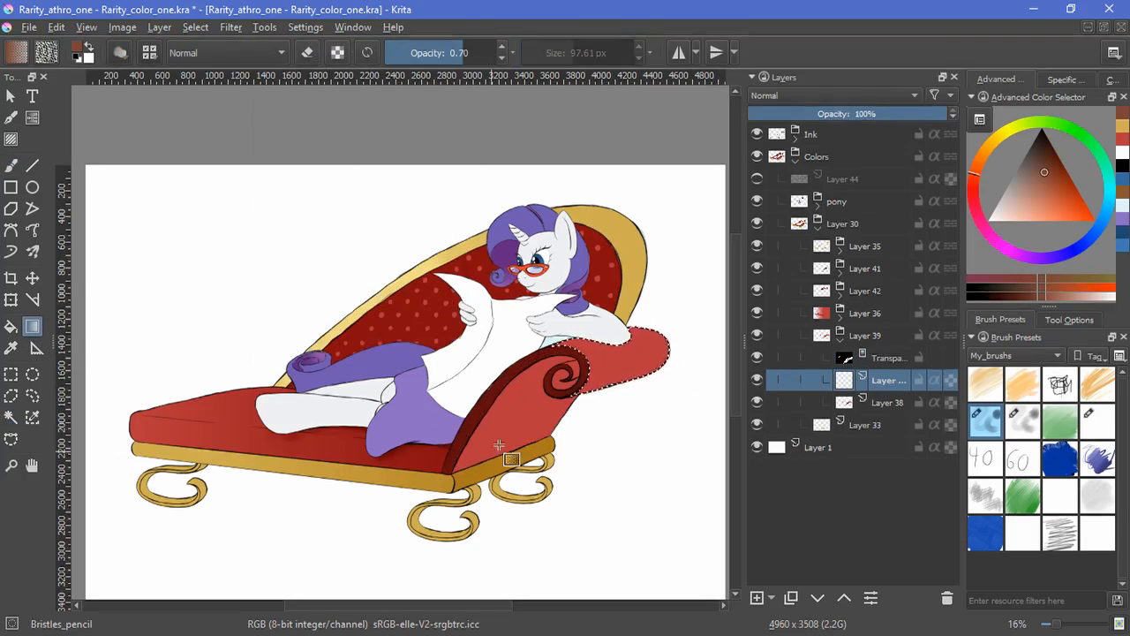
{"action": "left_click", "coordinate": [830, 96]}
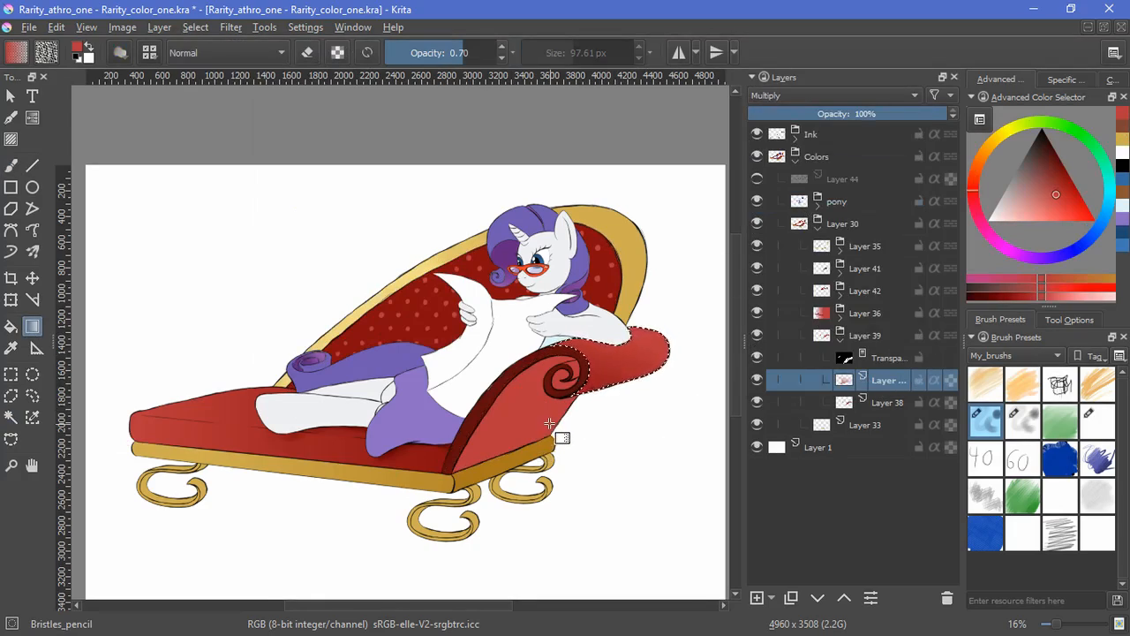
{"action": "left_click", "coordinate": [830, 95]}
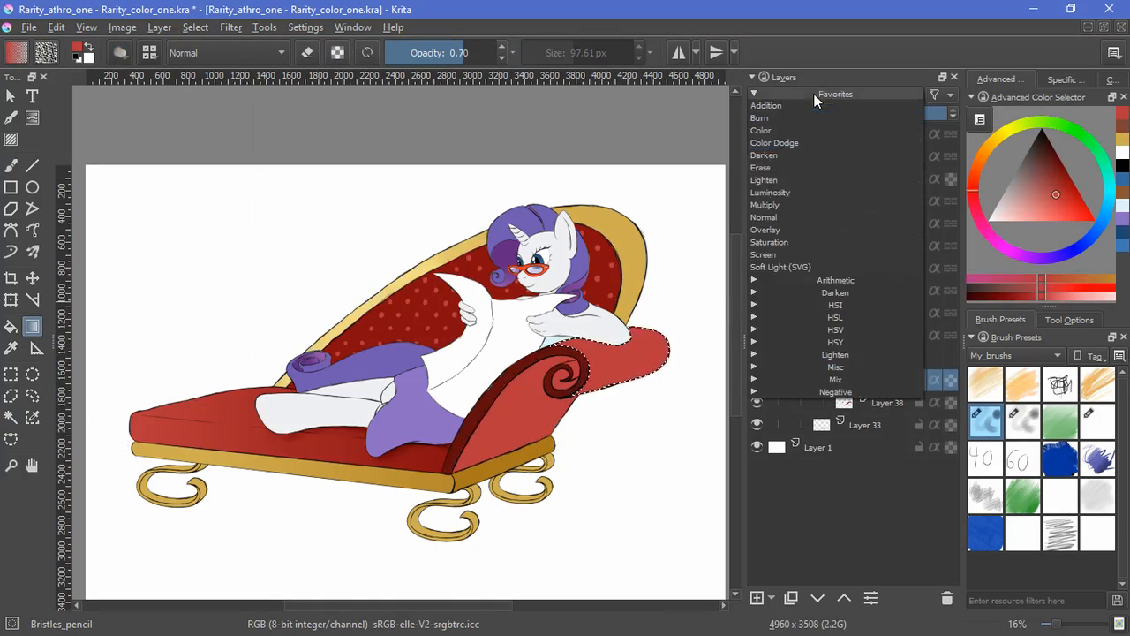
{"action": "left_click", "coordinate": [762, 217]}
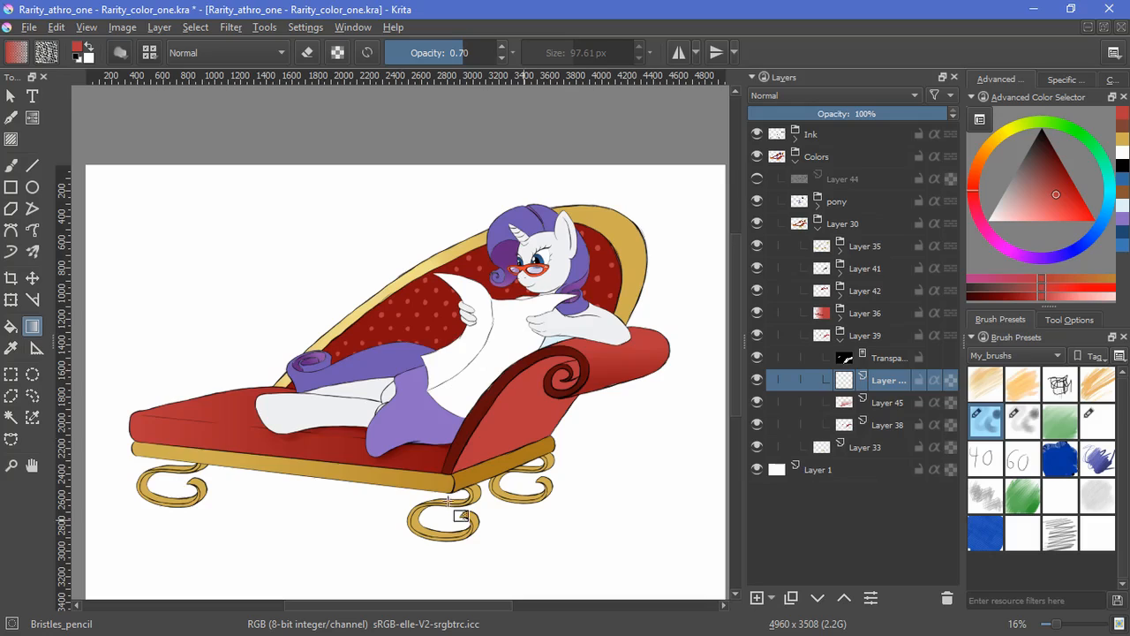
{"action": "left_click", "coordinate": [830, 95]}
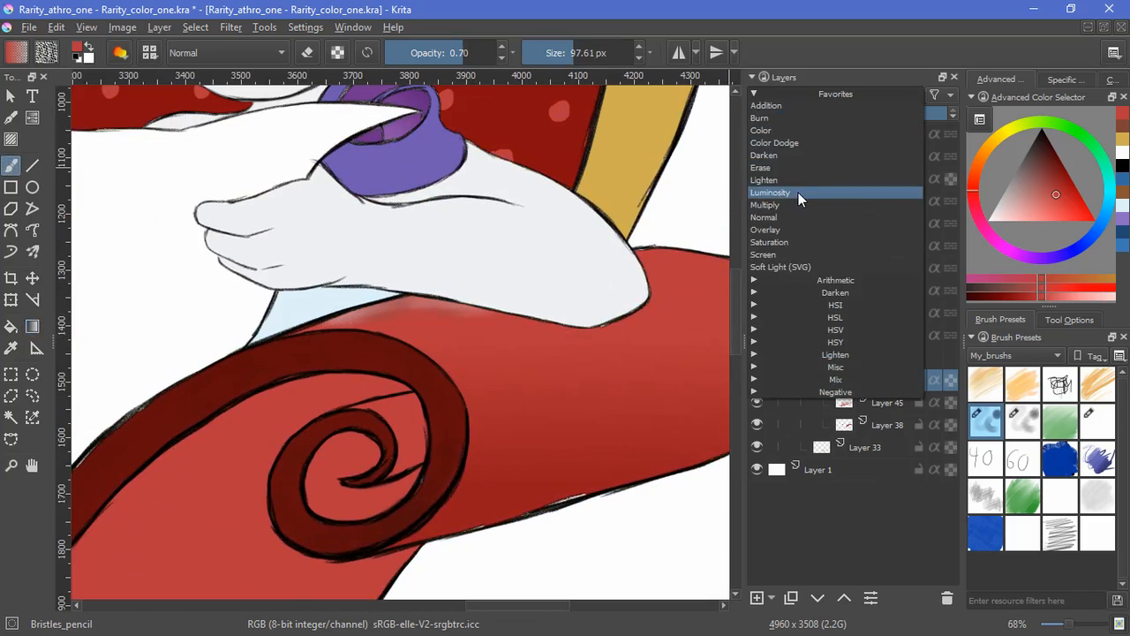
{"action": "left_click", "coordinate": [766, 204]}
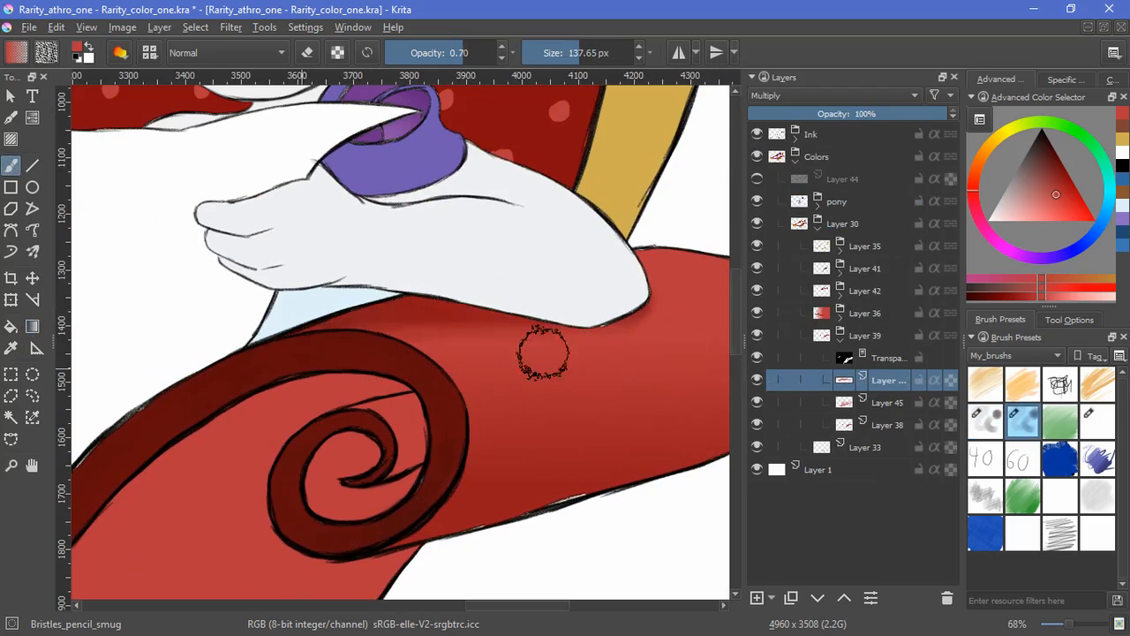
{"action": "mouse_move", "coordinate": [702, 349]}
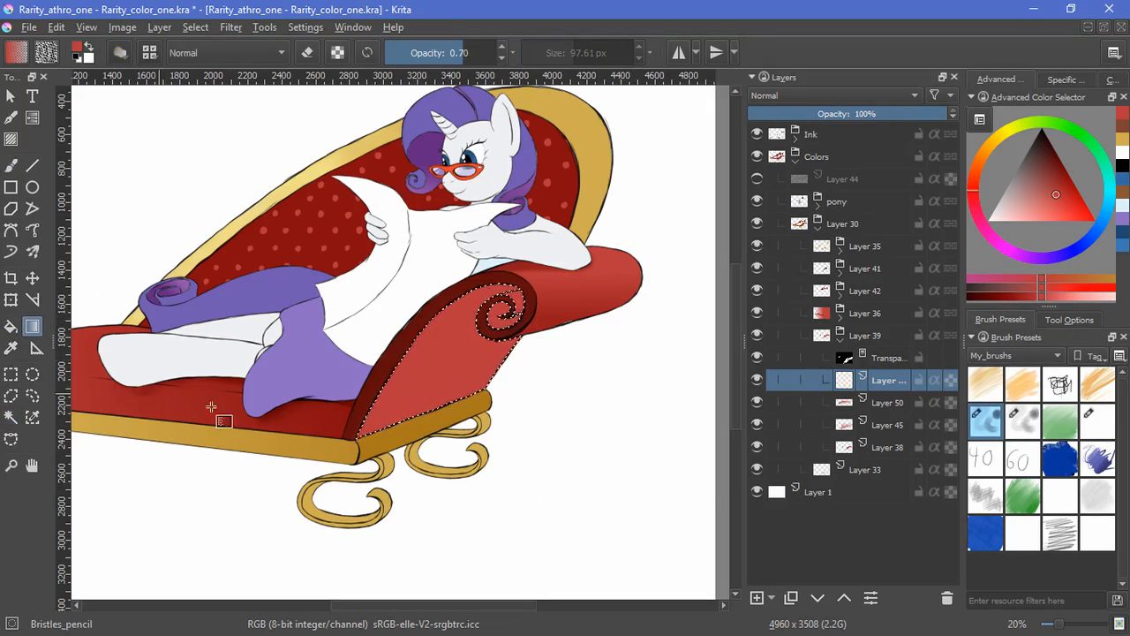
- Gradient-shade the front panel on a Multiply layer and paint darker shading along it
{"action": "left_click", "coordinate": [830, 95]}
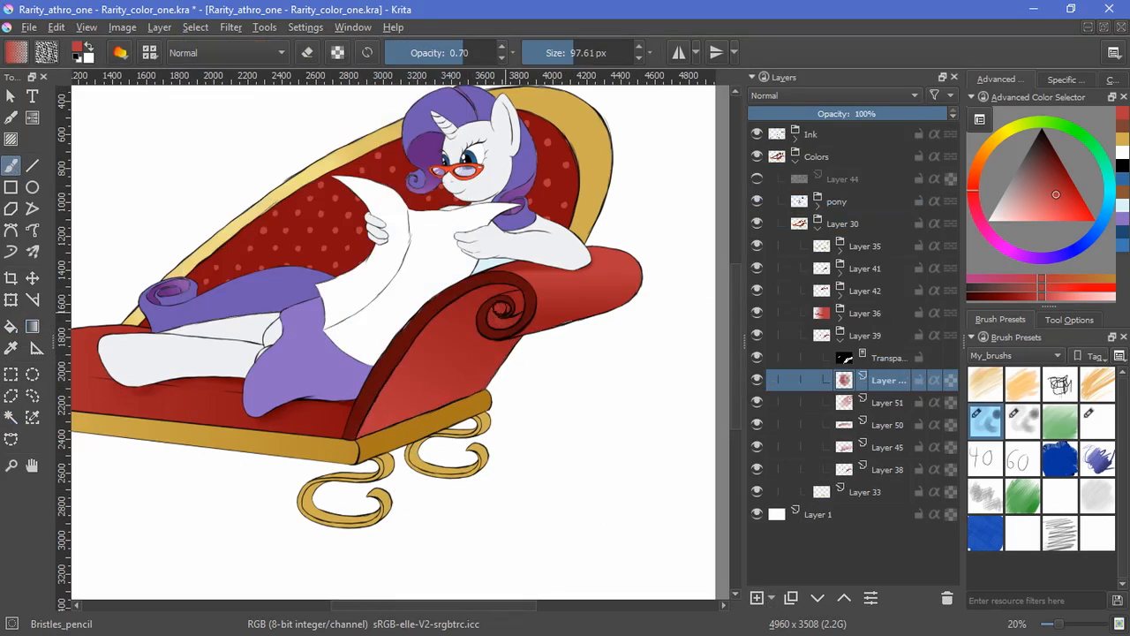
{"action": "left_click", "coordinate": [834, 95]}
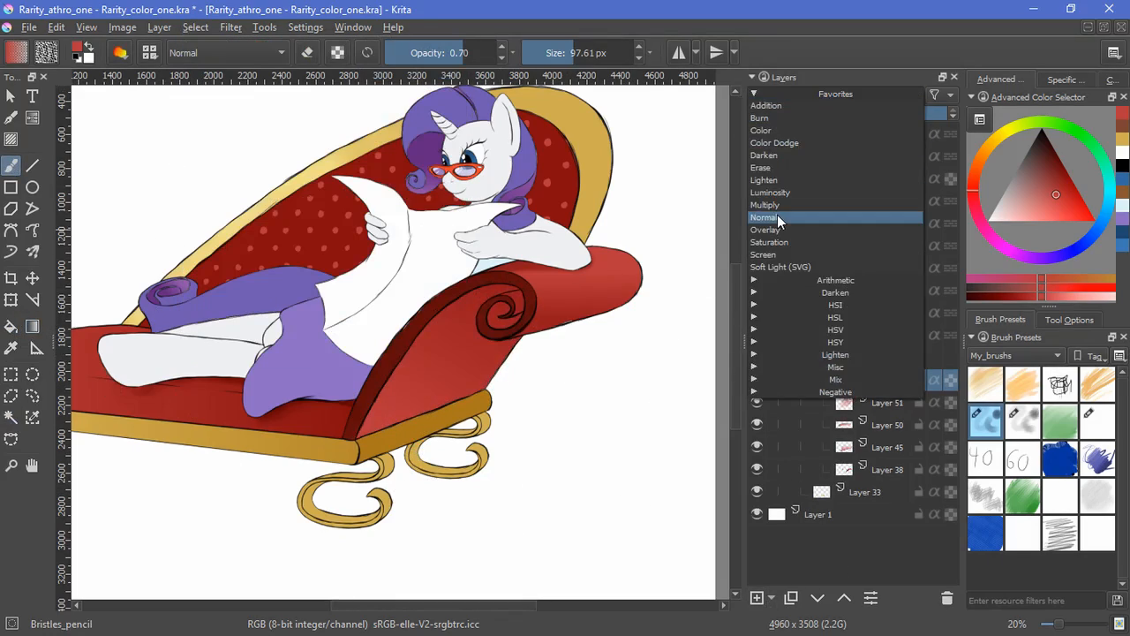
{"action": "left_click", "coordinate": [764, 217]}
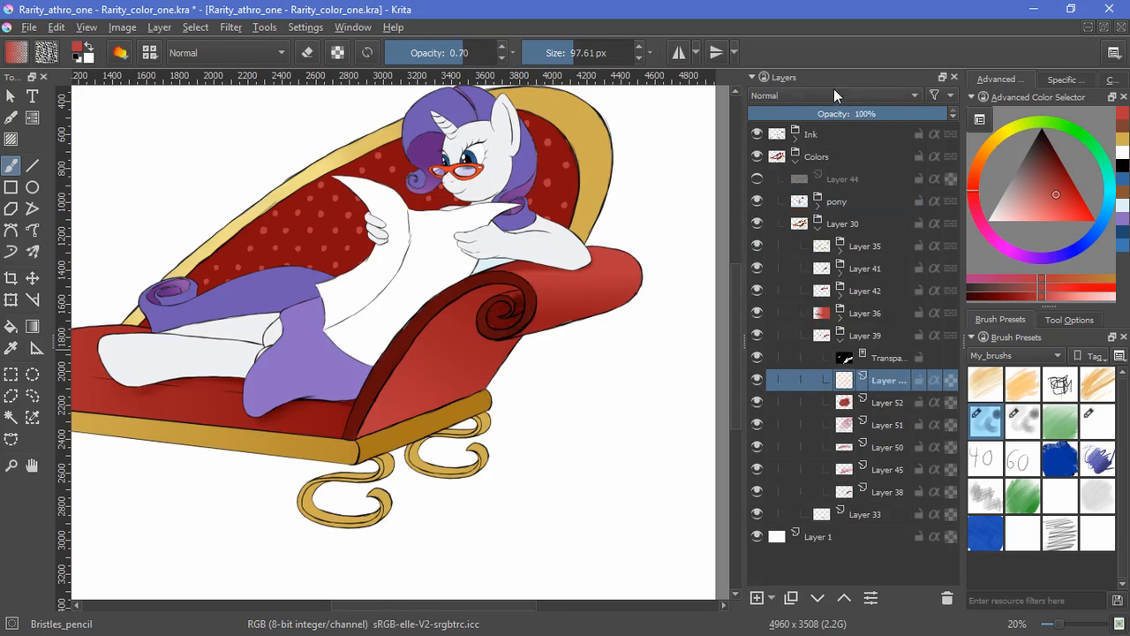
{"action": "left_click", "coordinate": [830, 94]}
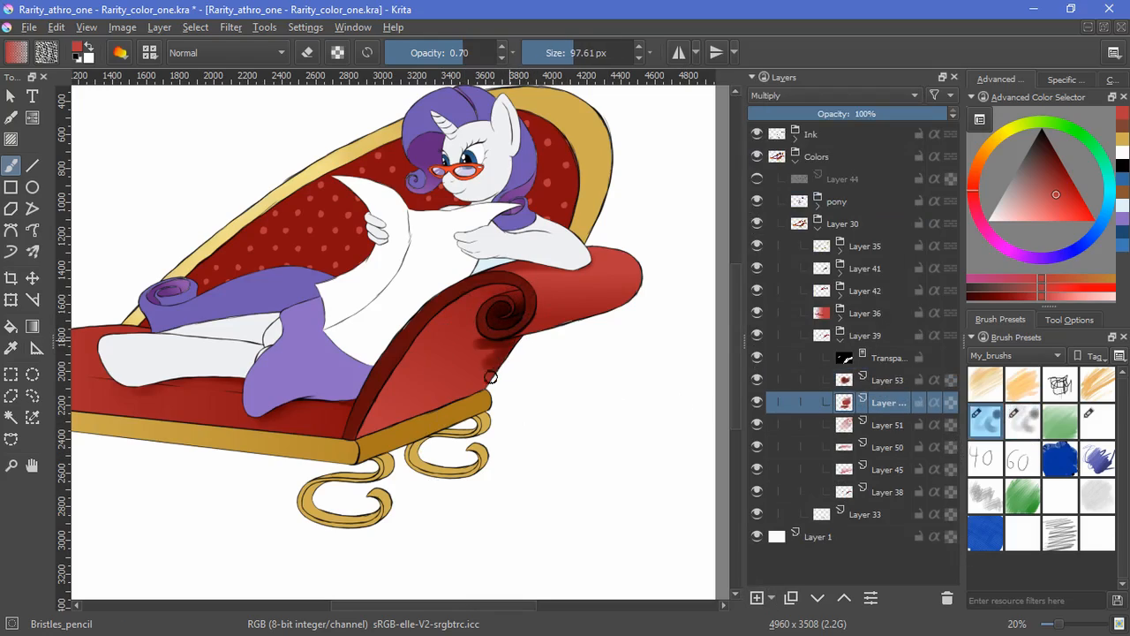
{"action": "left_click", "coordinate": [1022, 421]}
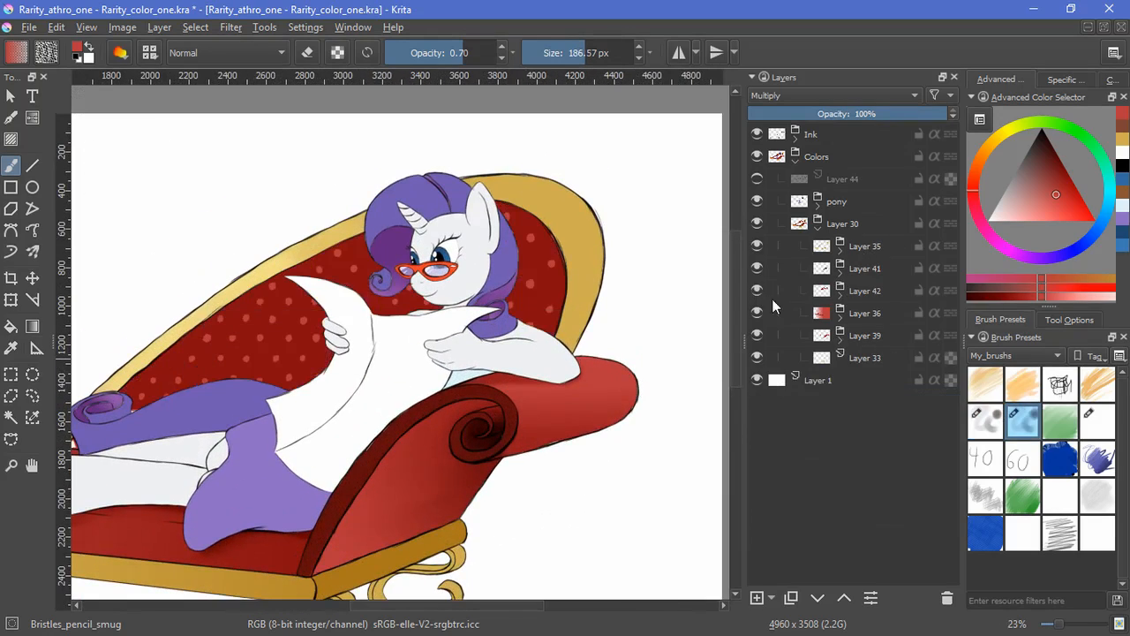
- Paint Multiply shadows on the chaise back behind Rarity's head, then group the legs layer
{"action": "left_click", "coordinate": [757, 598]}
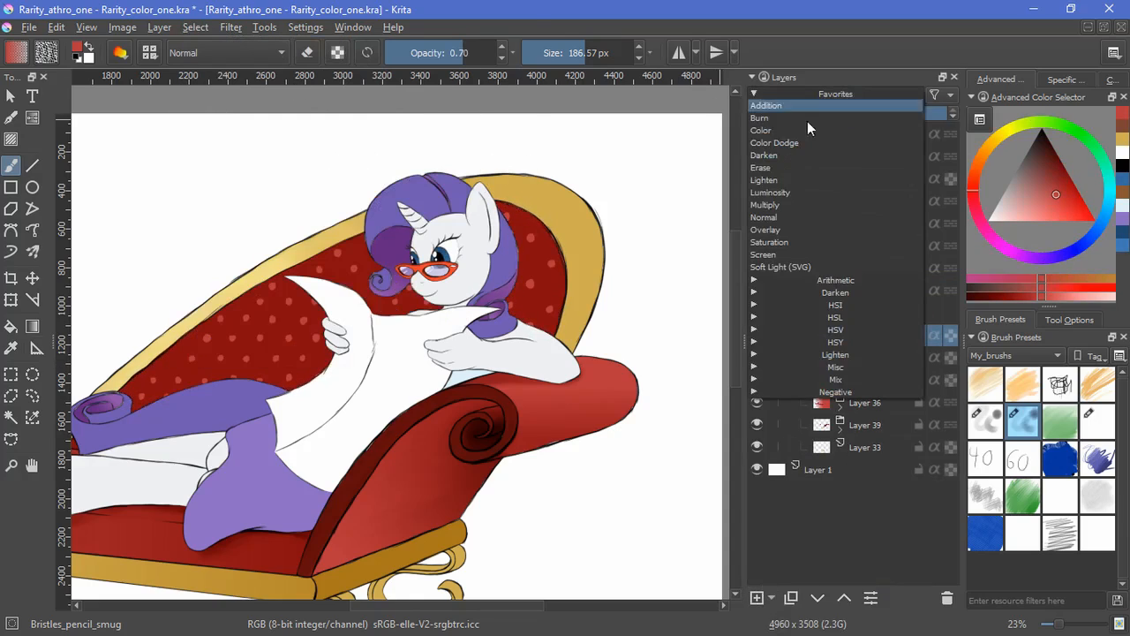
{"action": "left_click", "coordinate": [765, 204]}
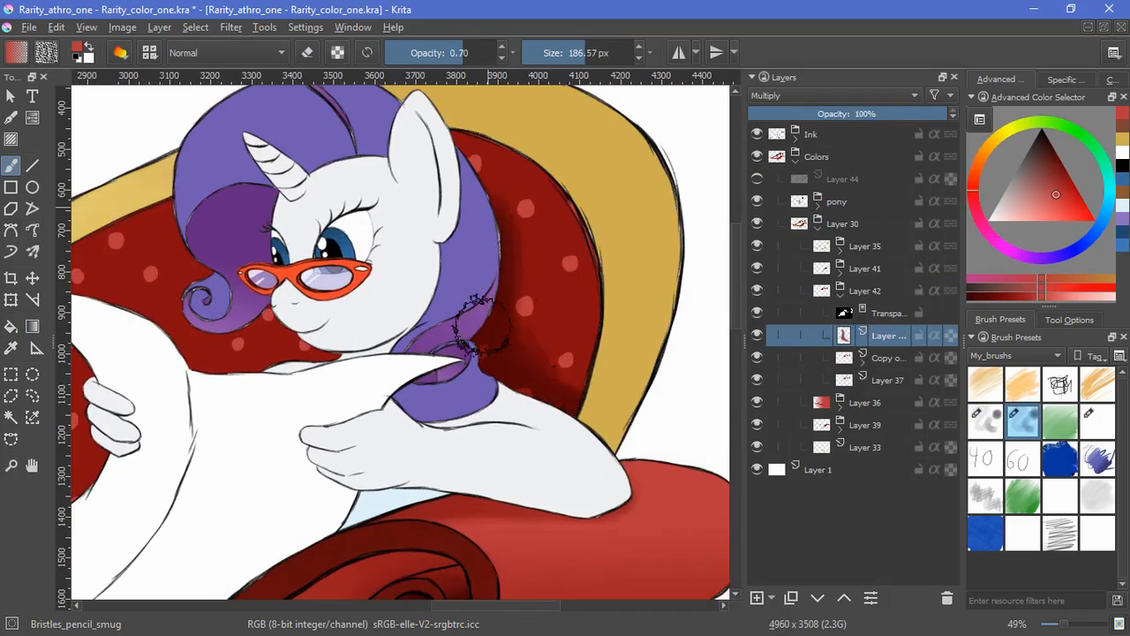
{"action": "left_click_drag", "start_coordinate": [477, 327], "coordinate": [574, 318]}
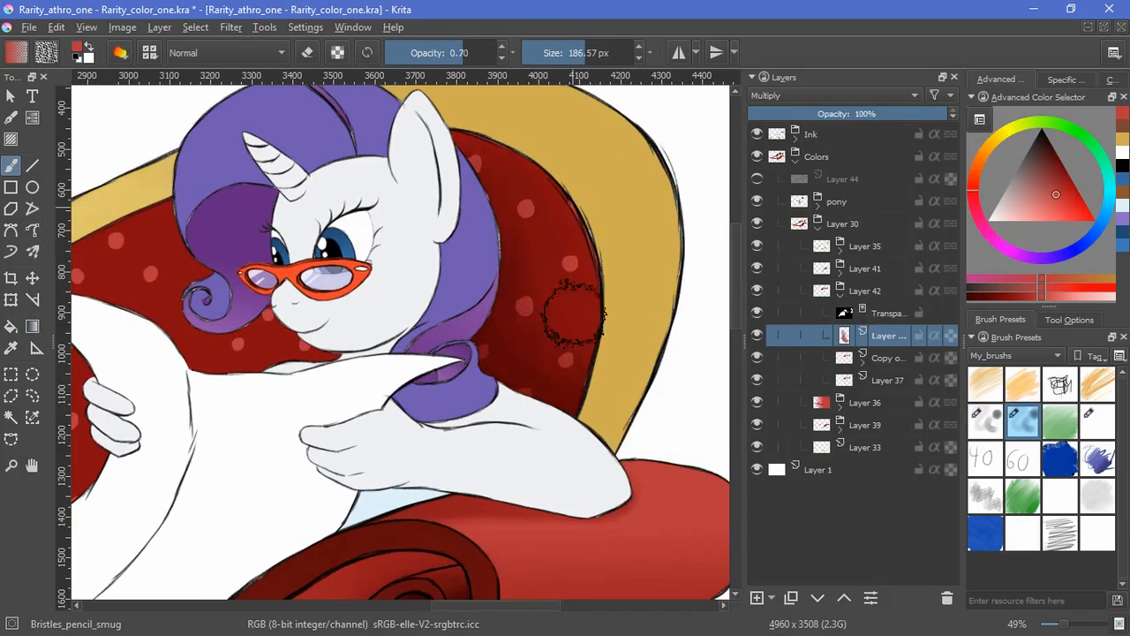
{"action": "left_click_drag", "start_coordinate": [578, 314], "coordinate": [556, 344]}
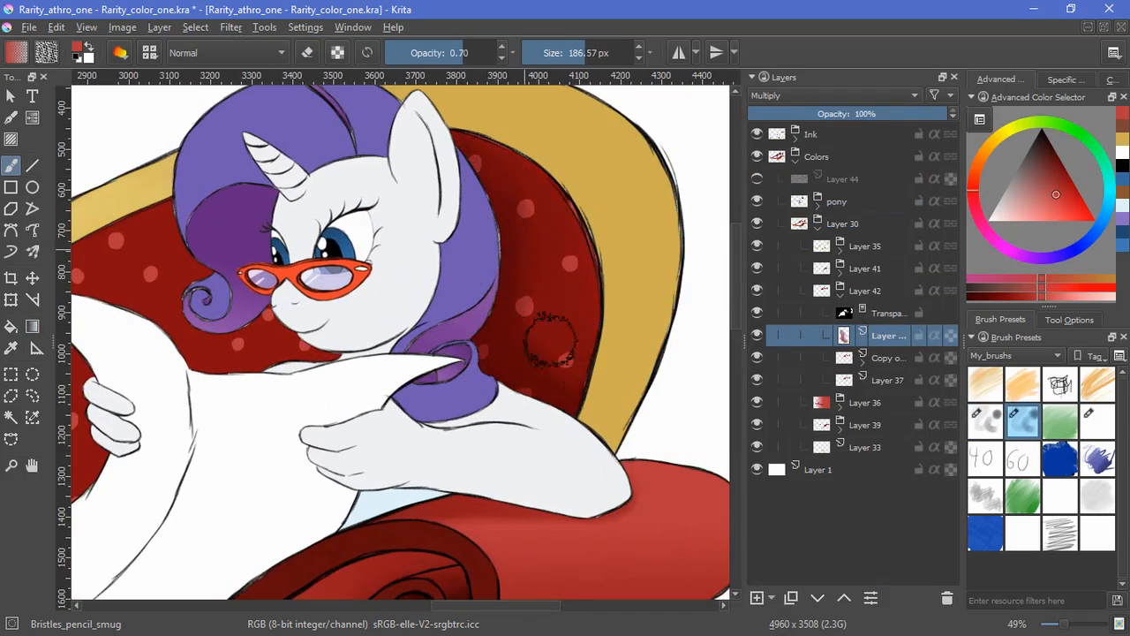
{"action": "scroll", "scroll_direction": "down", "scroll_amount": 3}
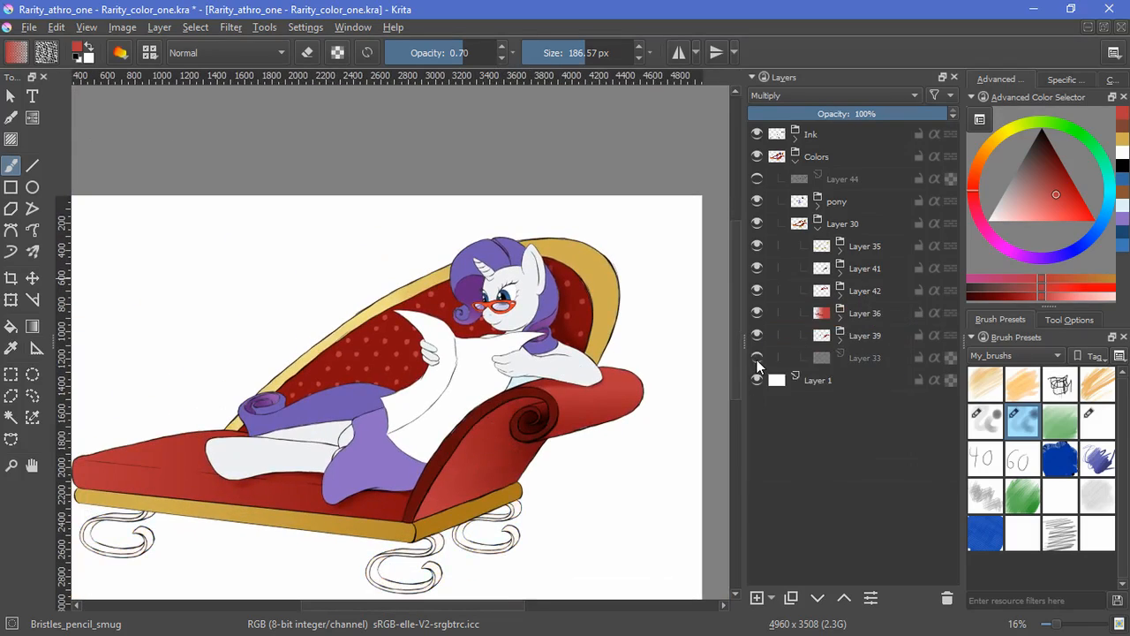
{"action": "left_click", "coordinate": [756, 597]}
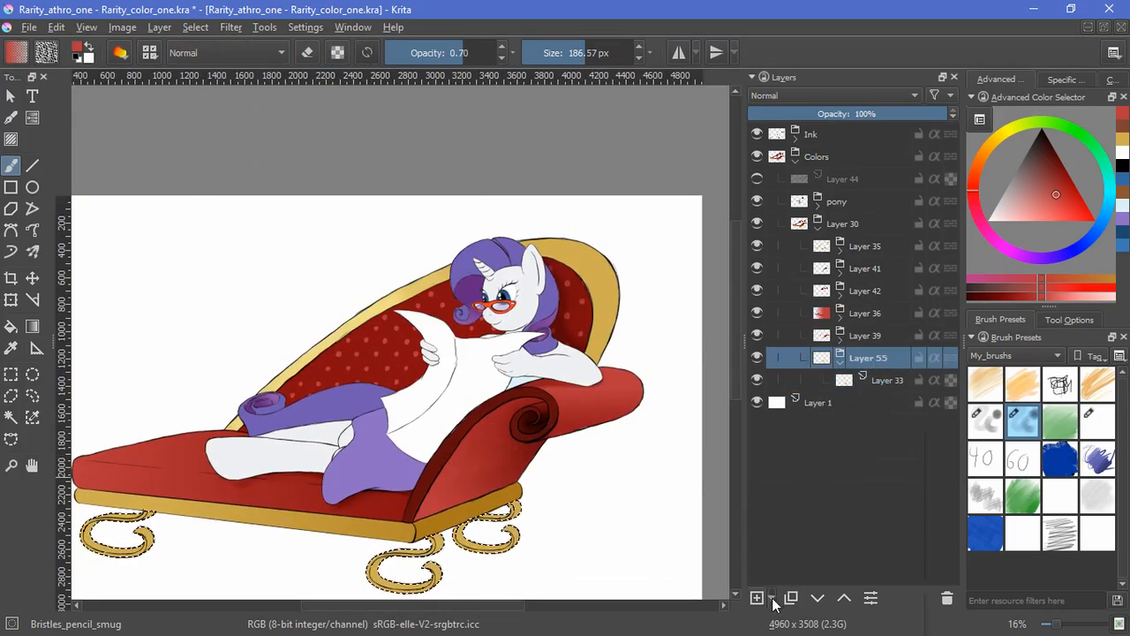
- Add a new shading layer for the chaise's gold scroll legs
{"action": "left_click", "coordinate": [756, 598]}
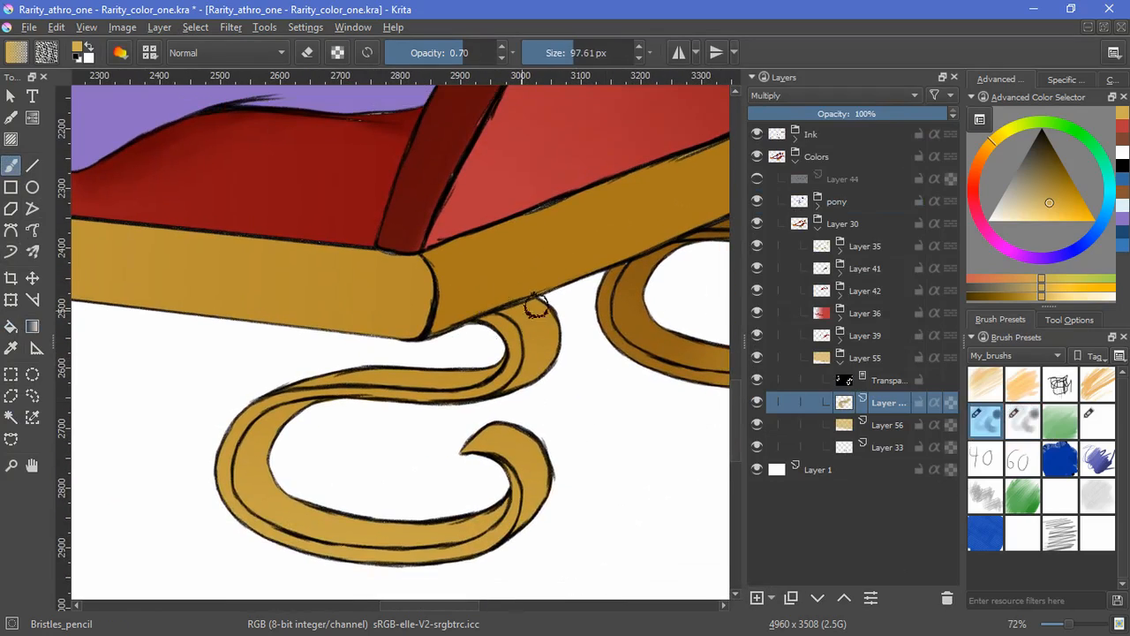
{"action": "scroll", "scroll_direction": "down", "scroll_amount": 3}
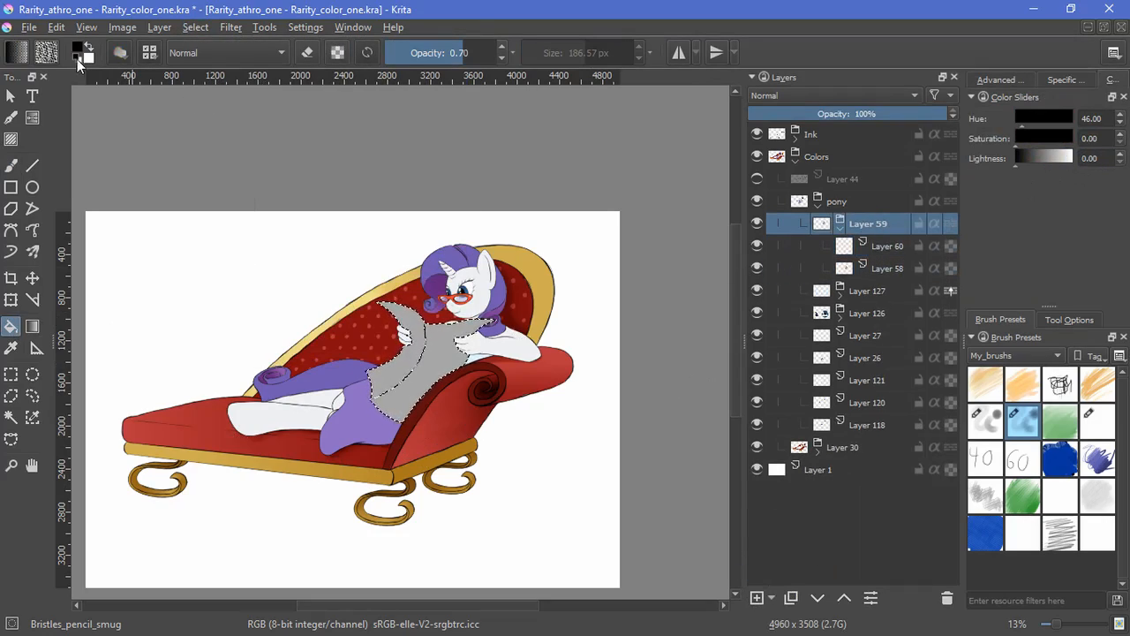
- Open the paper's layer group, use the Select menu, and zoom in on the gray paper
{"action": "left_click", "coordinate": [887, 269]}
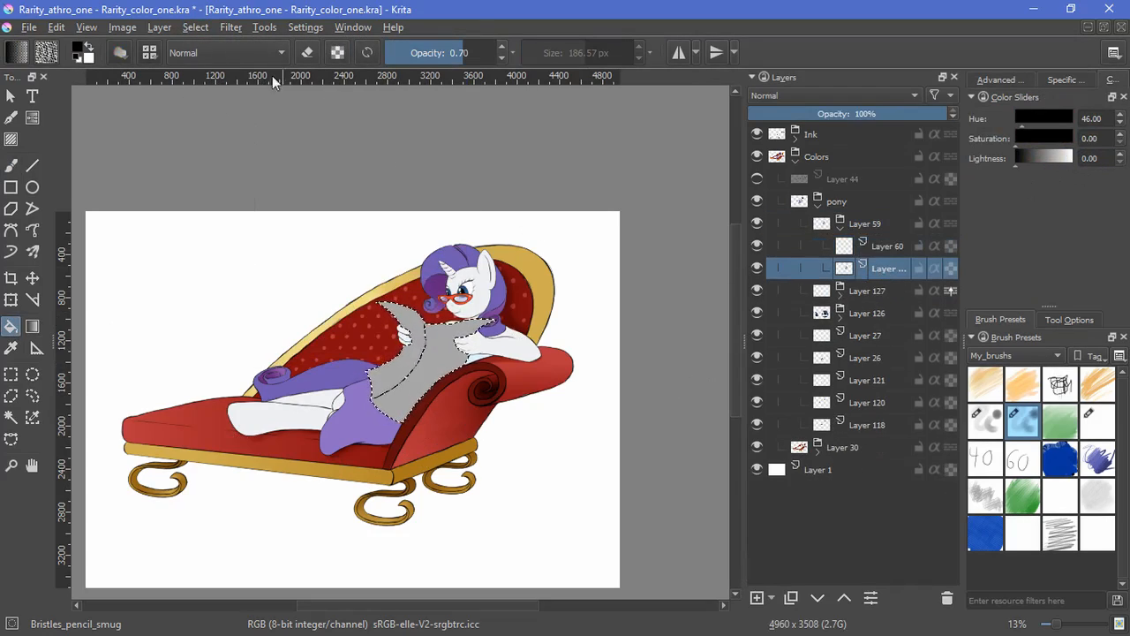
{"action": "left_click", "coordinate": [196, 26]}
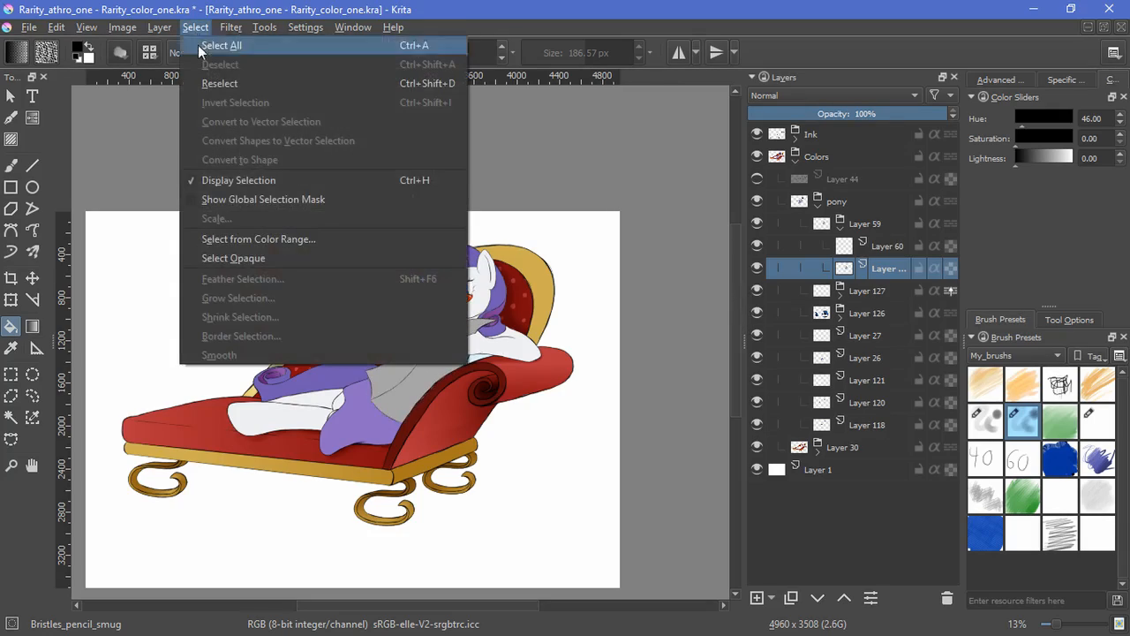
{"action": "left_click", "coordinate": [221, 45]}
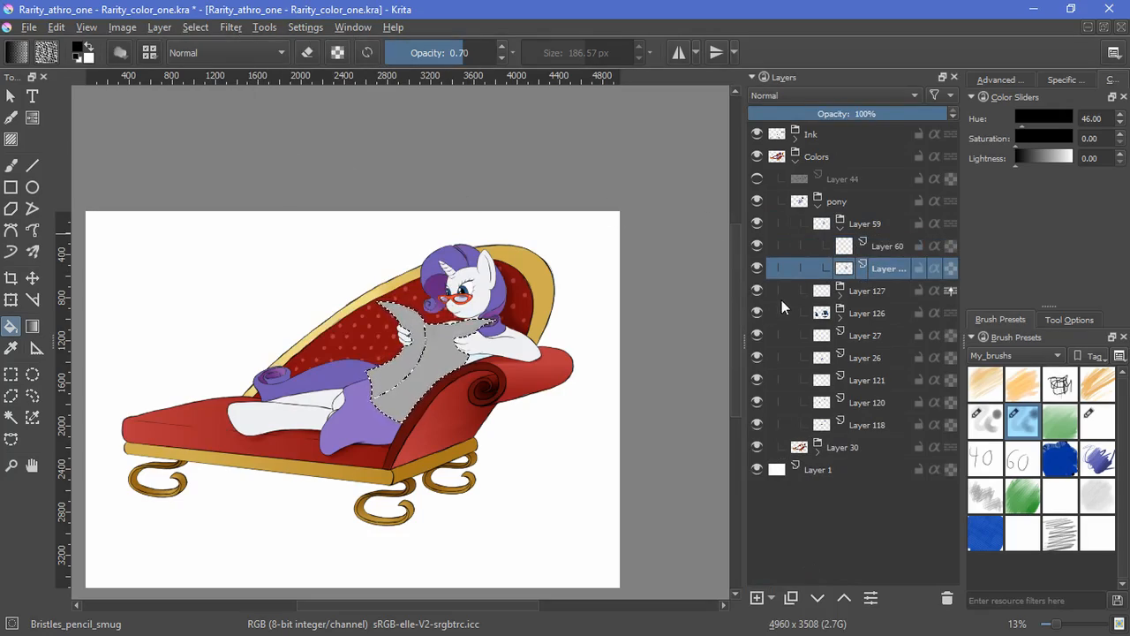
{"action": "scroll", "scroll_direction": "up", "scroll_amount": 3}
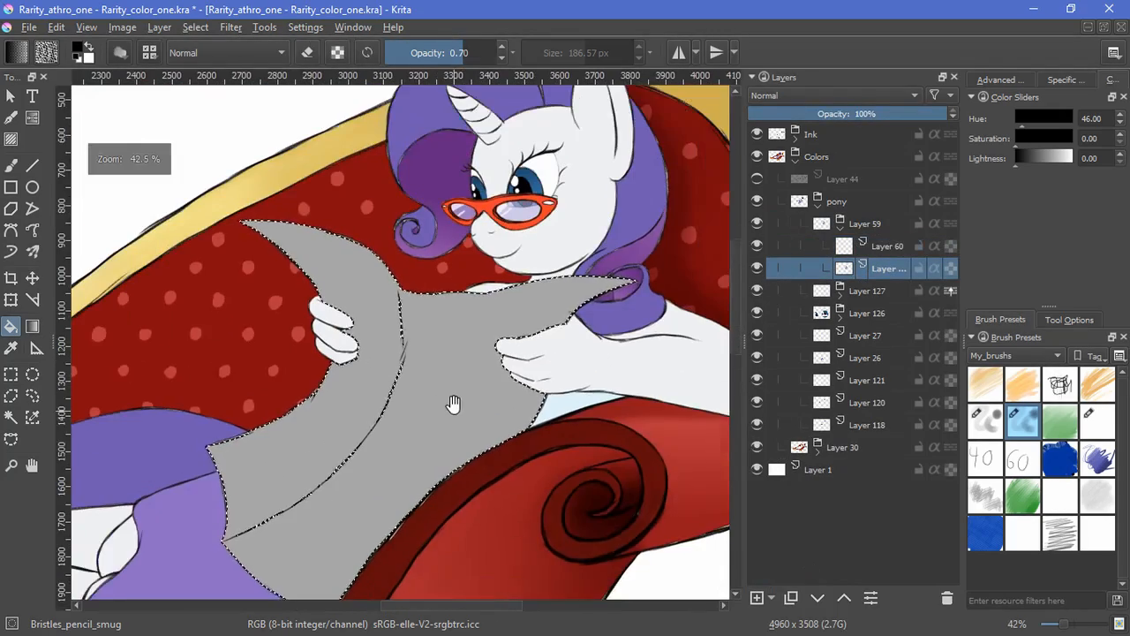
{"action": "left_click", "coordinate": [195, 26]}
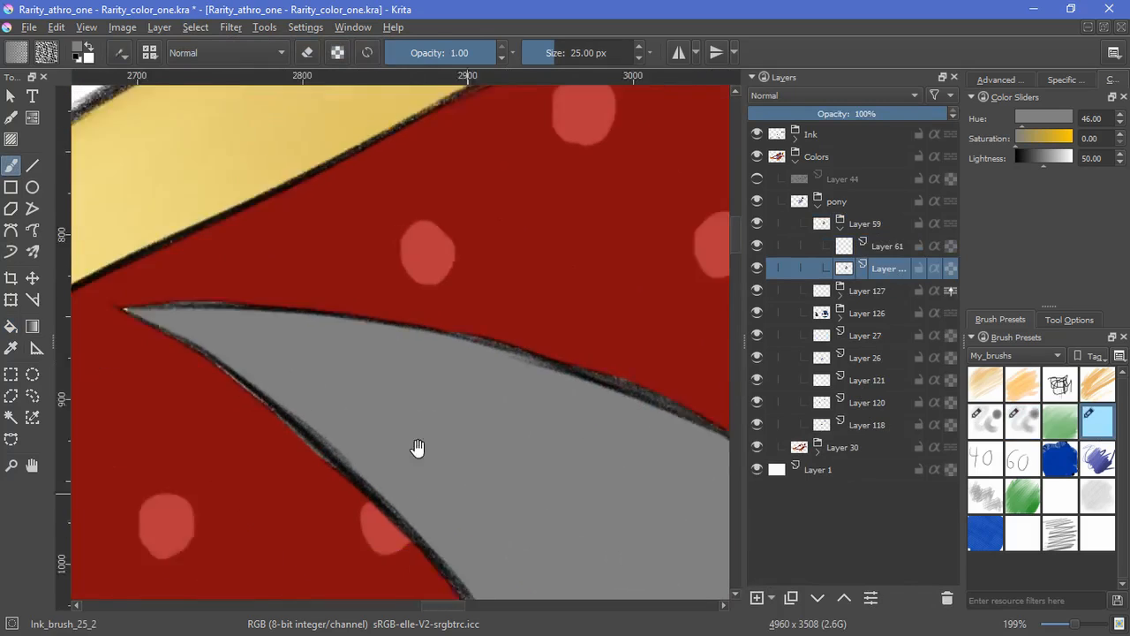
{"action": "left_click_drag", "start_coordinate": [418, 448], "coordinate": [442, 521]}
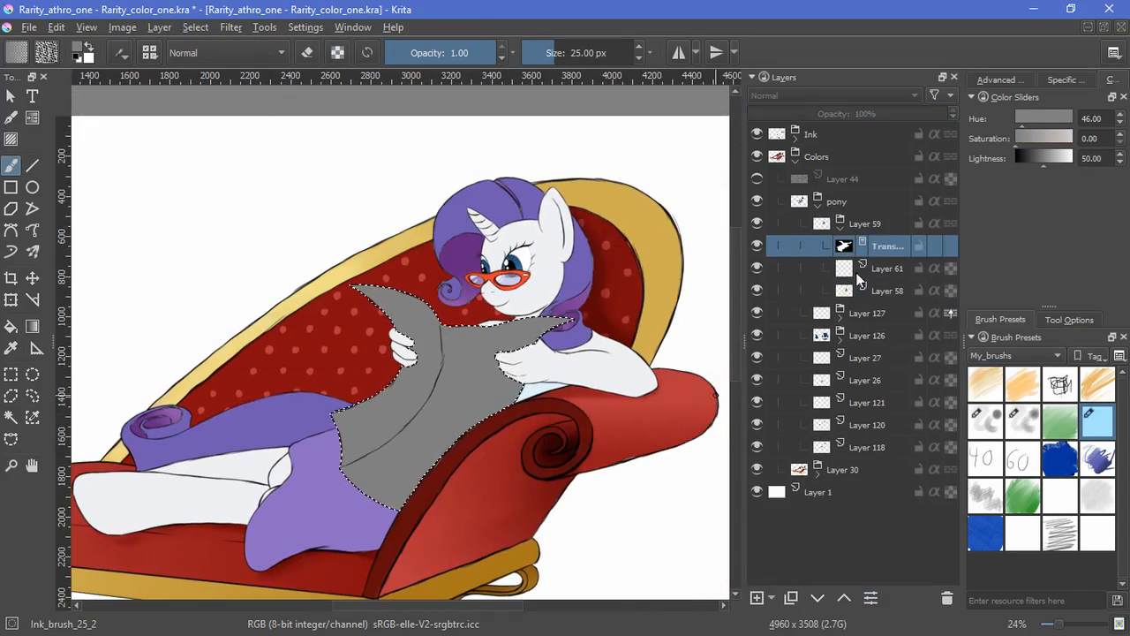
- Set the paper layer's blending mode and lay a soft gray gradient across the paper
{"action": "left_click", "coordinate": [830, 95]}
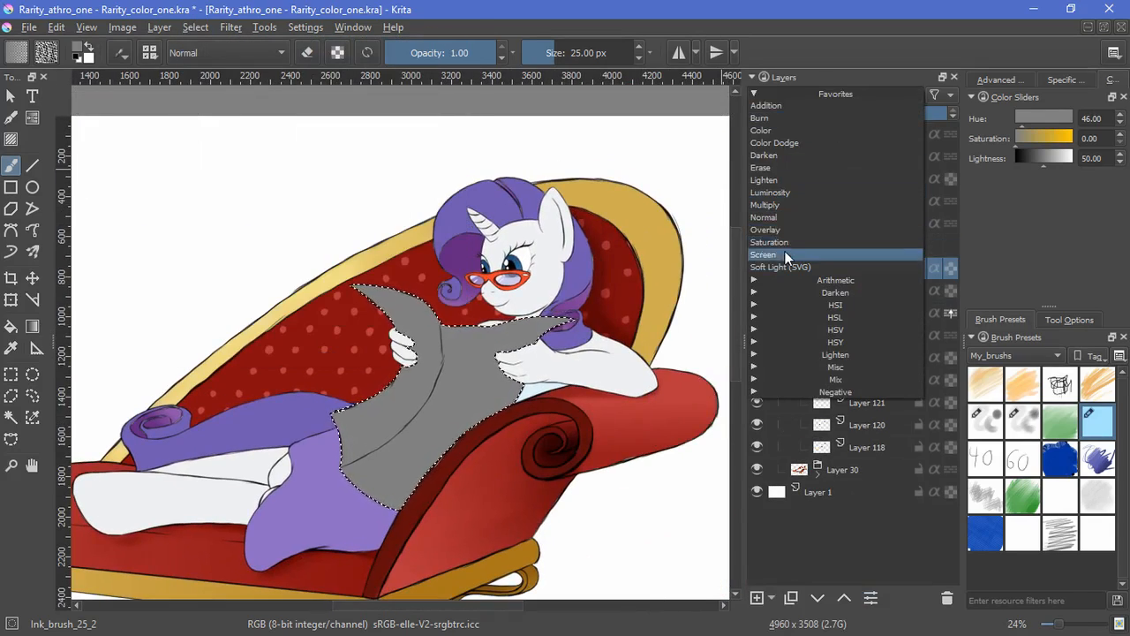
{"action": "left_click", "coordinate": [763, 254]}
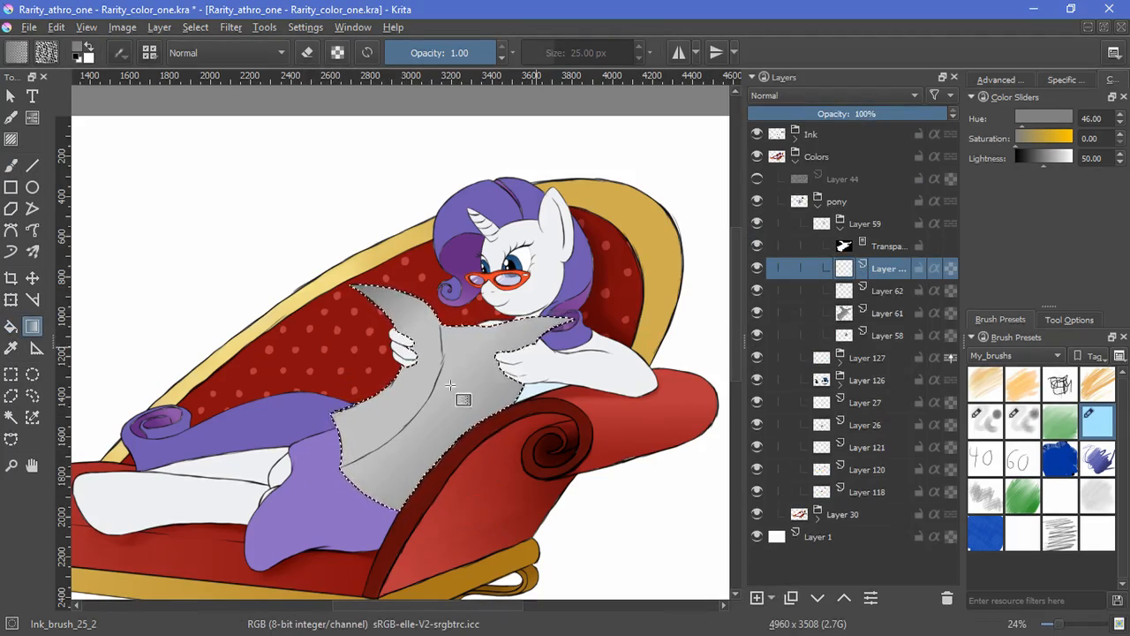
{"action": "left_click", "coordinate": [830, 95]}
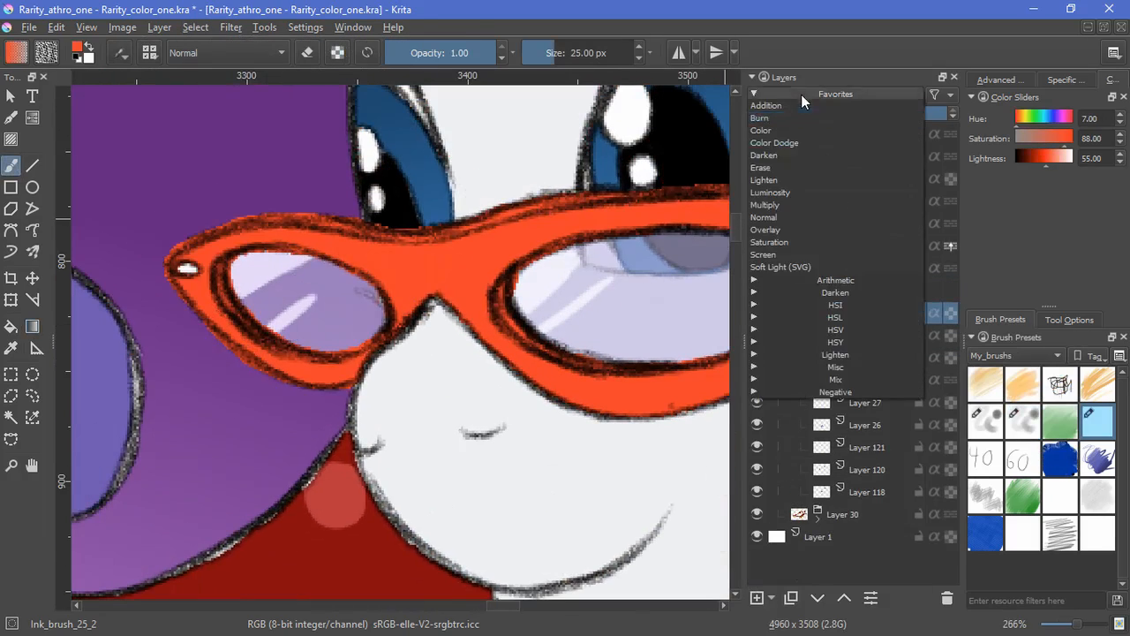
{"action": "left_click", "coordinate": [765, 204]}
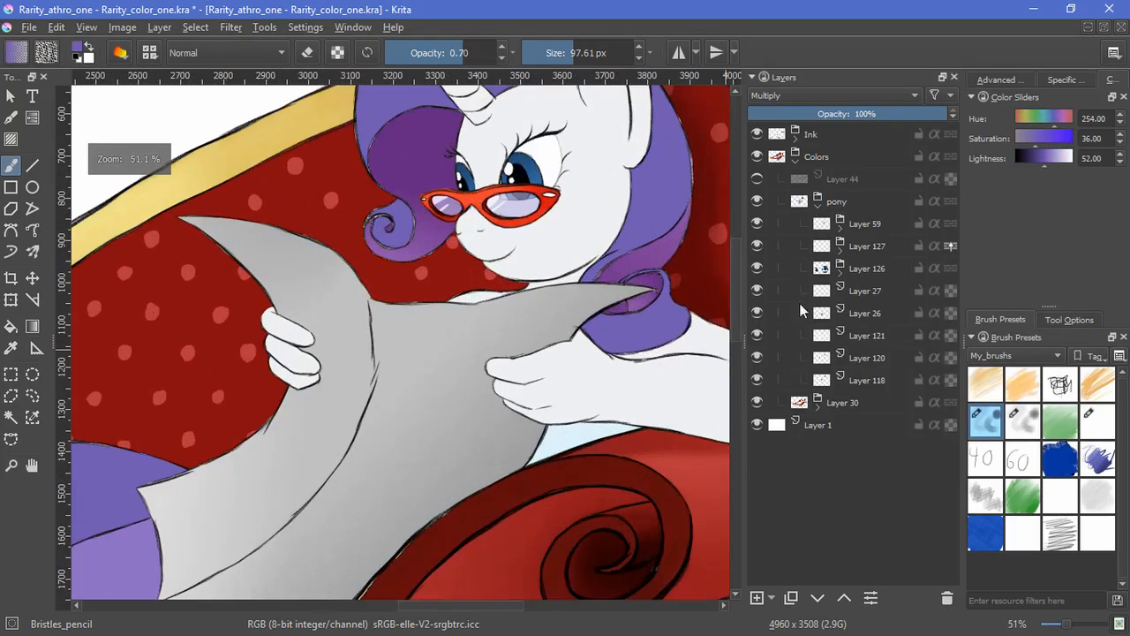
- Add clipped Multiply and Screen layers in the leg group and brush purple shadow under the hind leg
{"action": "left_click", "coordinate": [755, 598]}
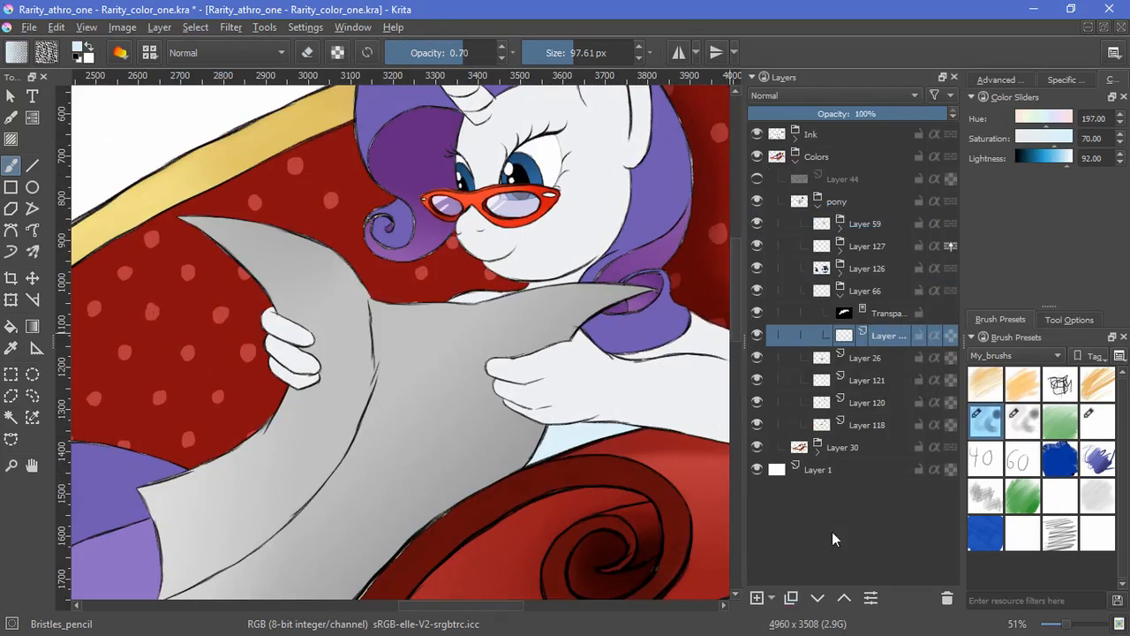
{"action": "left_click", "coordinate": [829, 95]}
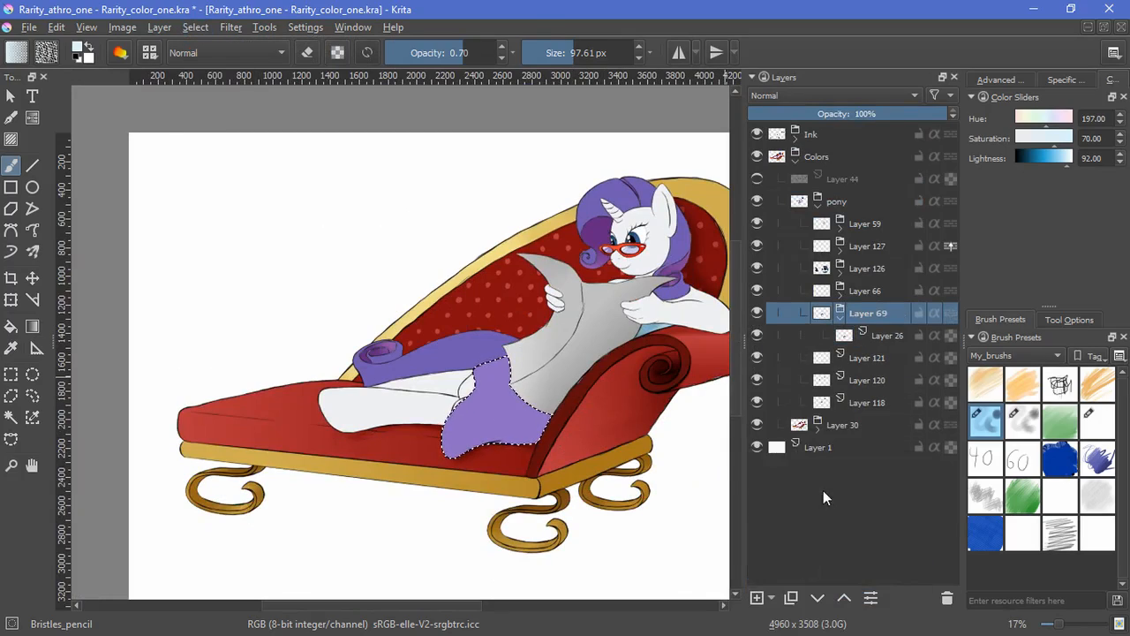
{"action": "left_click", "coordinate": [817, 312]}
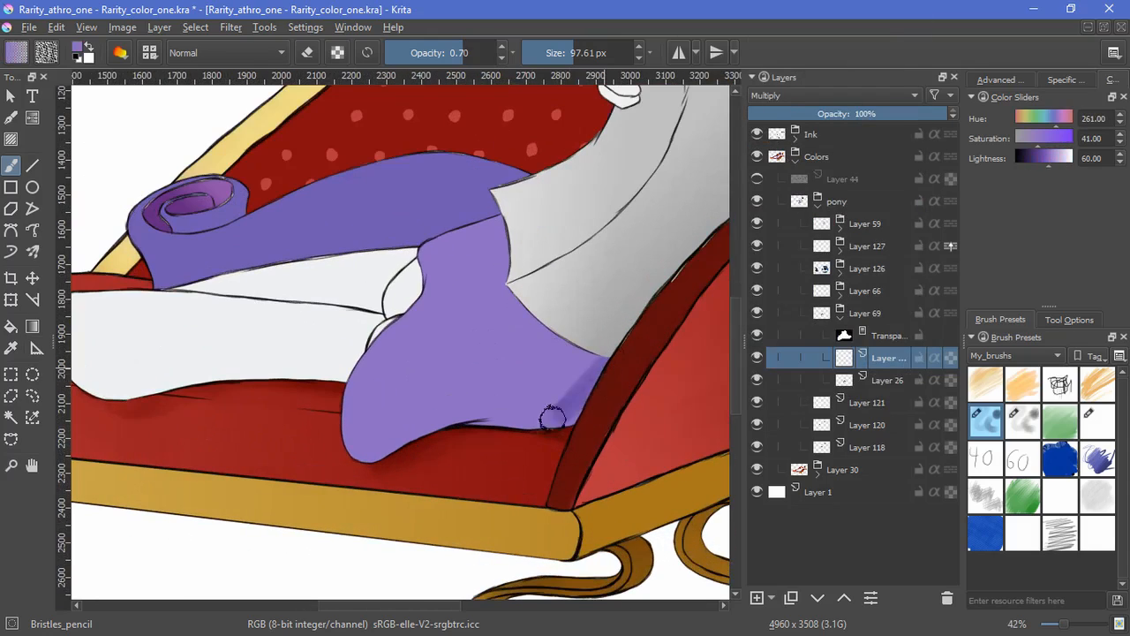
{"action": "left_click", "coordinate": [1022, 420]}
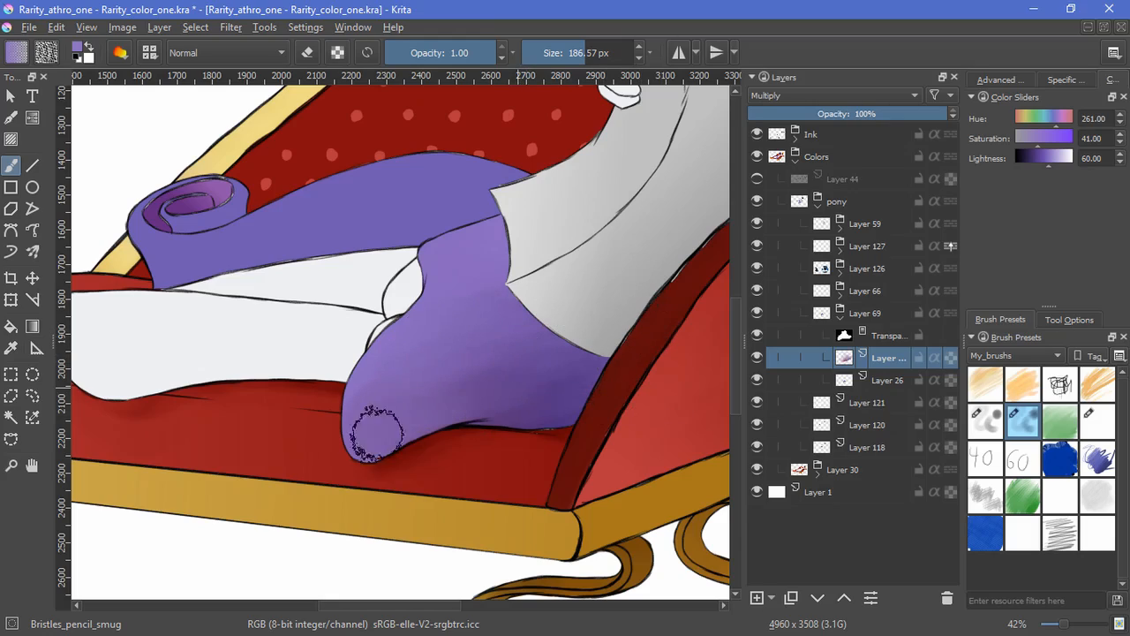
{"action": "left_click_drag", "start_coordinate": [380, 433], "coordinate": [344, 467]}
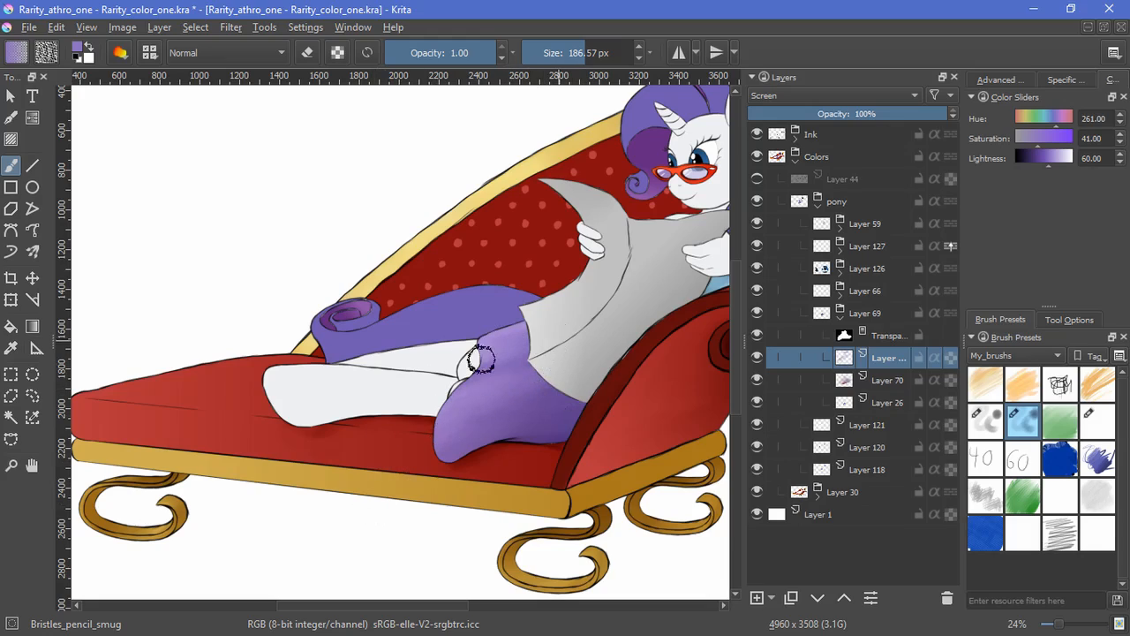
{"action": "mouse_move", "coordinate": [578, 375]}
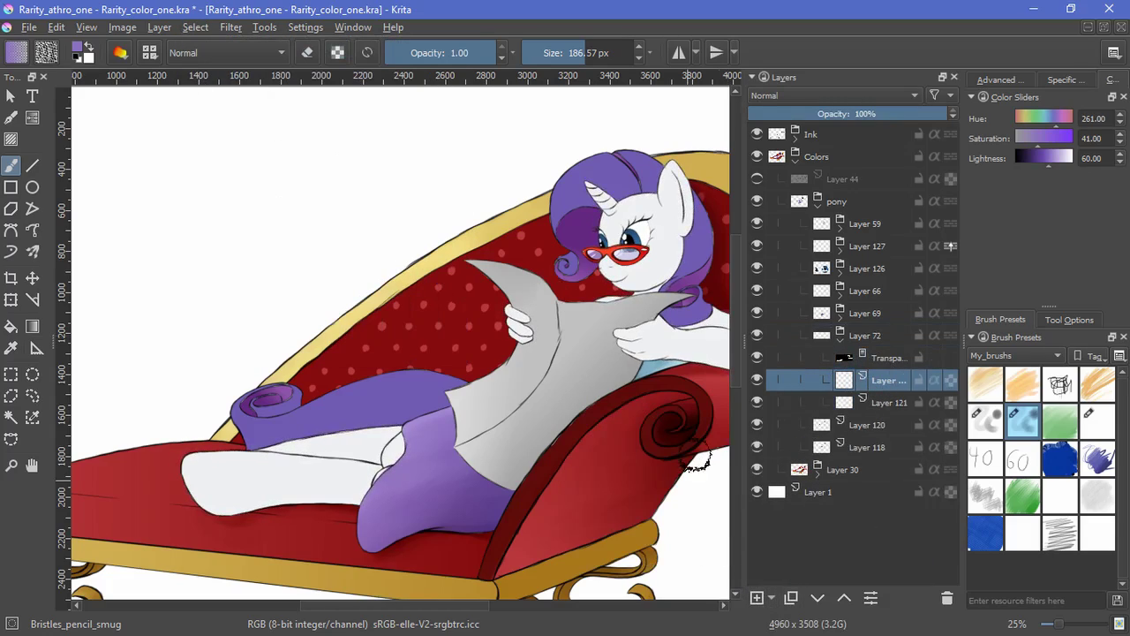
{"action": "left_click", "coordinate": [985, 420]}
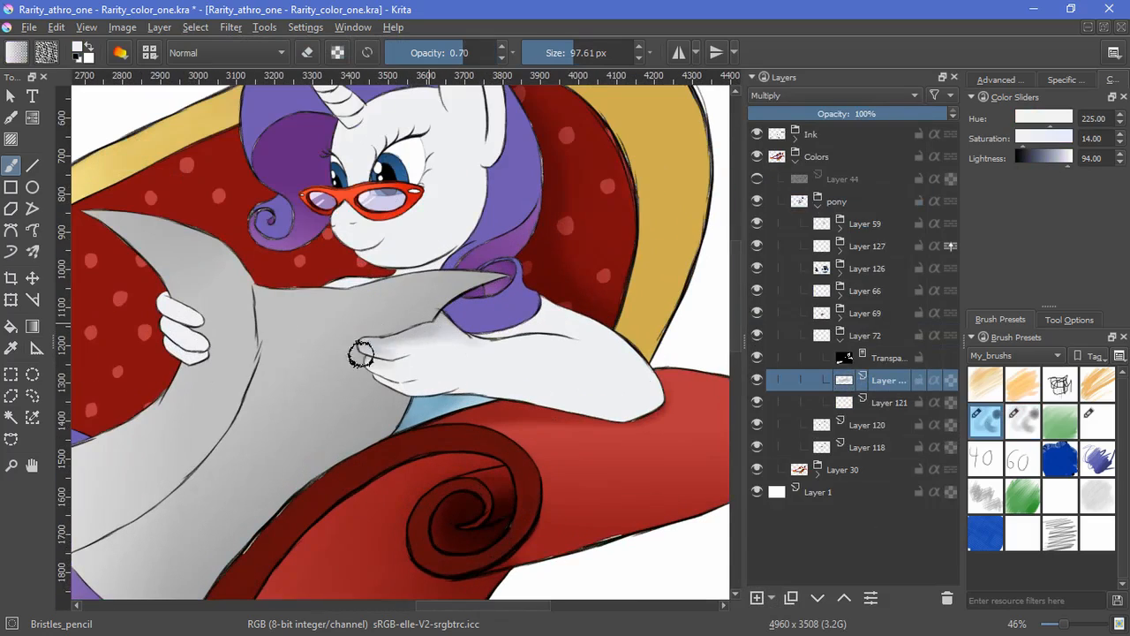
- Brush bluish-gray Multiply shadow over the front hoof holding the paper, then view the full scene
{"action": "left_click_drag", "start_coordinate": [362, 353], "coordinate": [499, 251]}
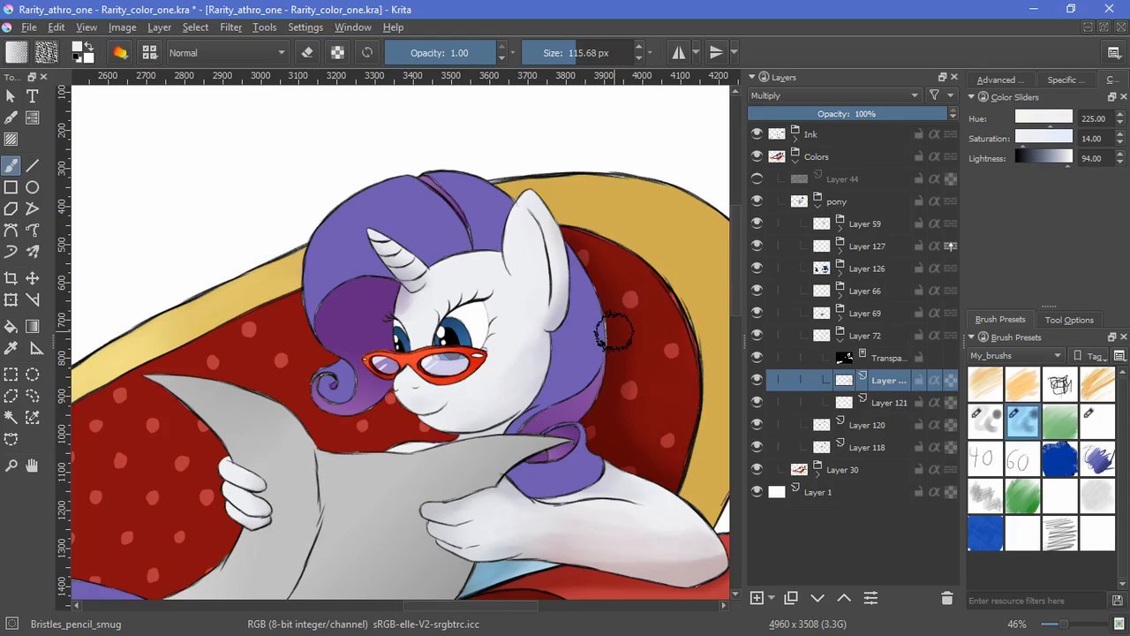
{"action": "scroll", "scroll_direction": "down", "scroll_amount": 3}
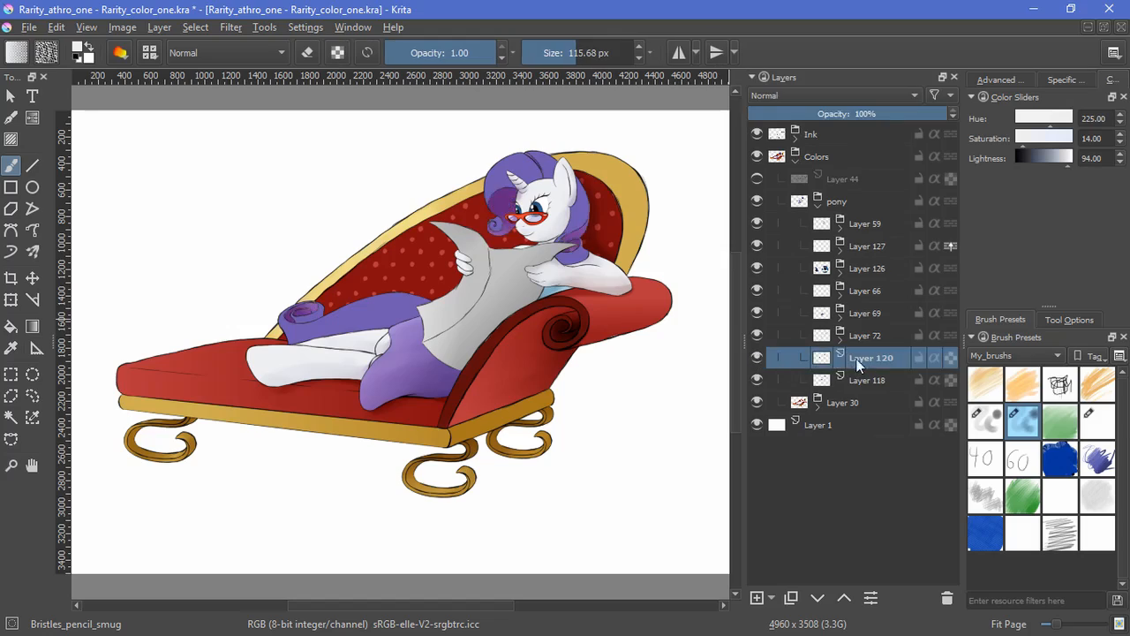
- Sample dark purple from the hair layer and darken the mane curl and curled tail
{"action": "left_click", "coordinate": [757, 596]}
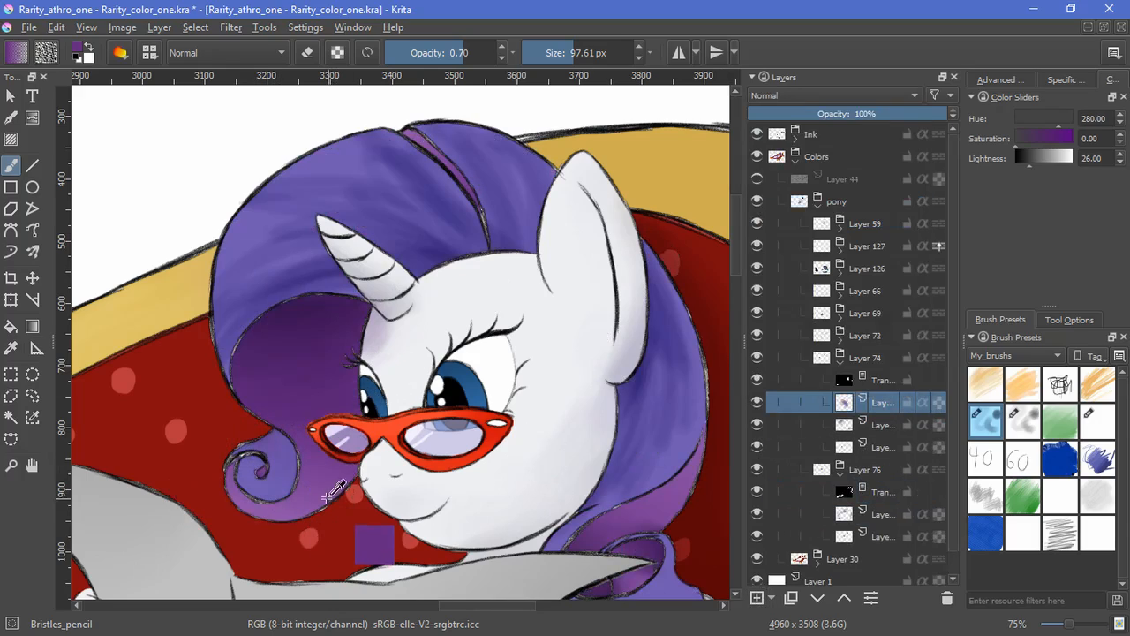
{"action": "left_click", "coordinate": [830, 95]}
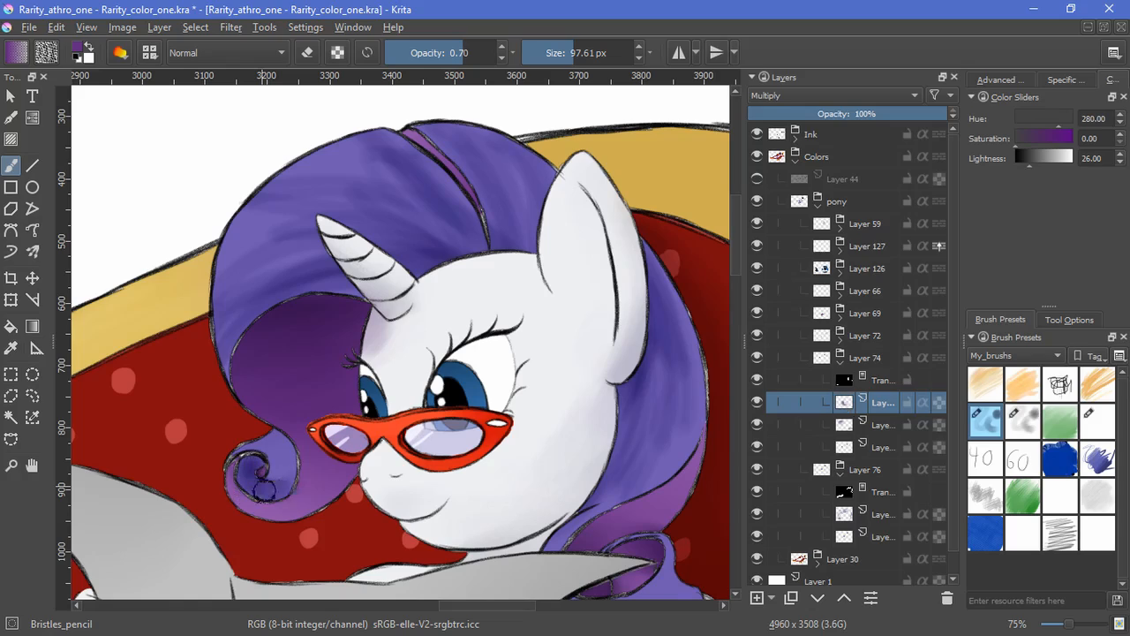
{"action": "left_click", "coordinate": [1022, 422]}
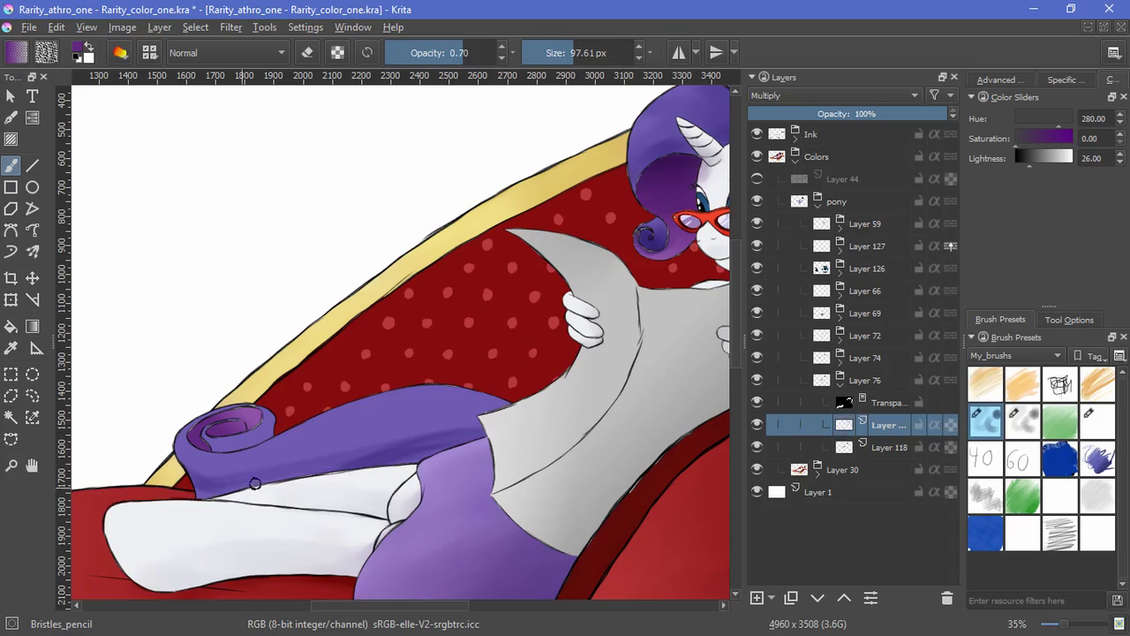
{"action": "left_click", "coordinate": [1022, 422]}
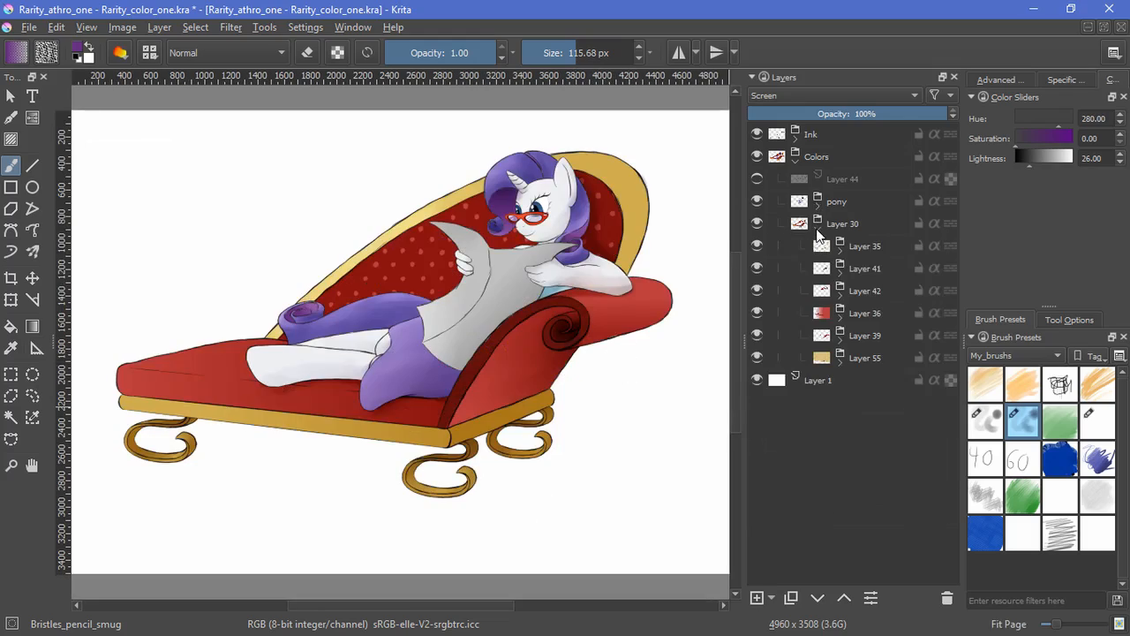
- Expand the chaise's layer group for the front-leg shading and save with Ctrl+S
{"action": "left_click", "coordinate": [840, 334]}
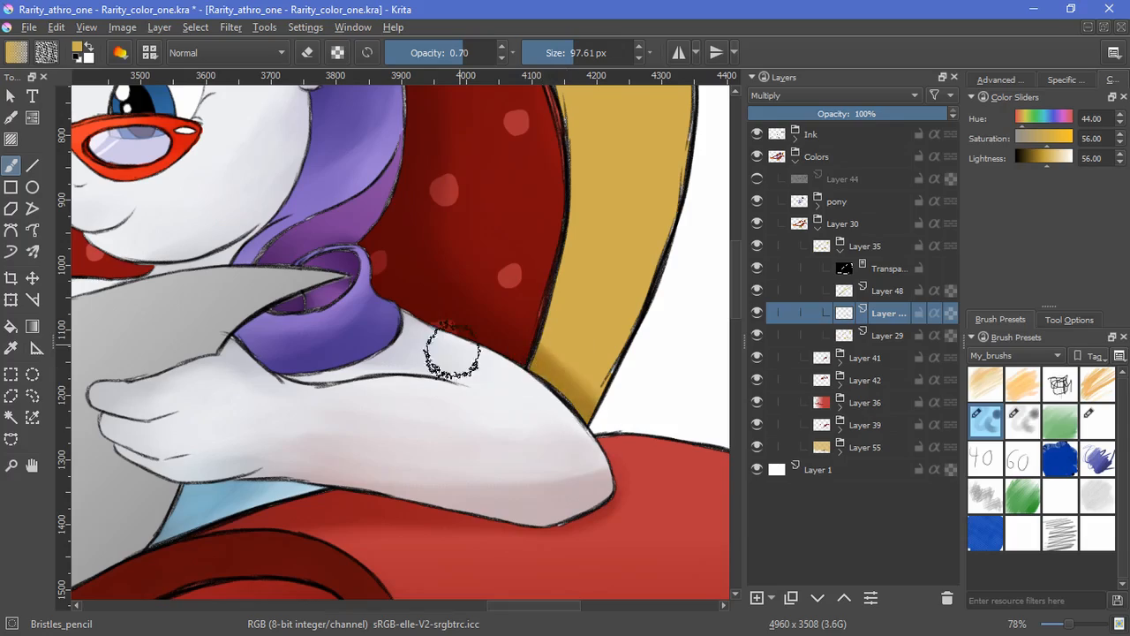
{"action": "key", "text": "ctrl+s"}
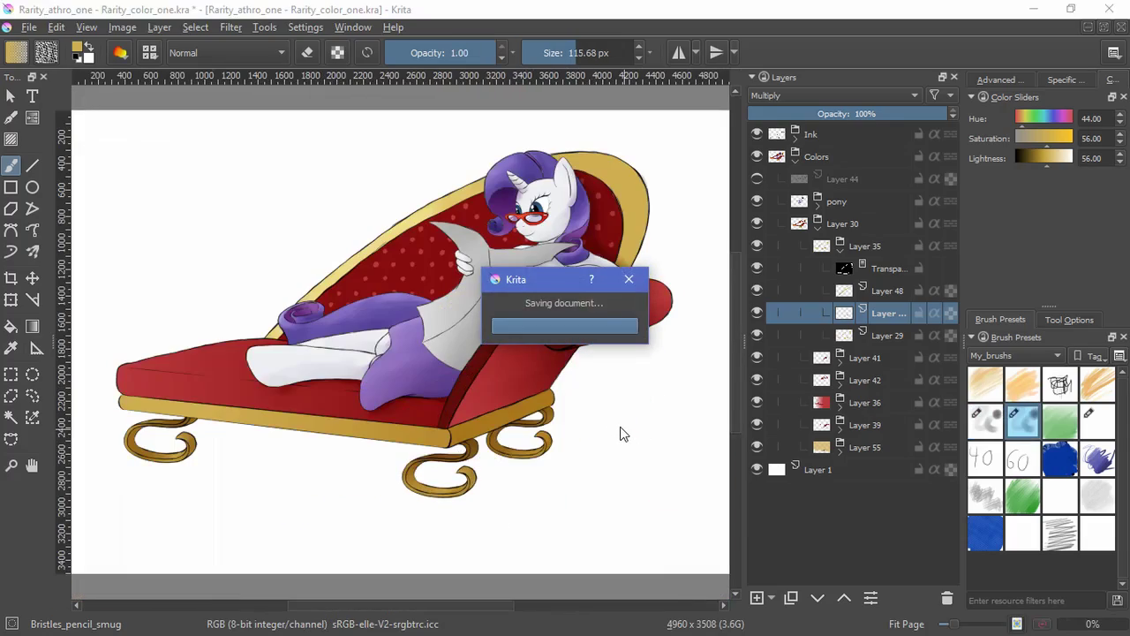